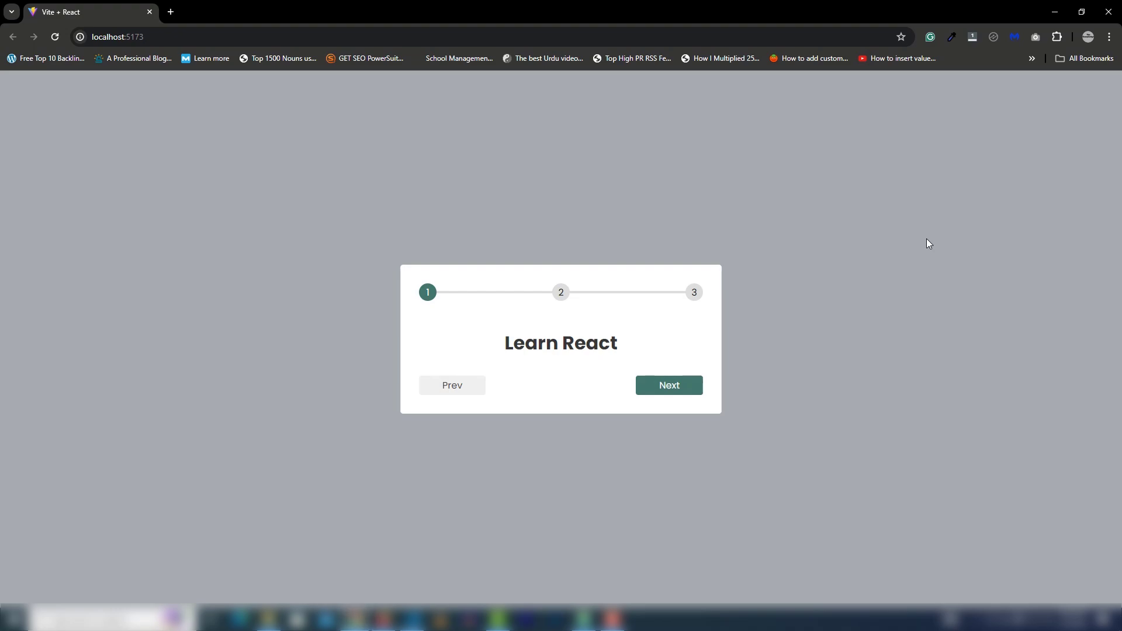
mouse_move(481, 346)
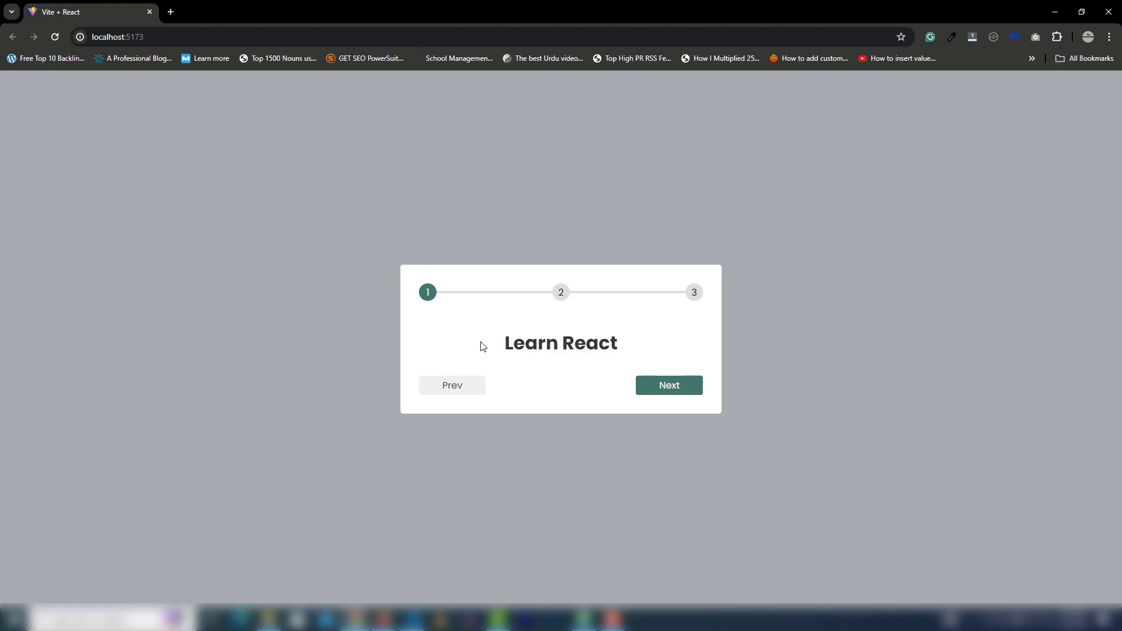
mouse_move(458, 318)
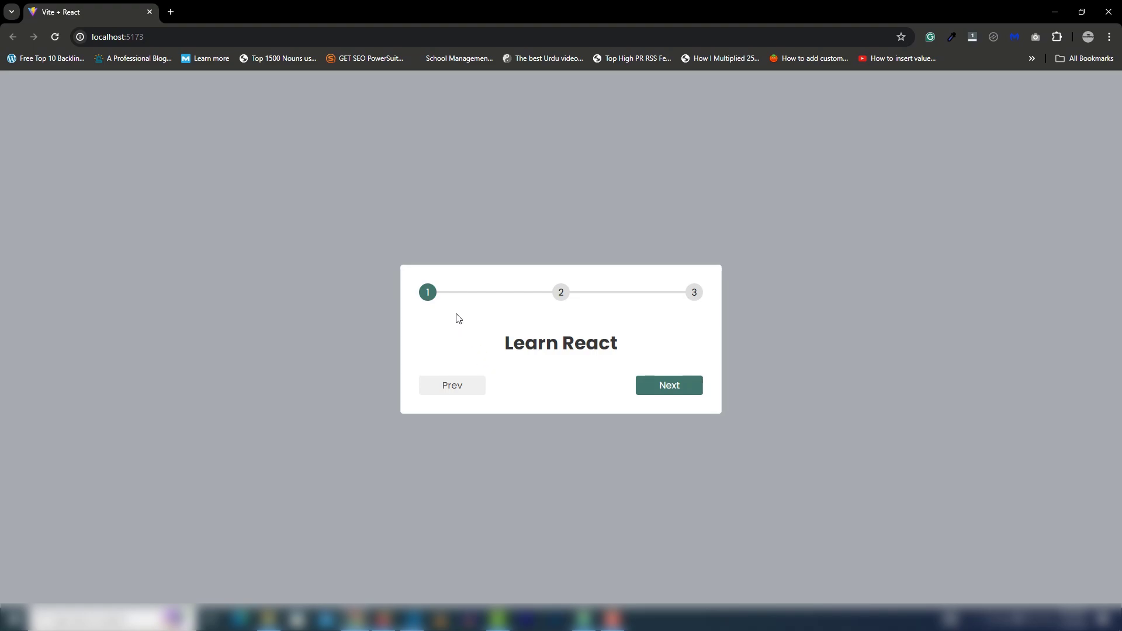
- Advance the localhost:5173 form from the Learn React step to Apply for jobs
double_click(560, 343)
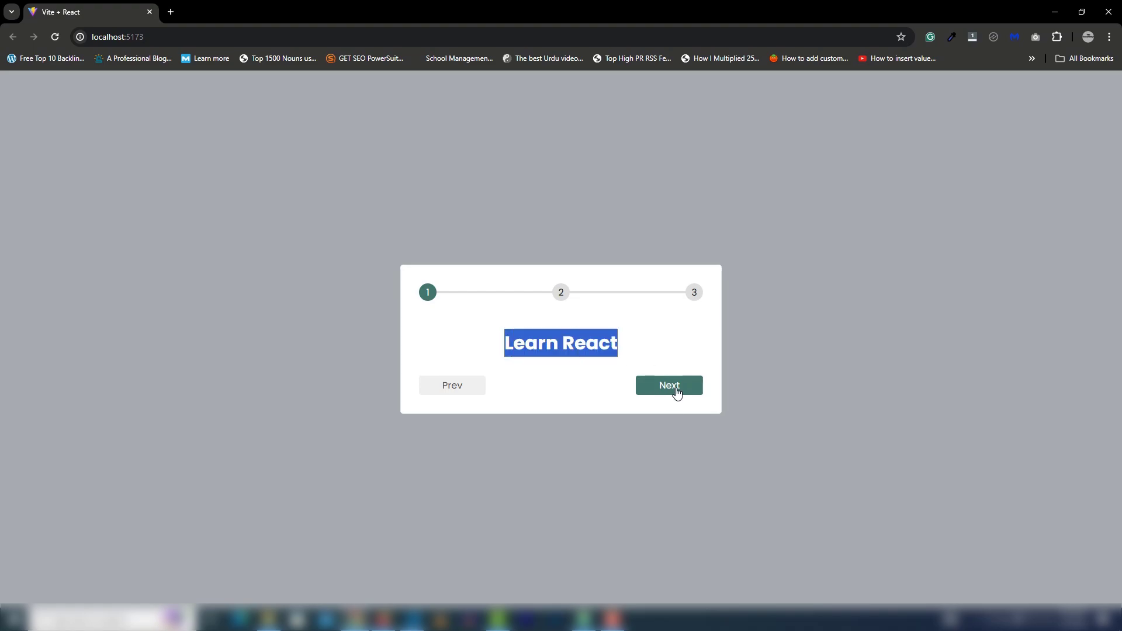
click(667, 385)
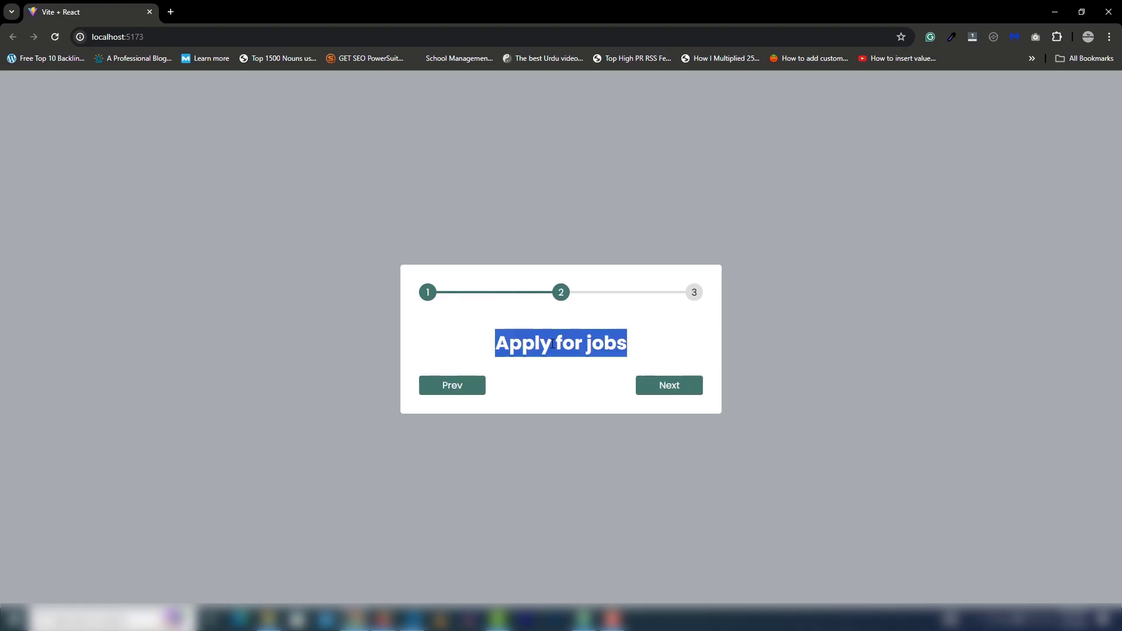
mouse_move(665, 400)
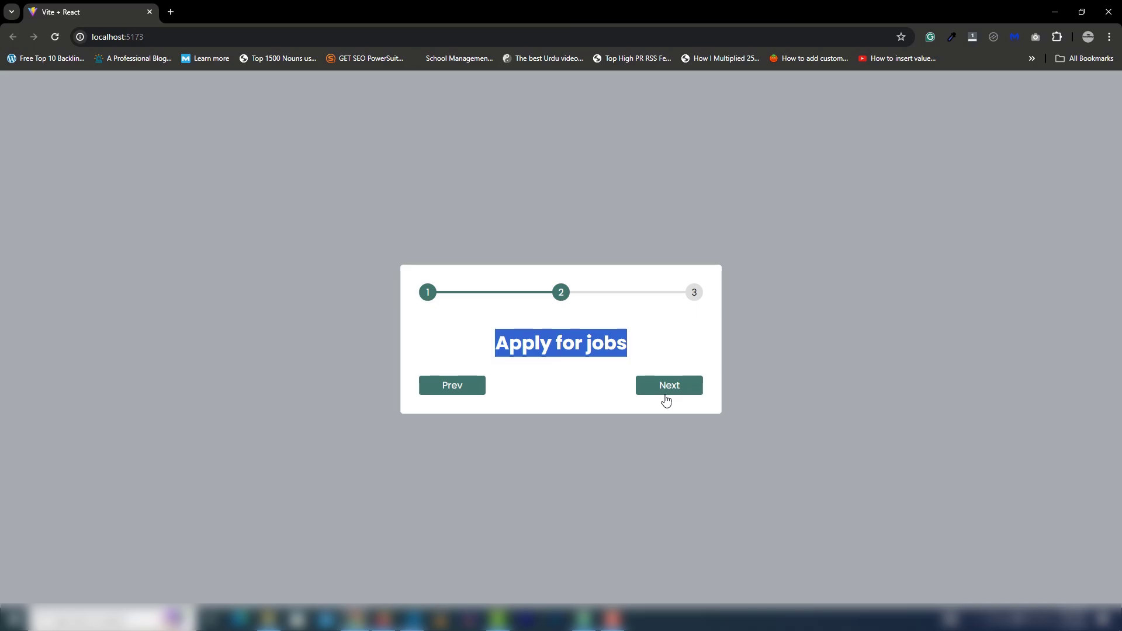
click(667, 385)
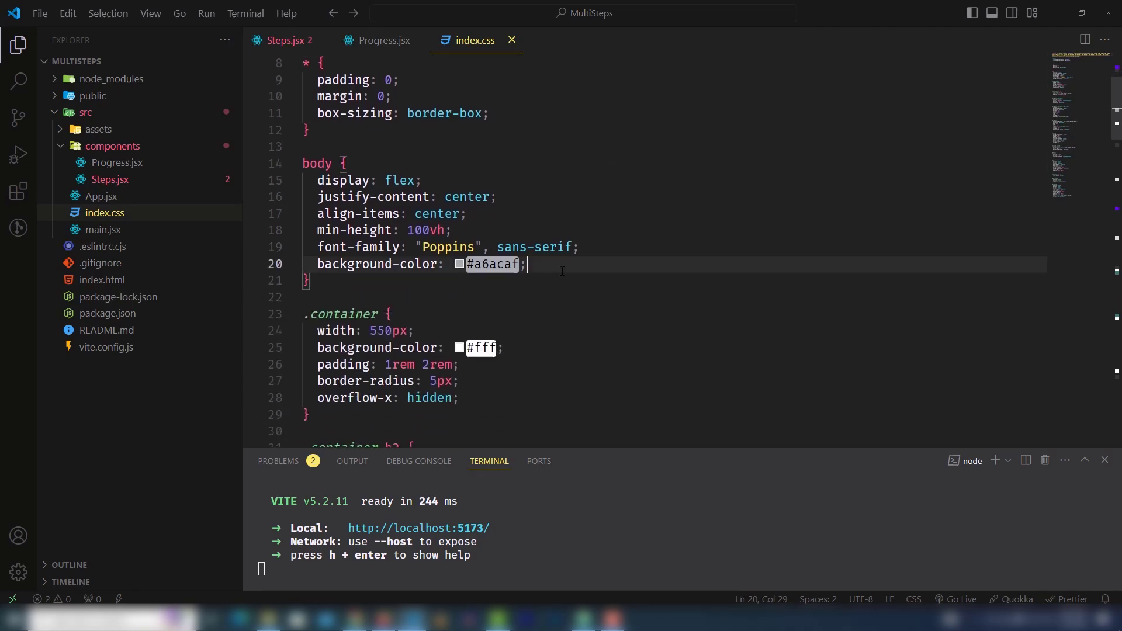
- Replace the body background with linear-gradient(90deg, rgba(160,96,255,1) 0%, …) in index.css
text(back)
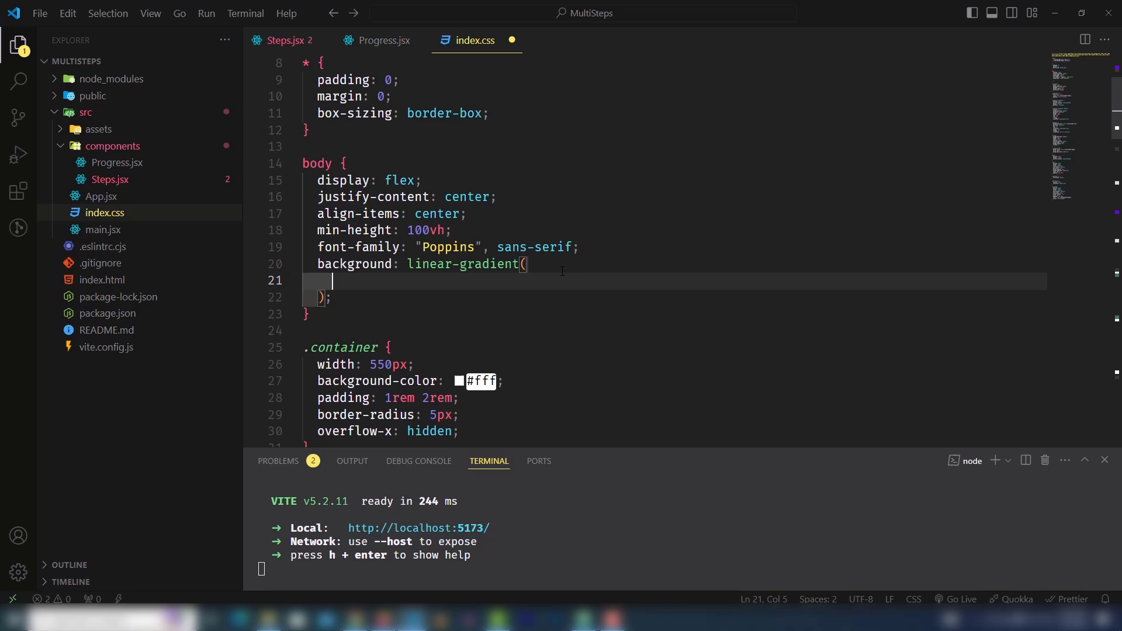
text(90d)
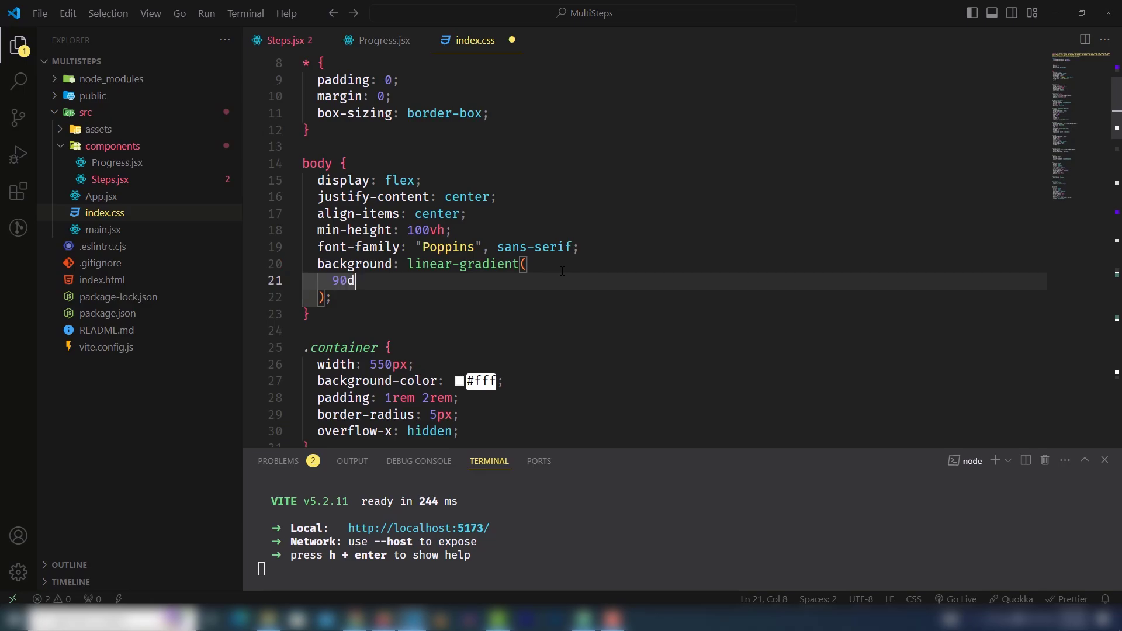
text(eg, rgba)
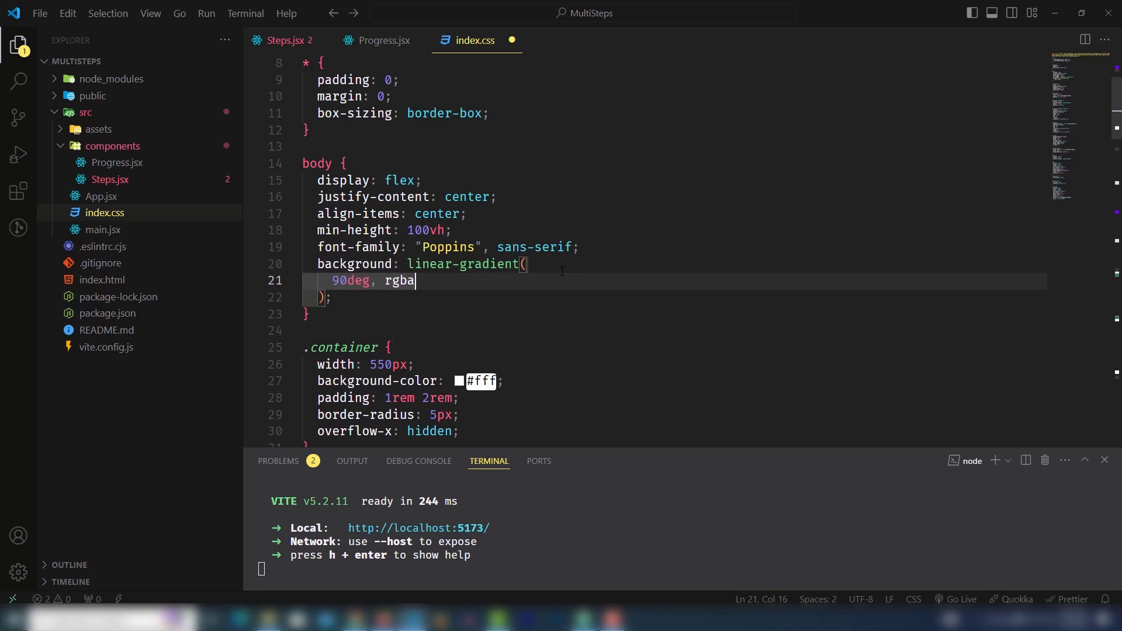
text((160,)
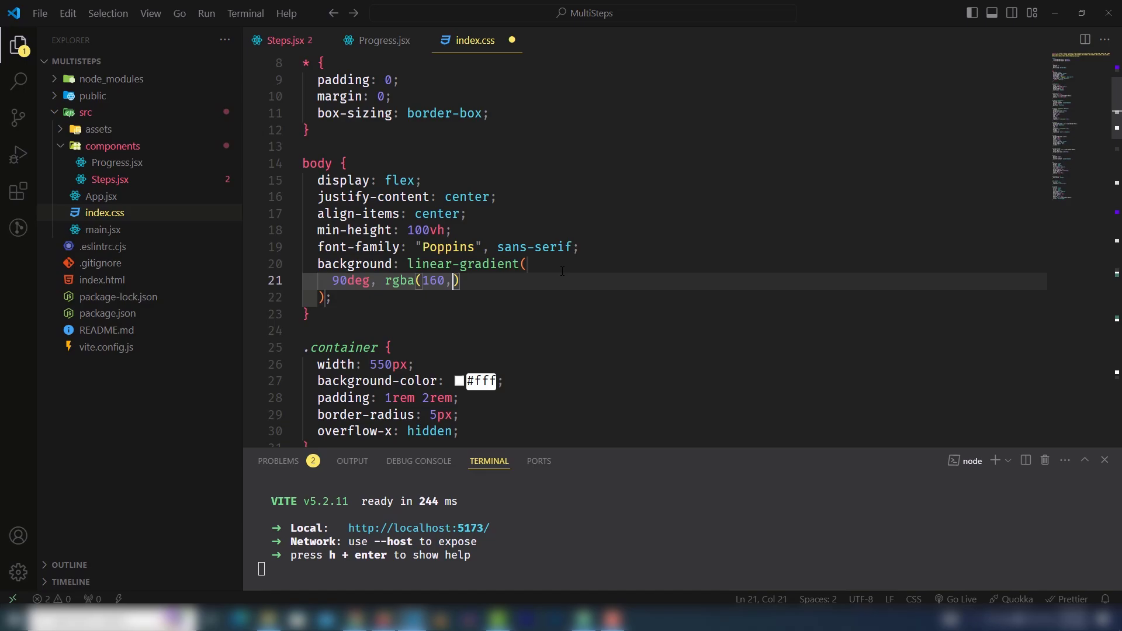
text(96,255)
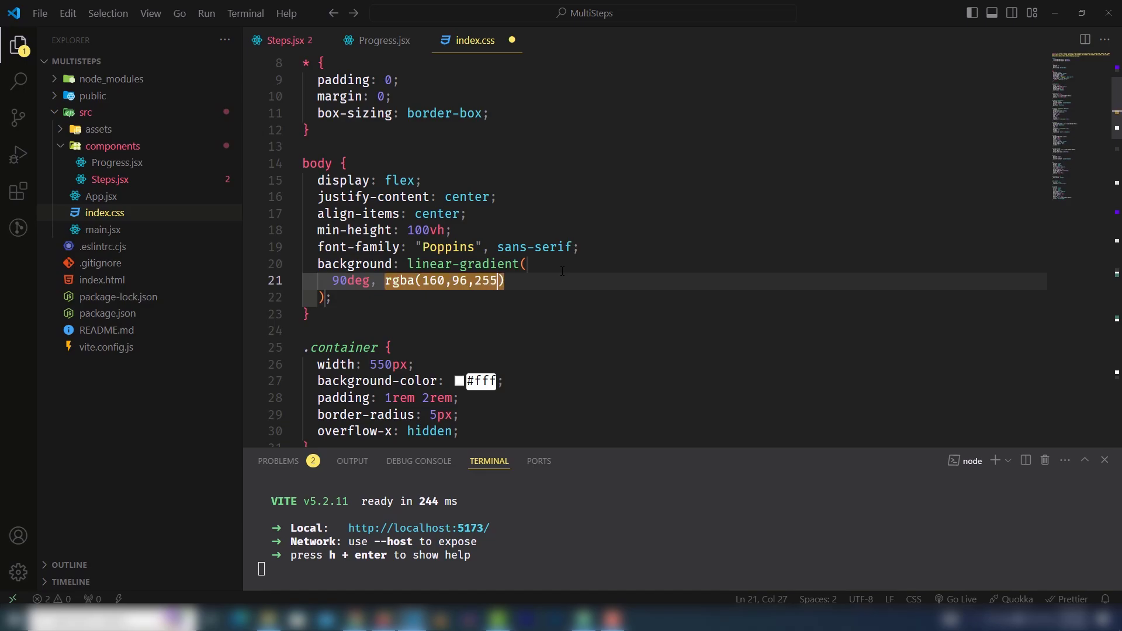
text(,1)
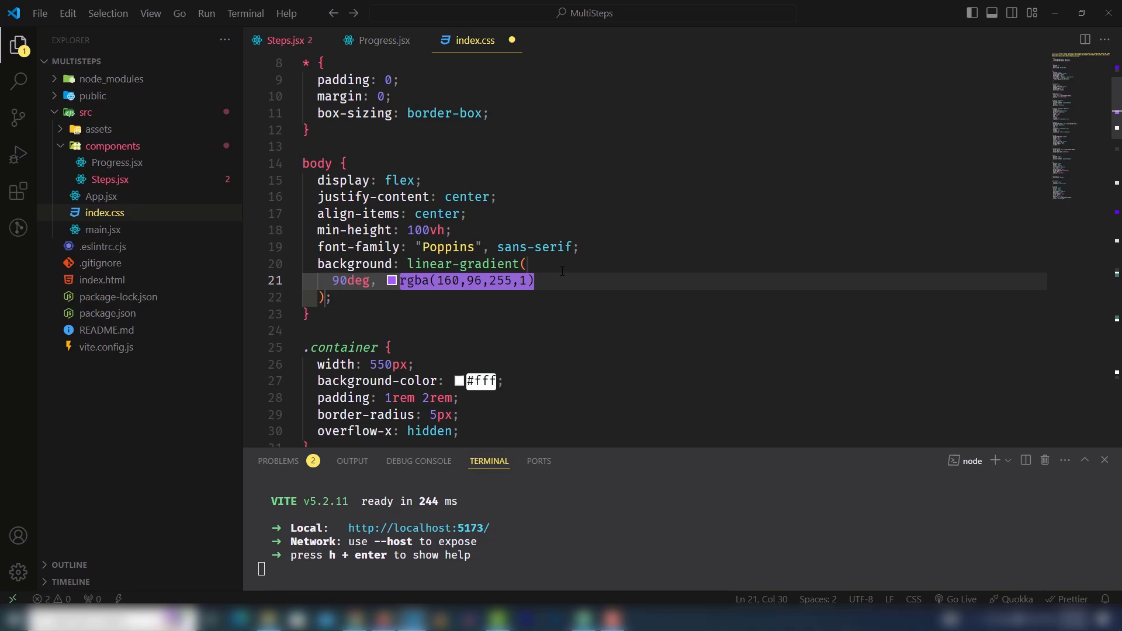
text(0%,)
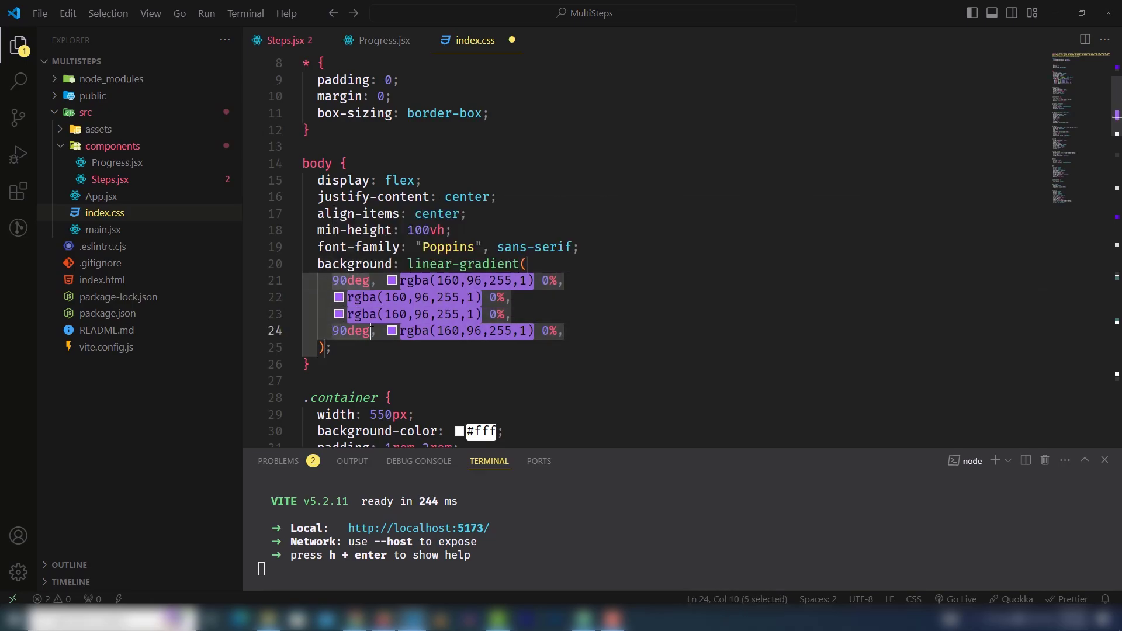
- Save to reformat and change the second gradient stop to rgba(203,48,277,1) 33%
key(ctrl+s)
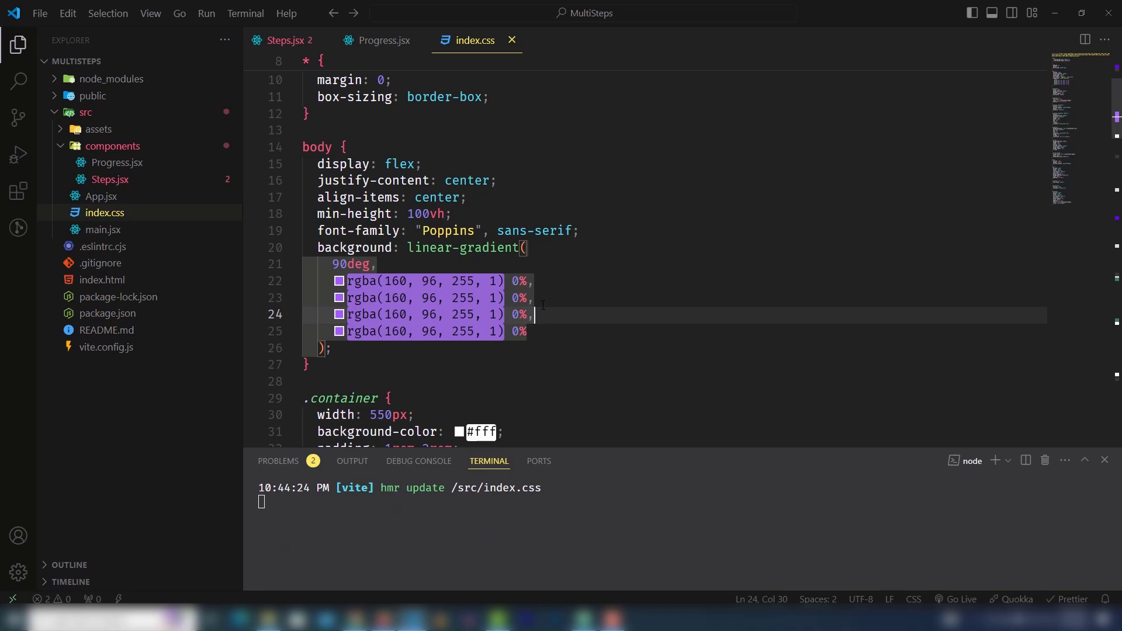
click(337, 281)
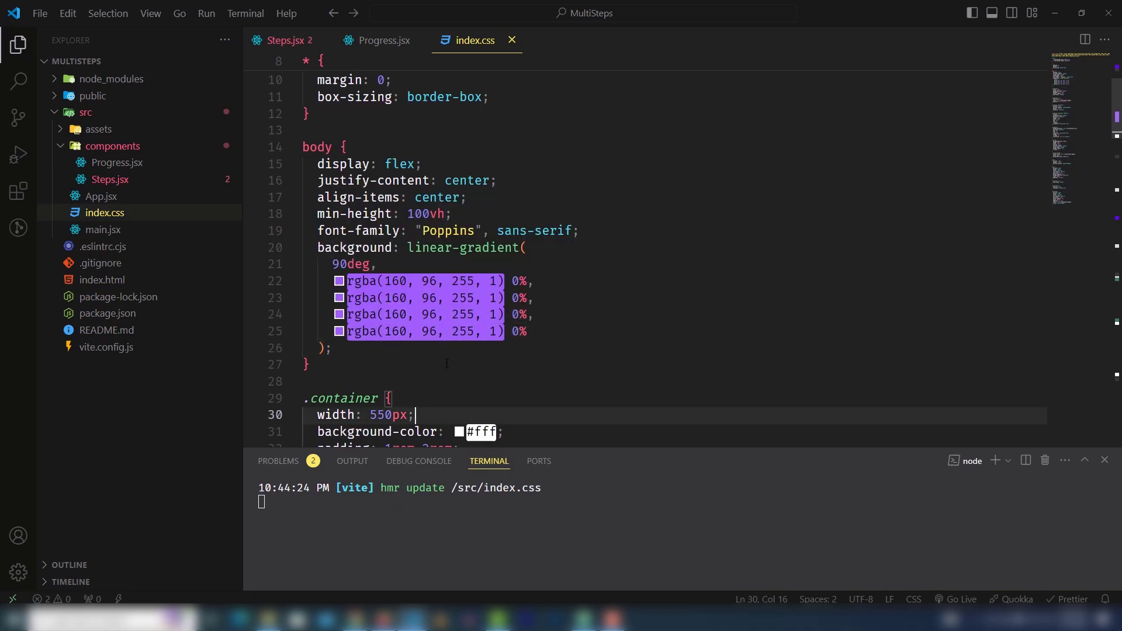
text(203)
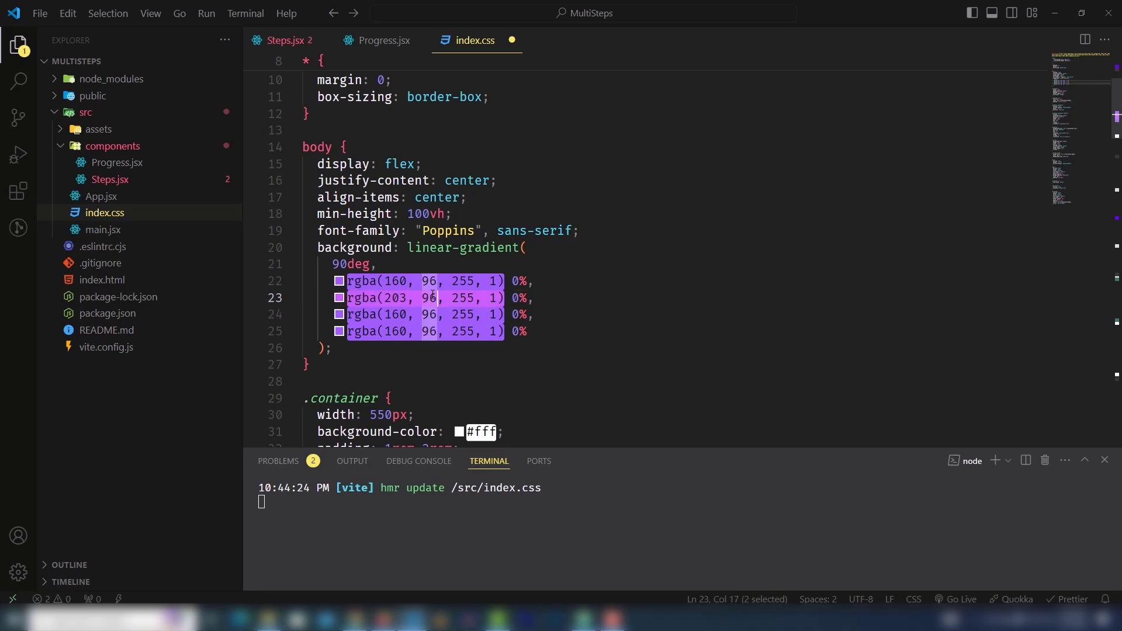
text(48)
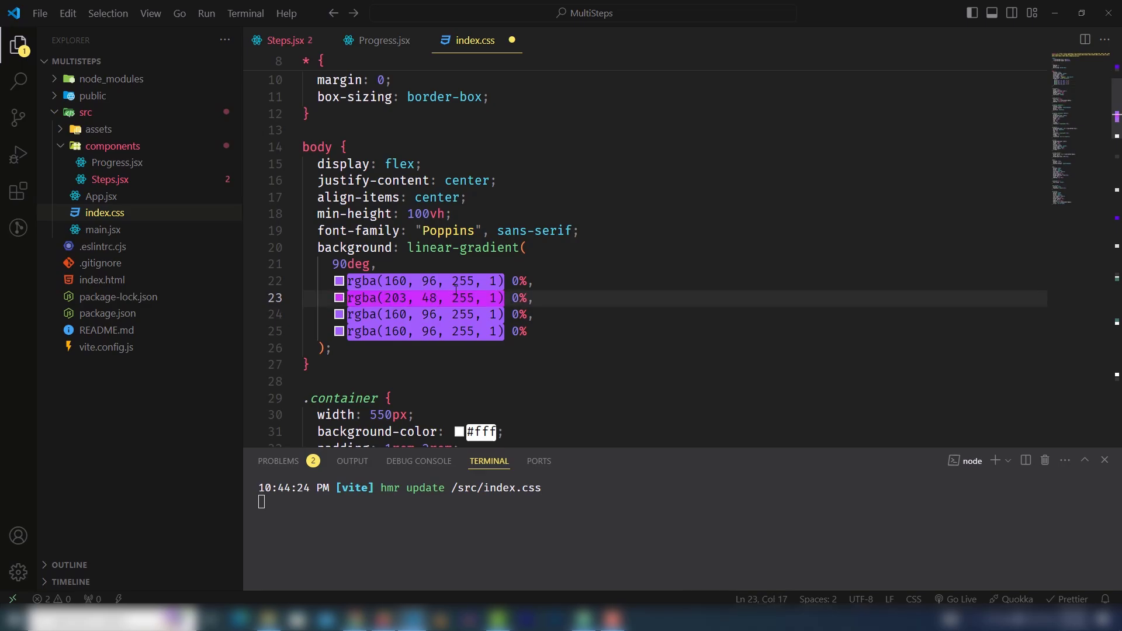
text(277)
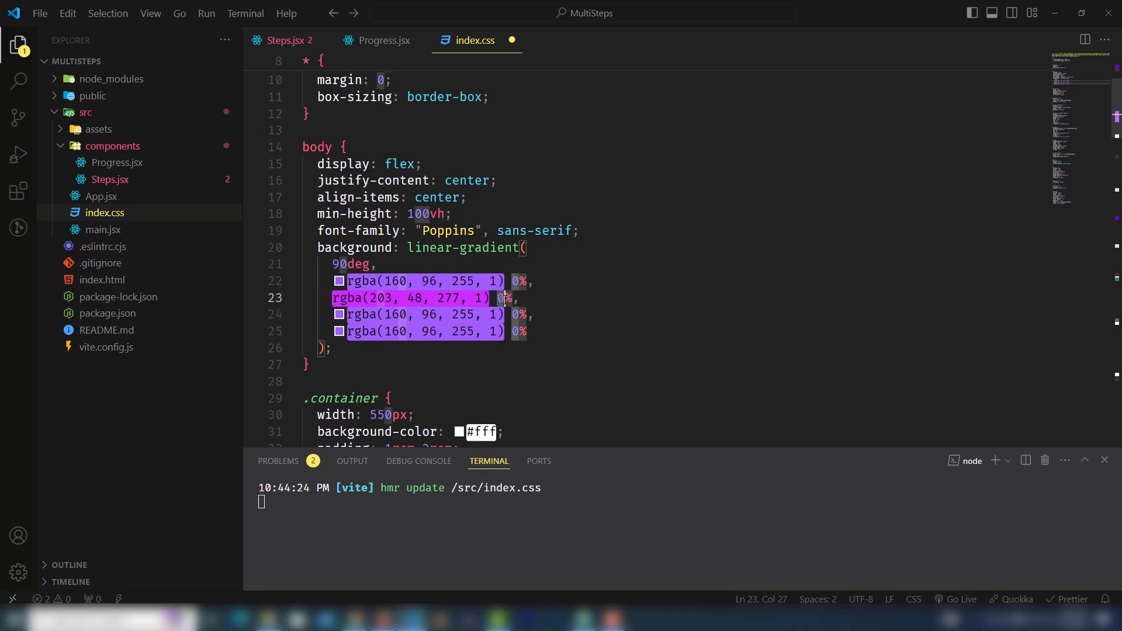
text(33)
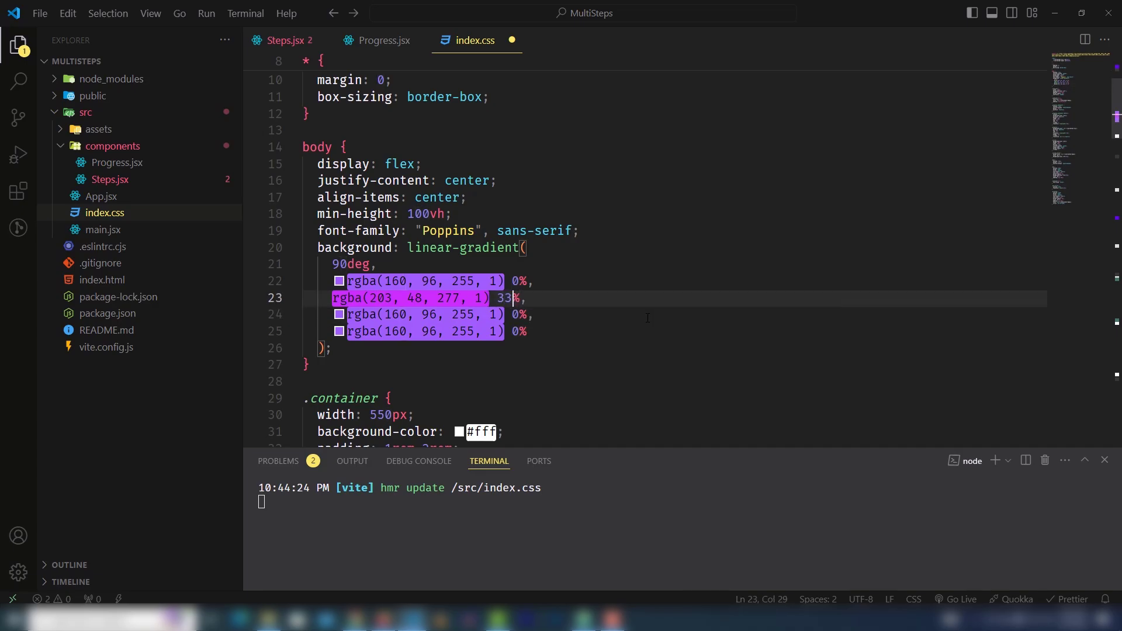
- Set the last gradient stop to orange rgba(255,168,78,1) at 100%
click(519, 314)
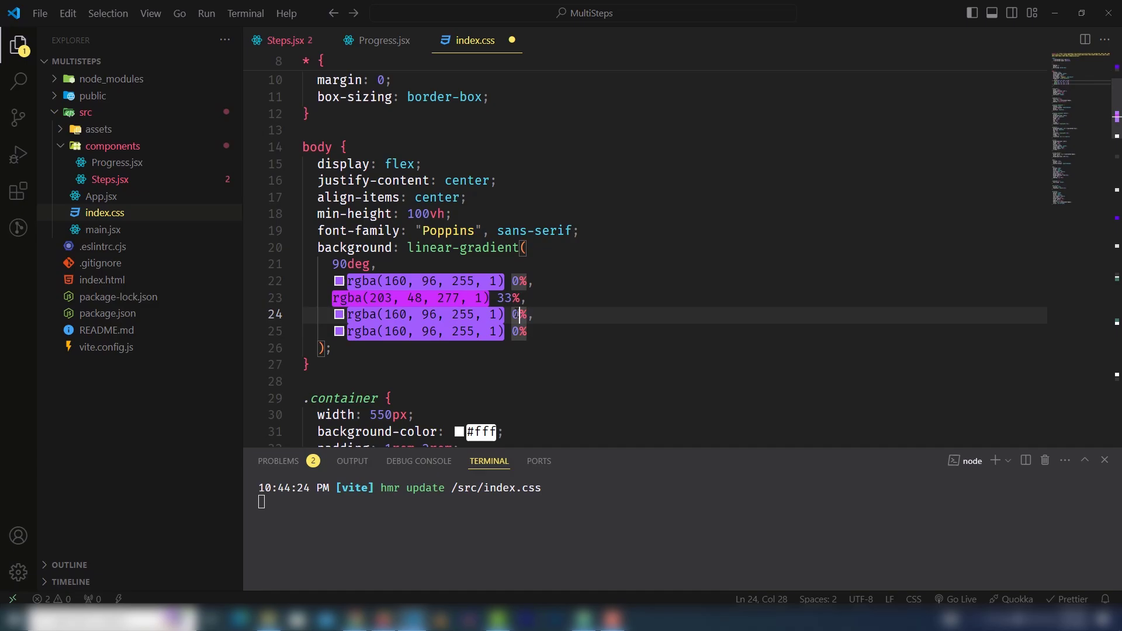
mouse_move(357, 248)
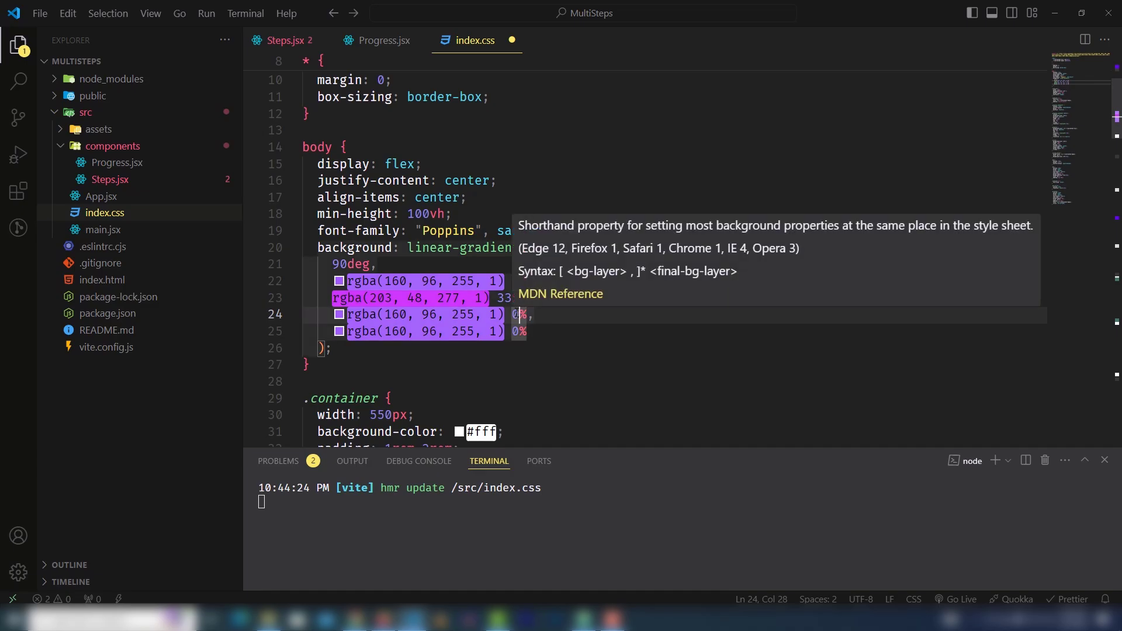
text(100)
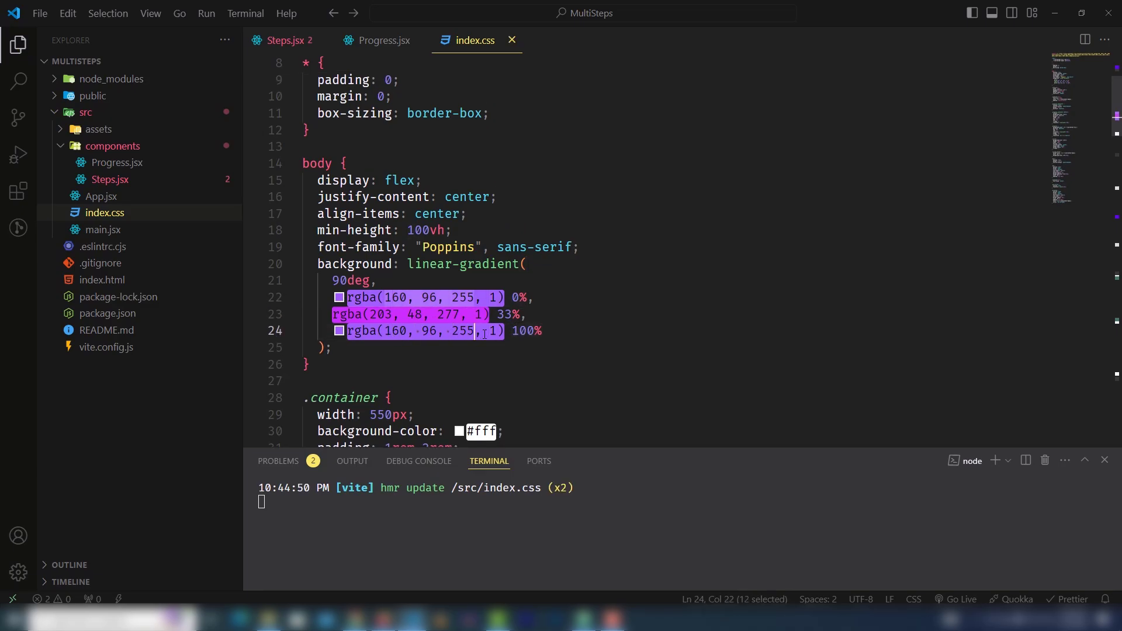
text(25)
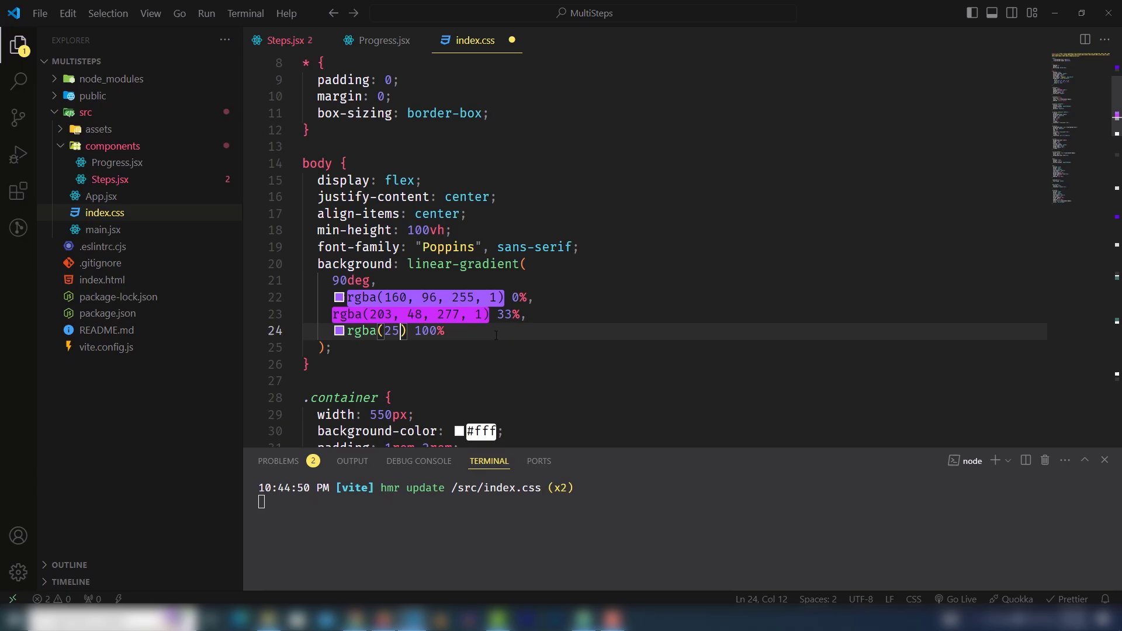
text(5,)
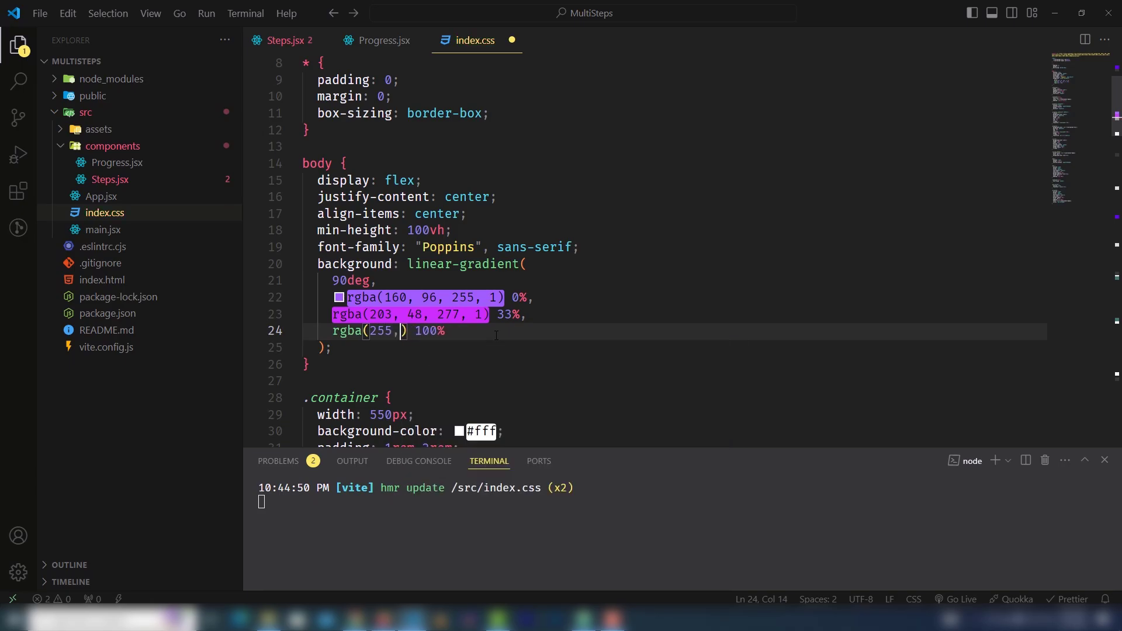
text(168,7)
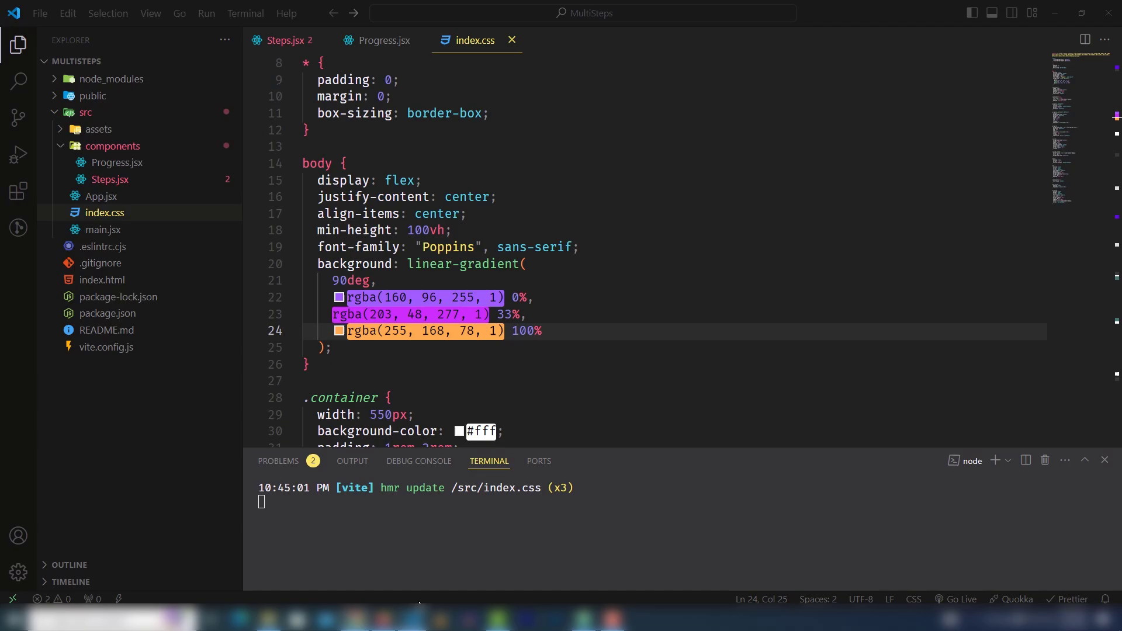
- Recolour .circle.active and the Progress.jsx bar fill to #630cf1
scroll(down, 3)
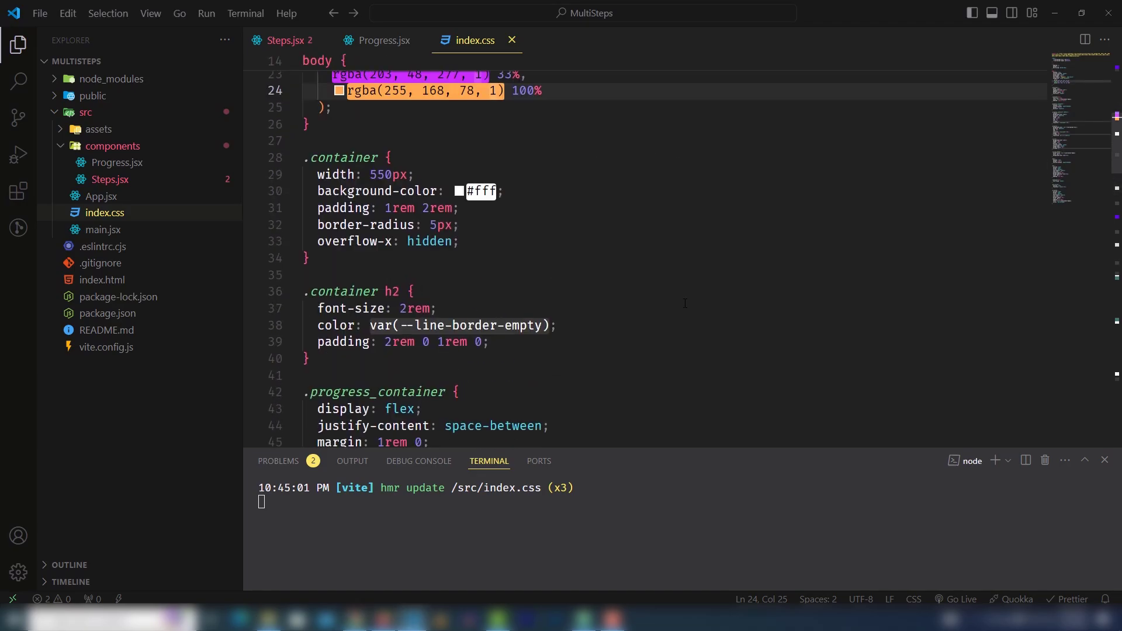
scroll(down, 3)
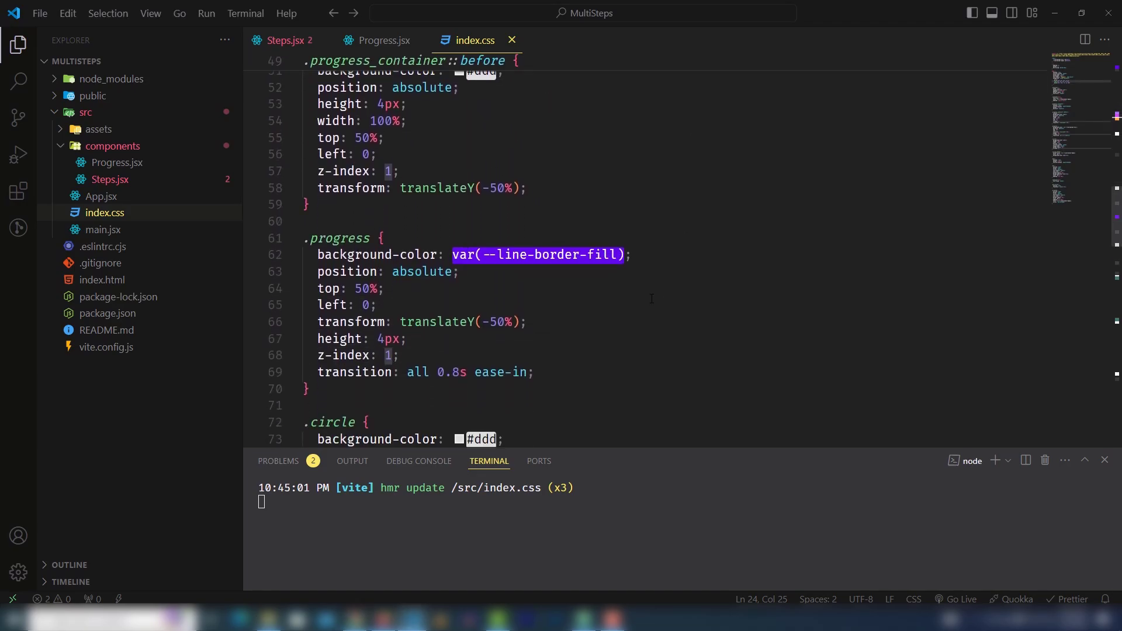
scroll(up, 3)
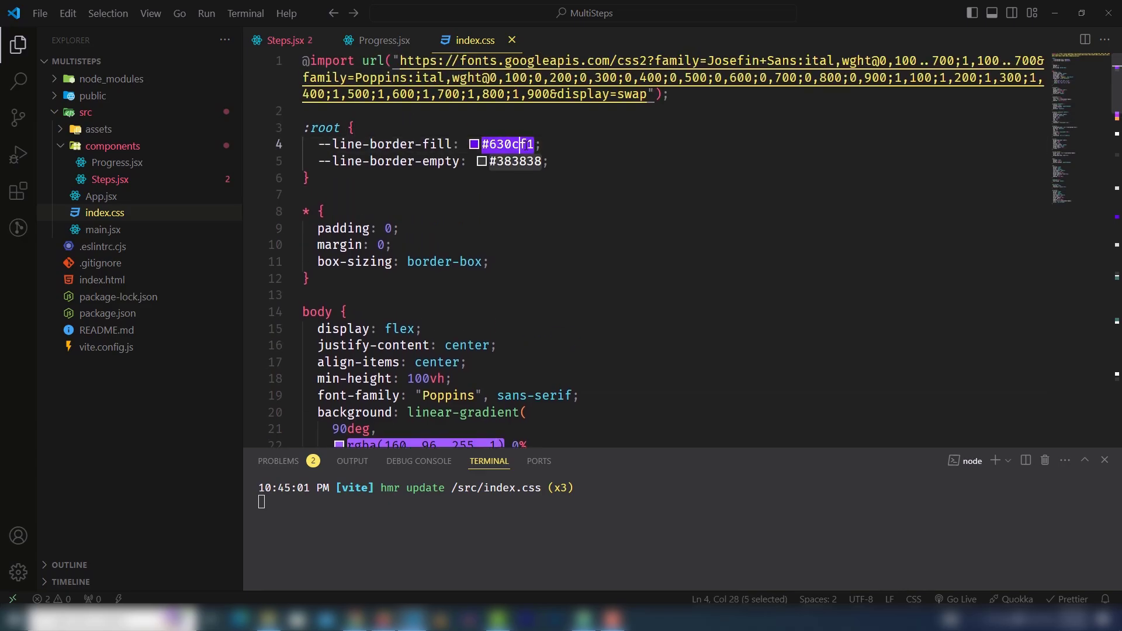
scroll(down, 3)
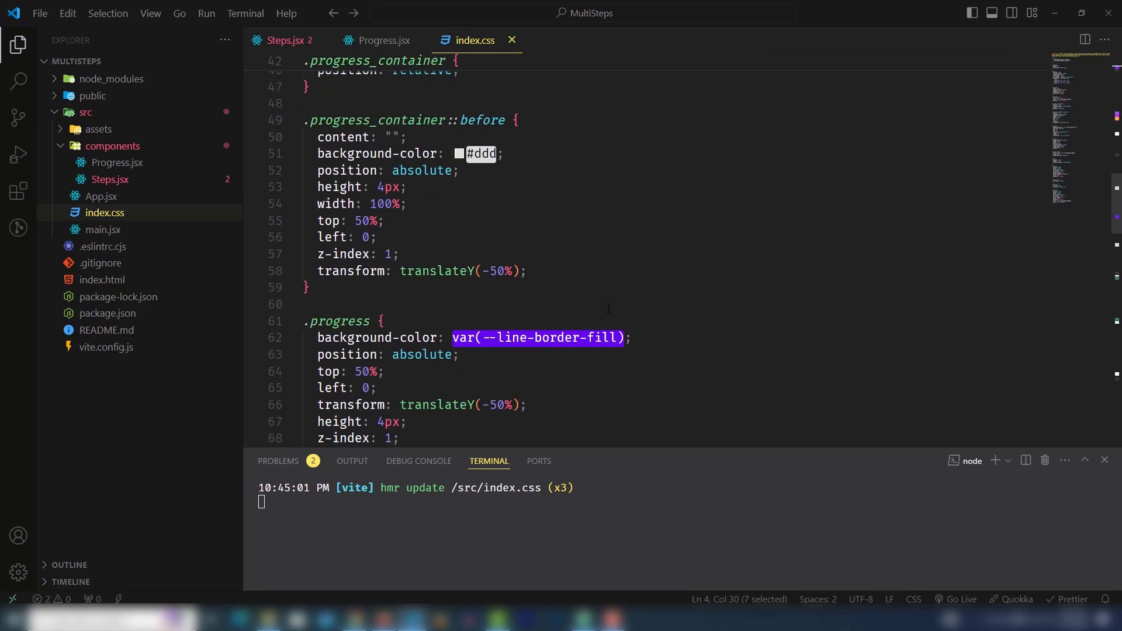
scroll(down, 3)
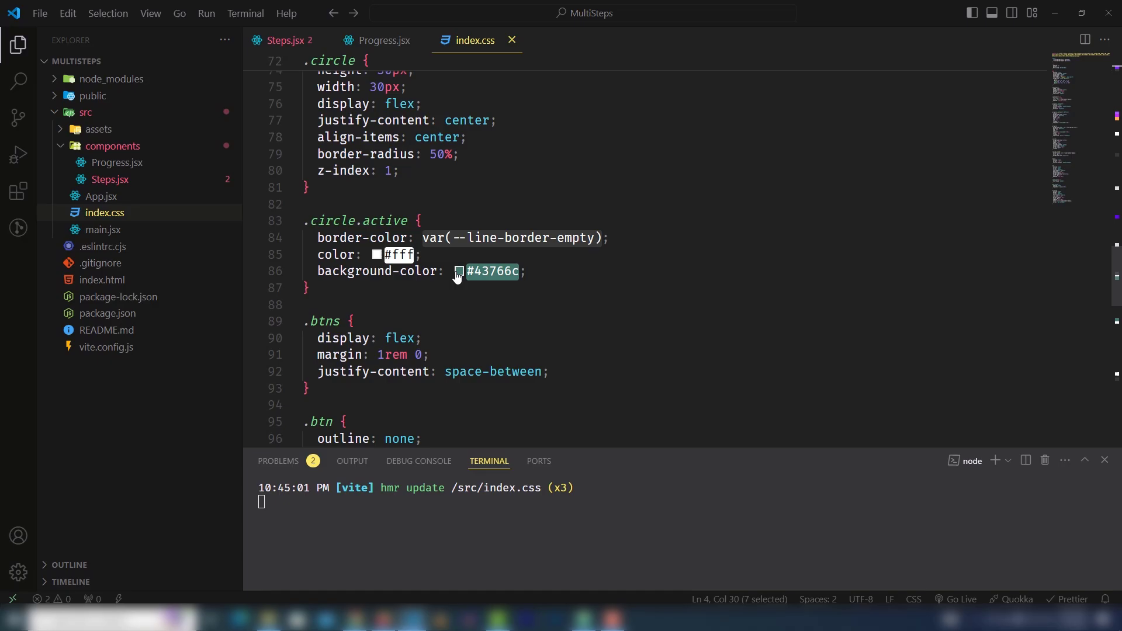
text(#630cf1)
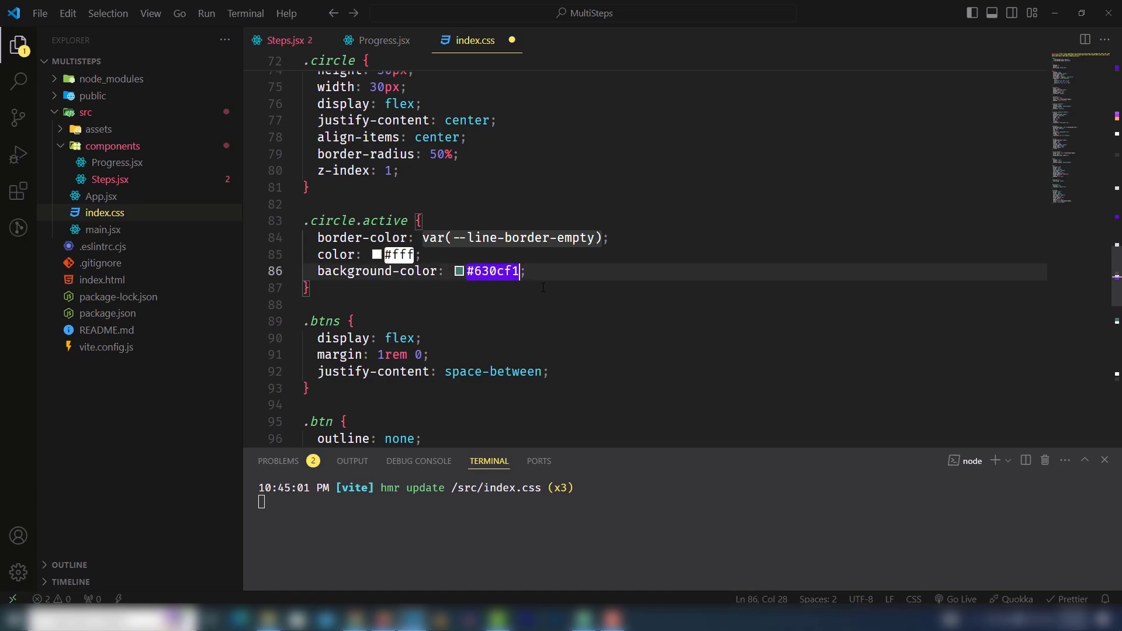
click(381, 41)
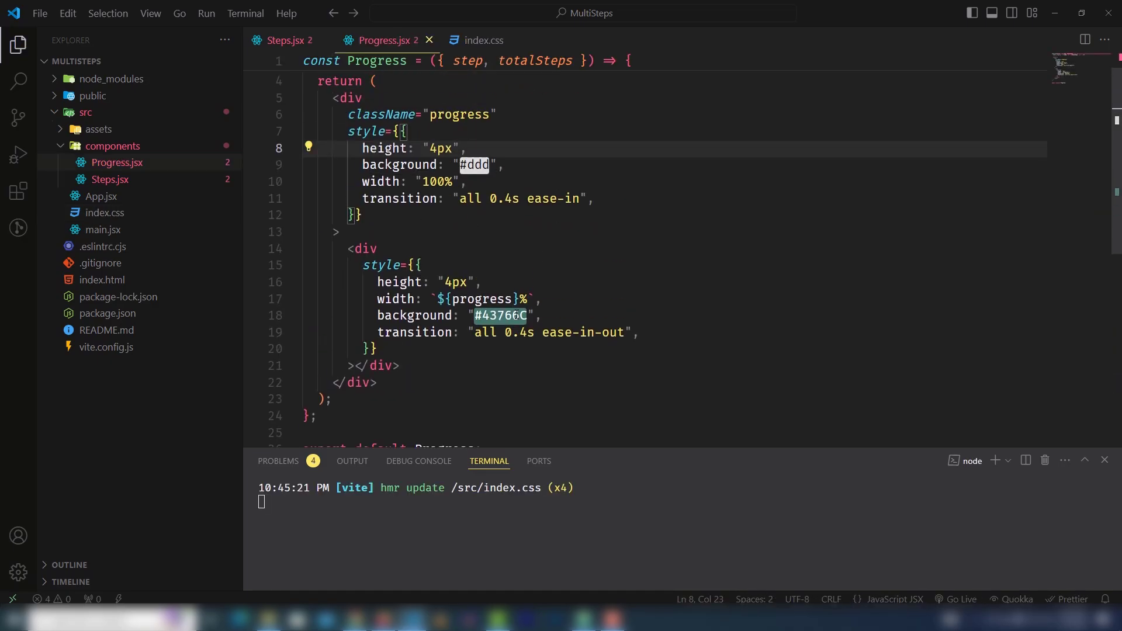
text(#630cf1)
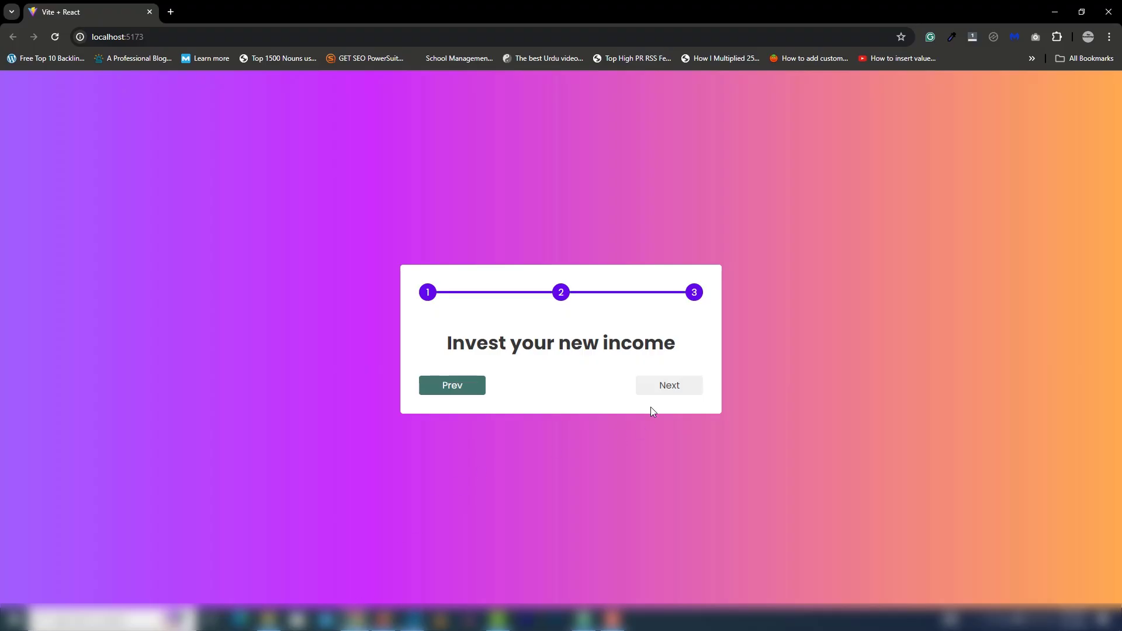
- Go back to the Apply for jobs step to check the purple circles and buttons
click(452, 385)
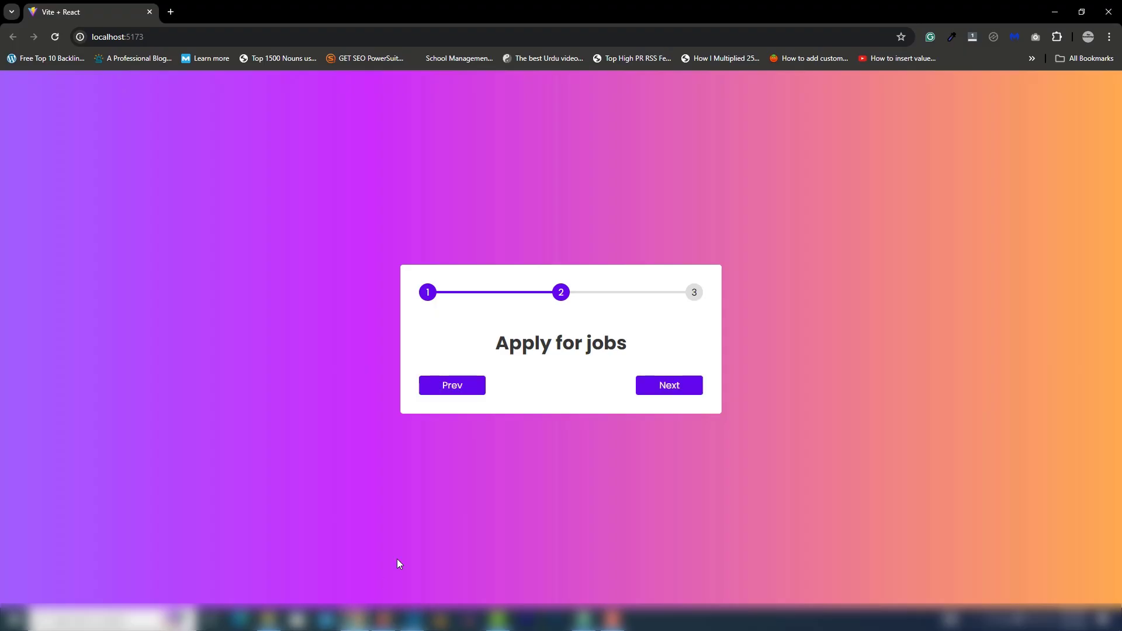
click(452, 385)
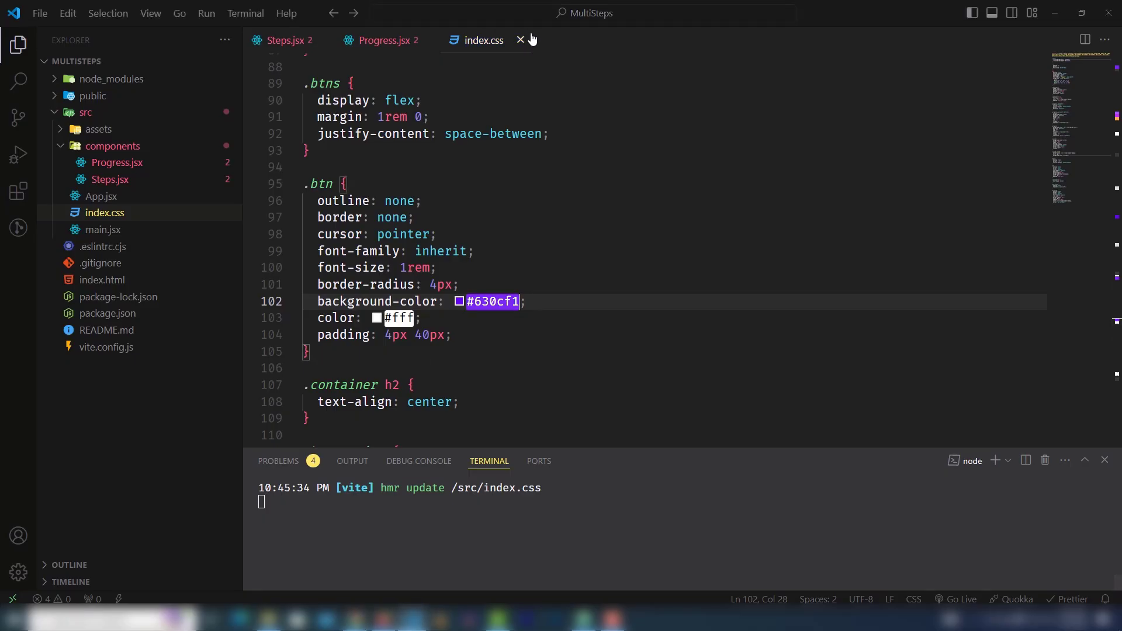
- Delete the Message function at the bottom of Steps.jsx and check the preview
click(284, 41)
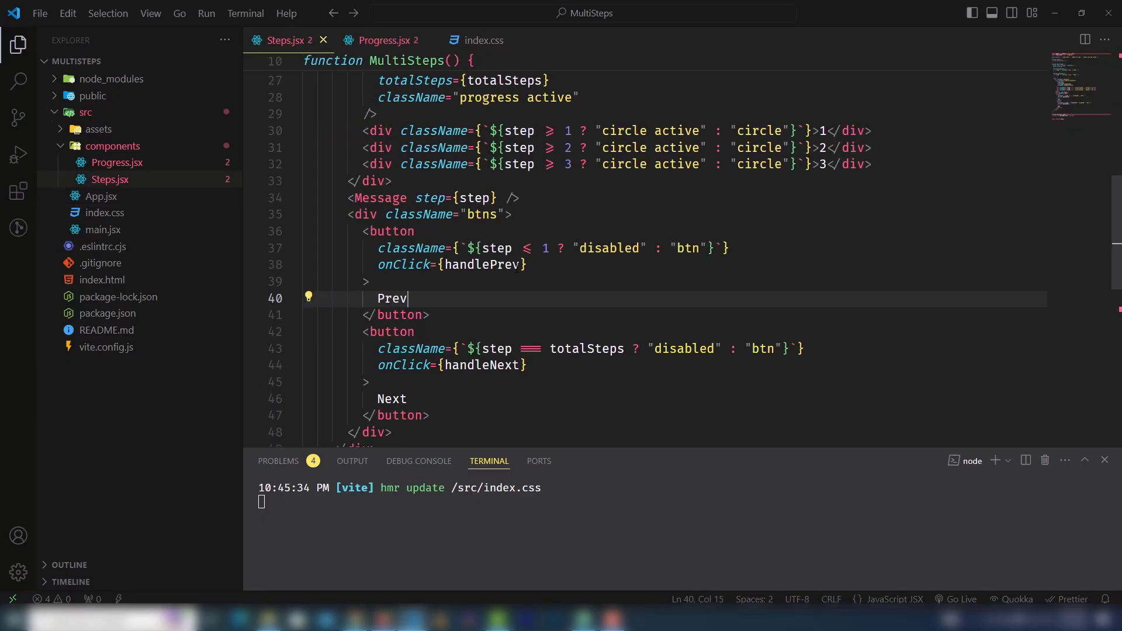
scroll(up, 3)
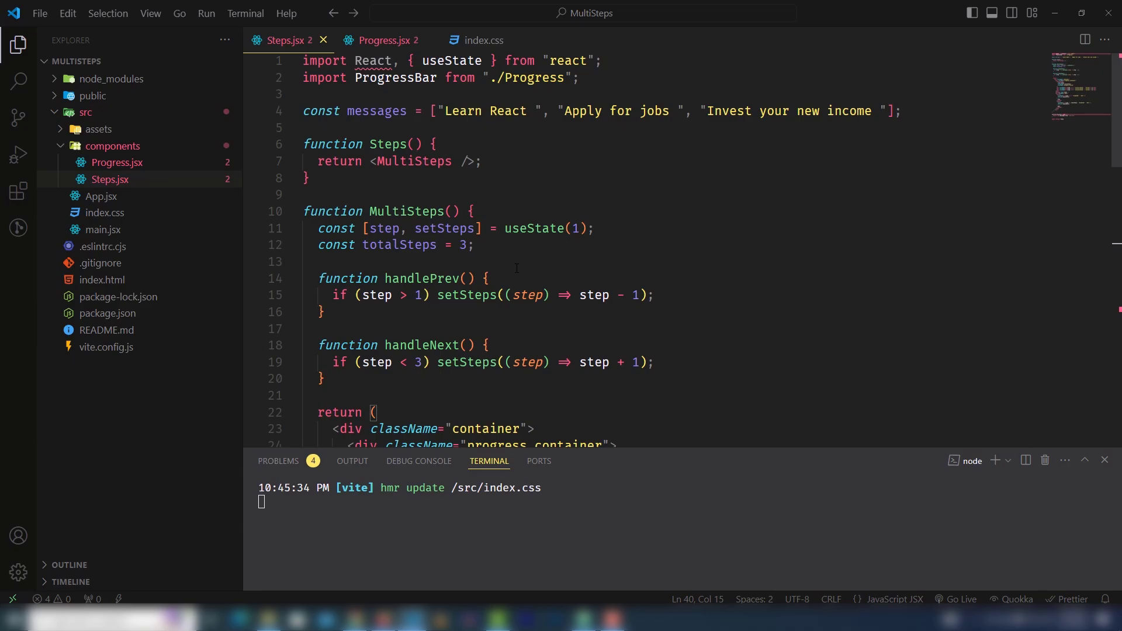
scroll(down, 3)
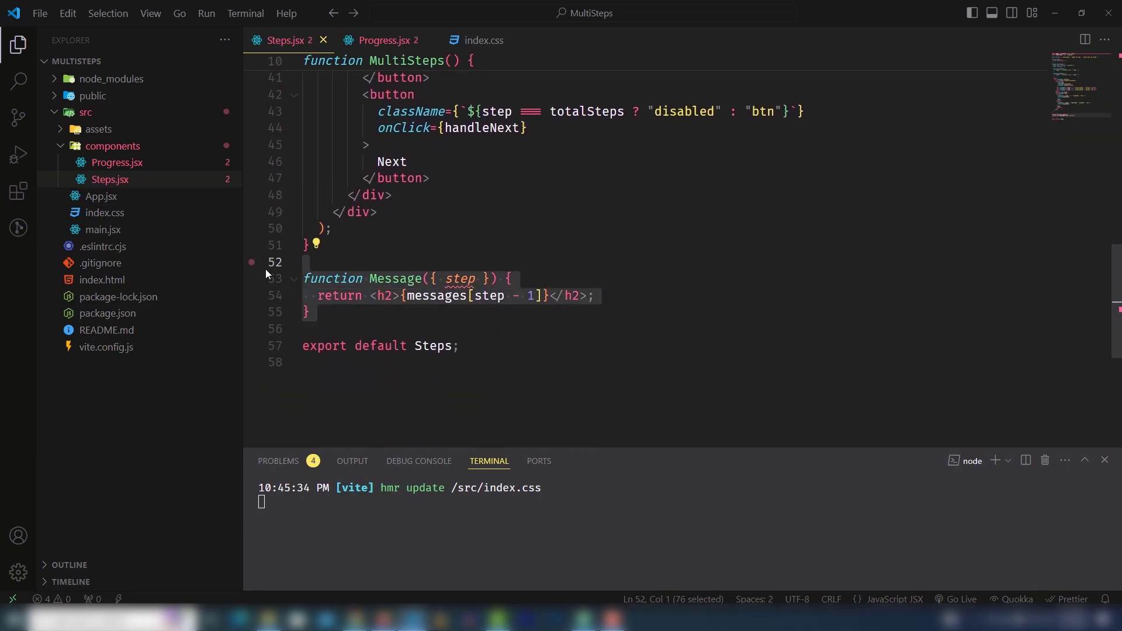
key(ctrl+/)
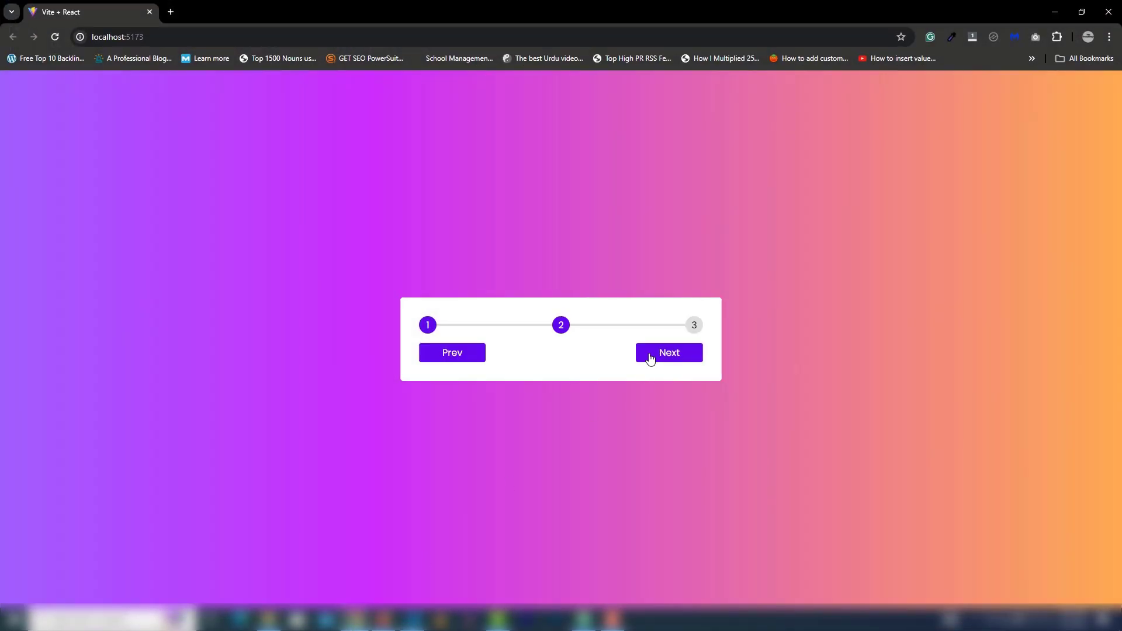
click(451, 352)
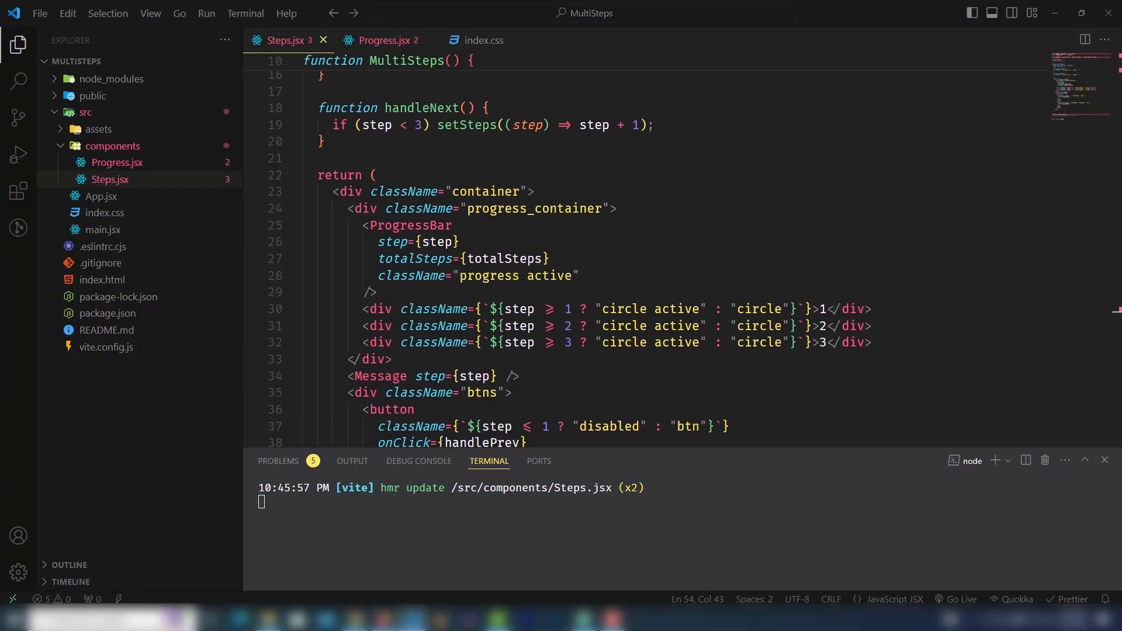
- Add a renderSteps arrow function after handleNext in Steps.jsx
scroll(up, 3)
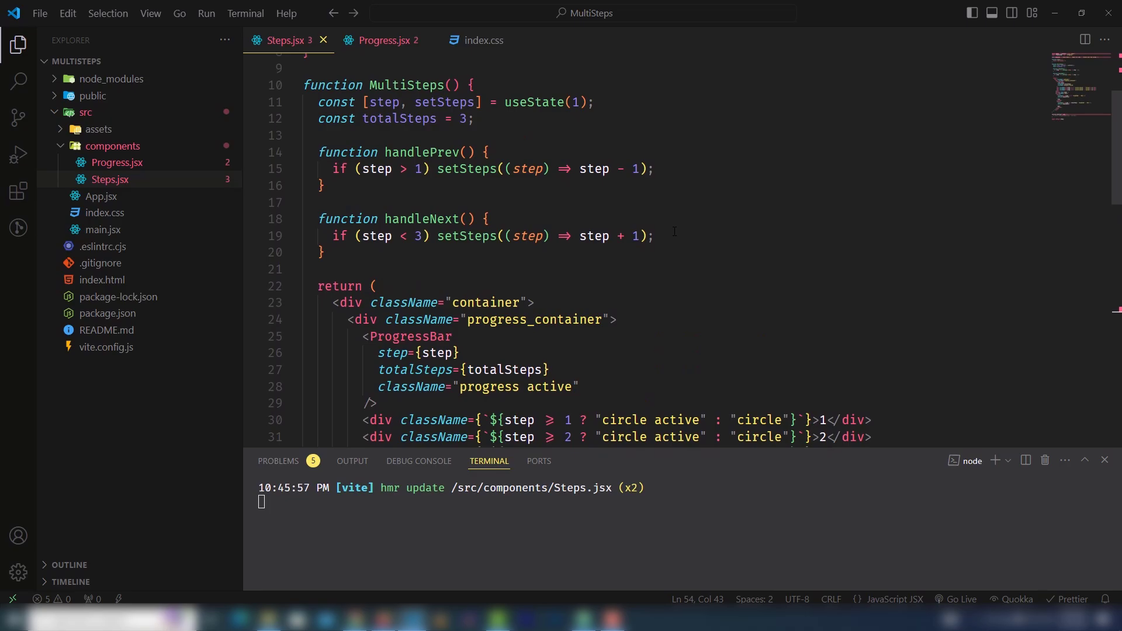
click(324, 259)
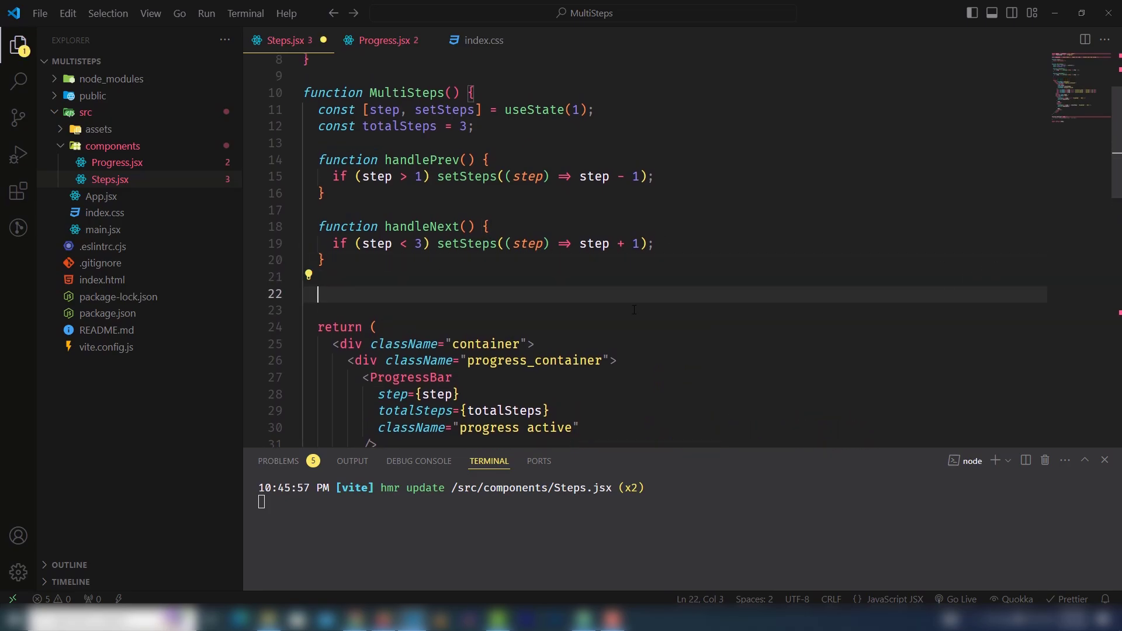
mouse_move(526, 298)
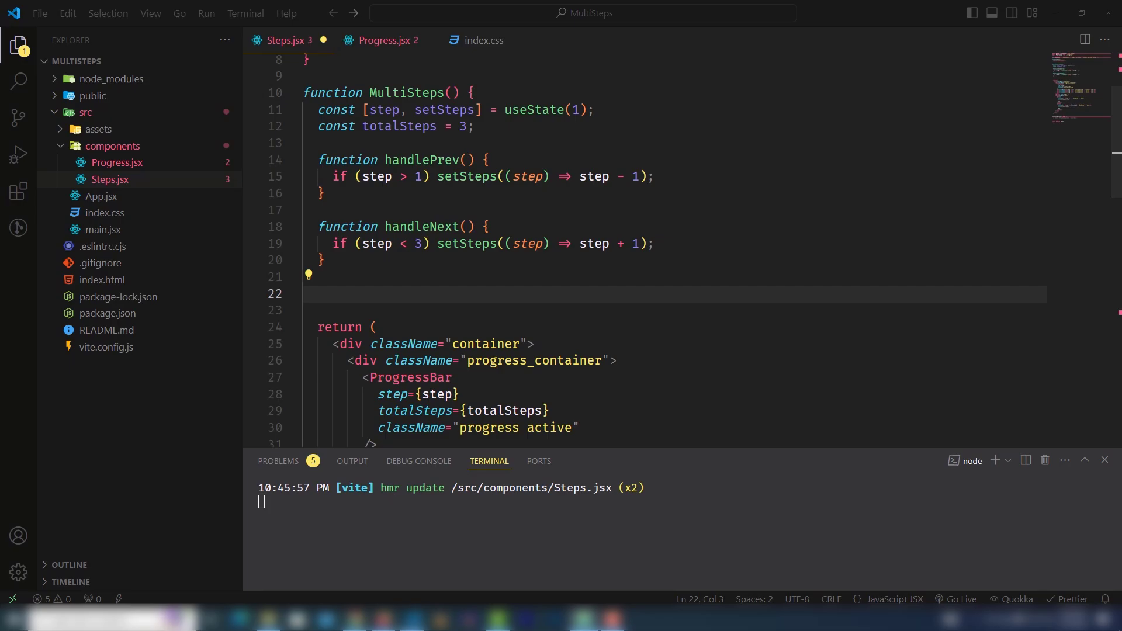
key(enter)
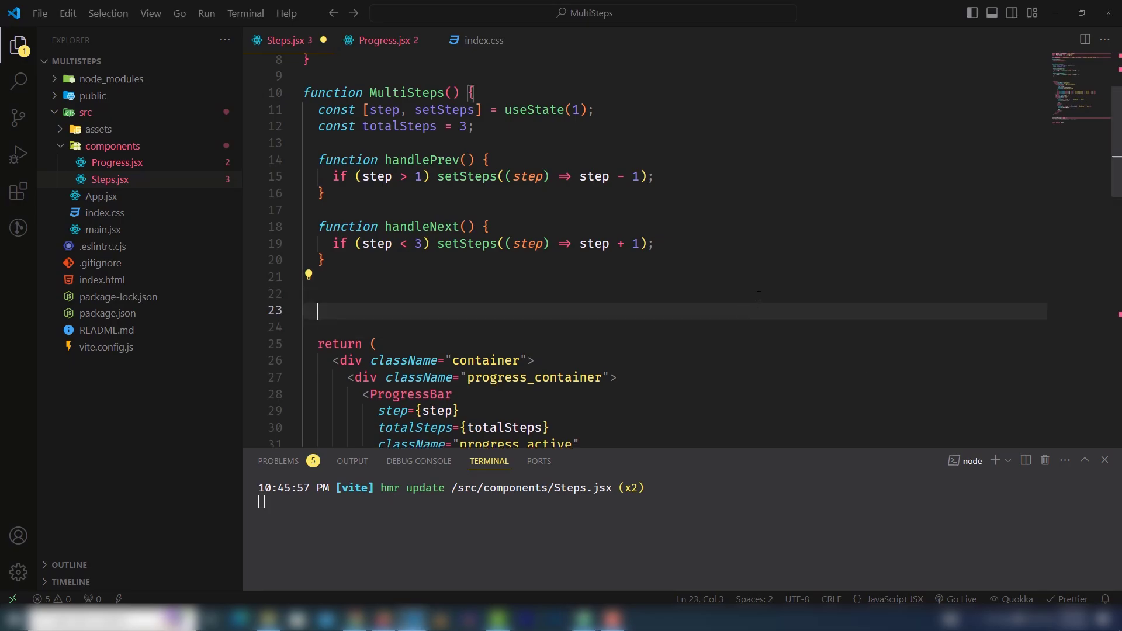
text(func)
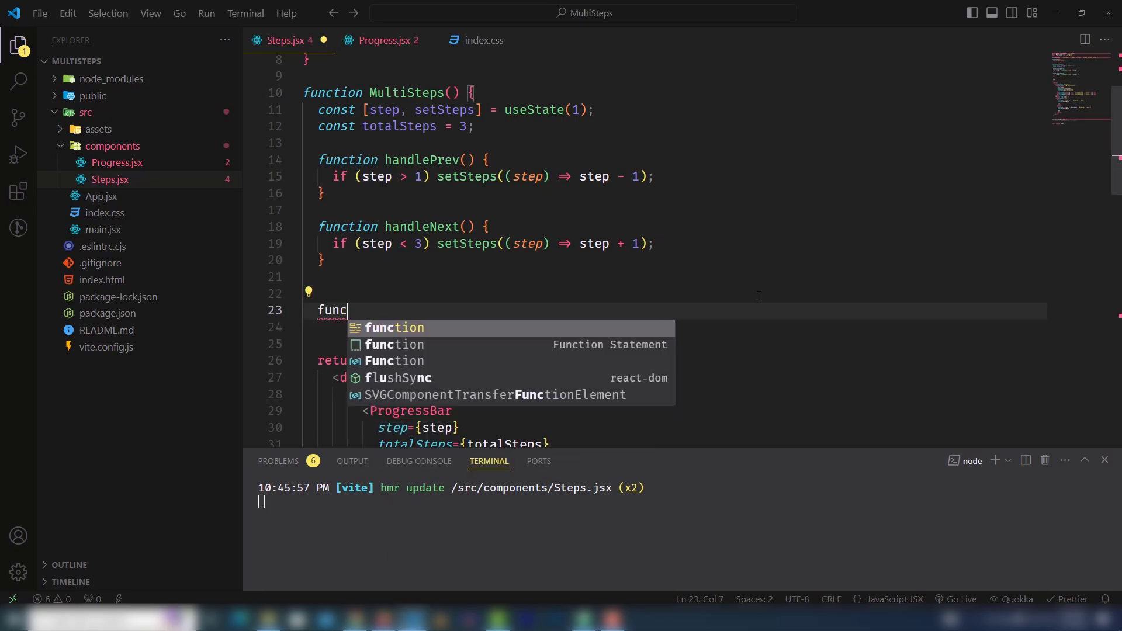
text(const)
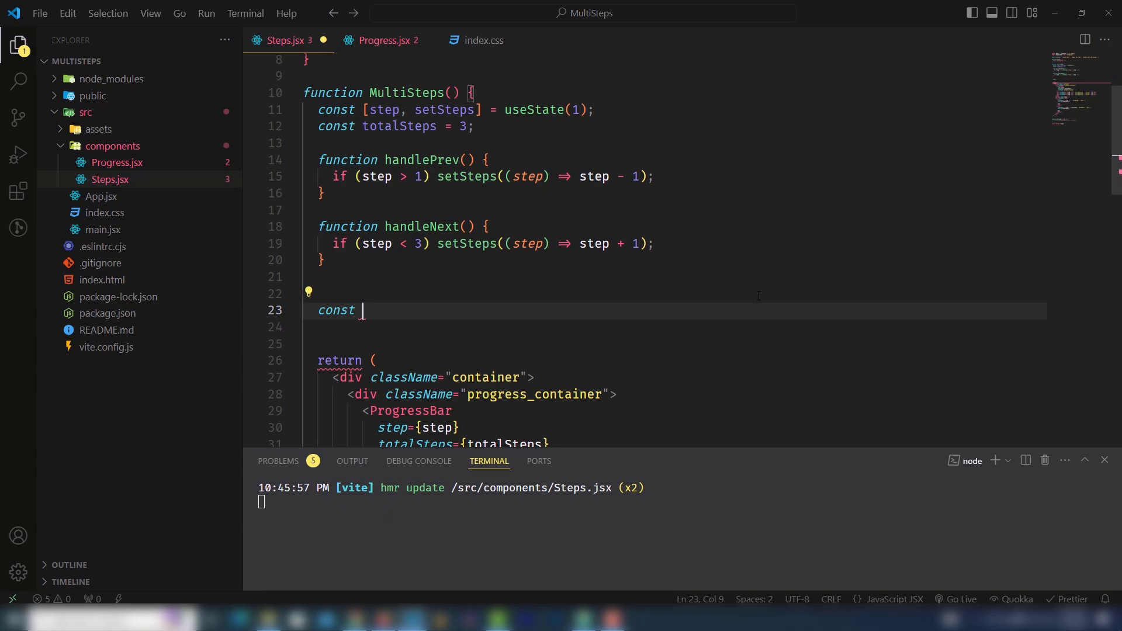
text(renderSteps = ()
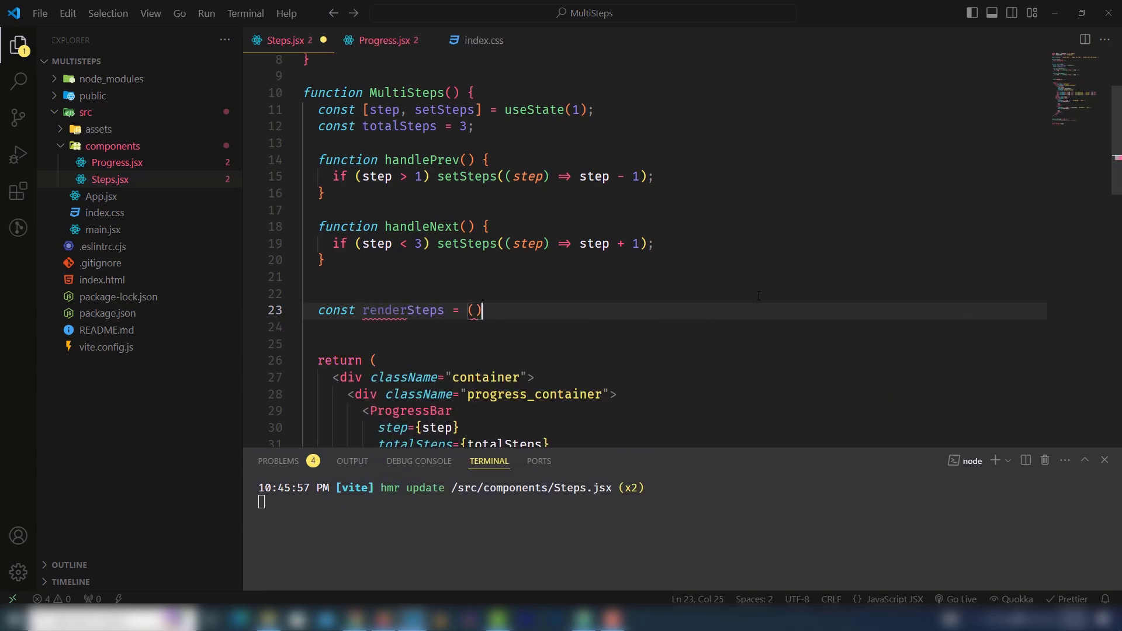
text(=>)
text(switch(step)
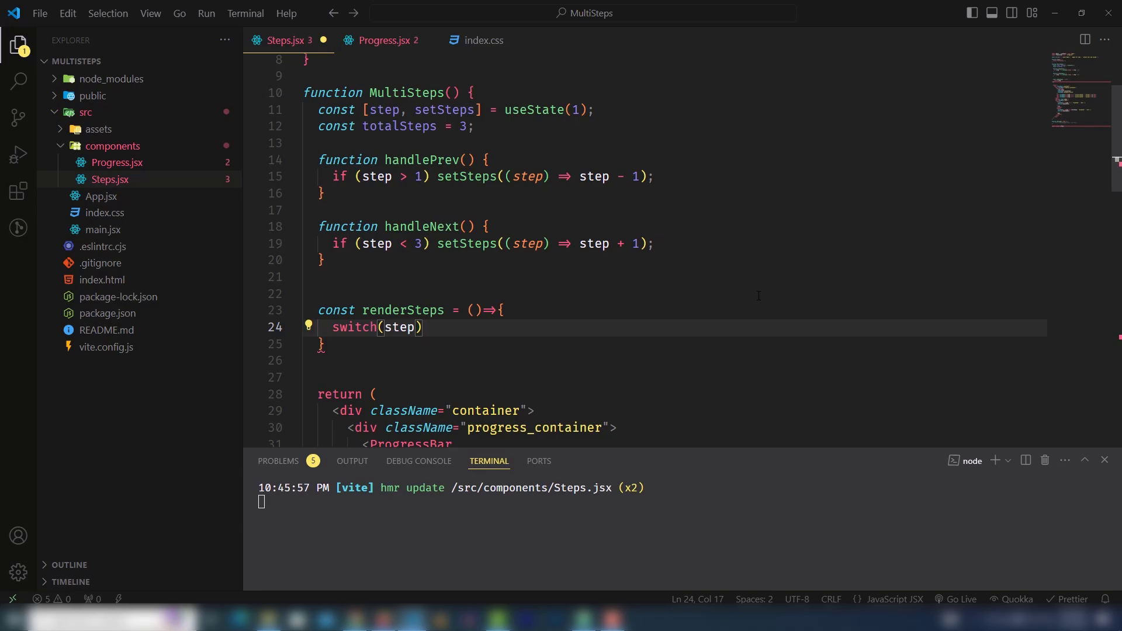
text({)
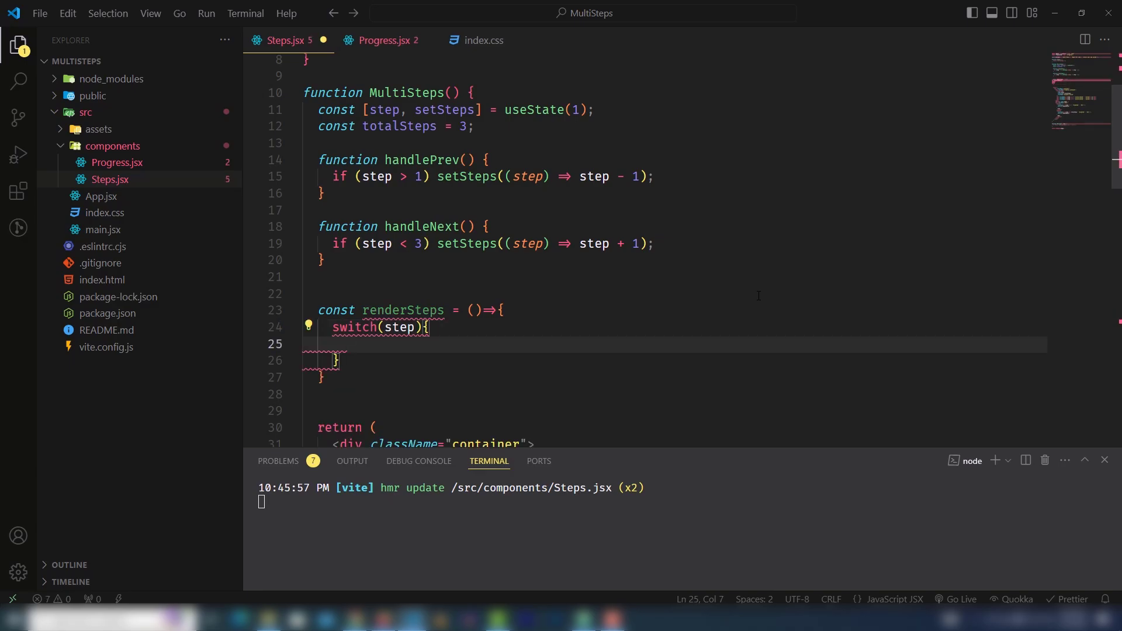
- Add switch cases returning "Step 1", "Step 2", "Step 3" and default null
text(case 1)
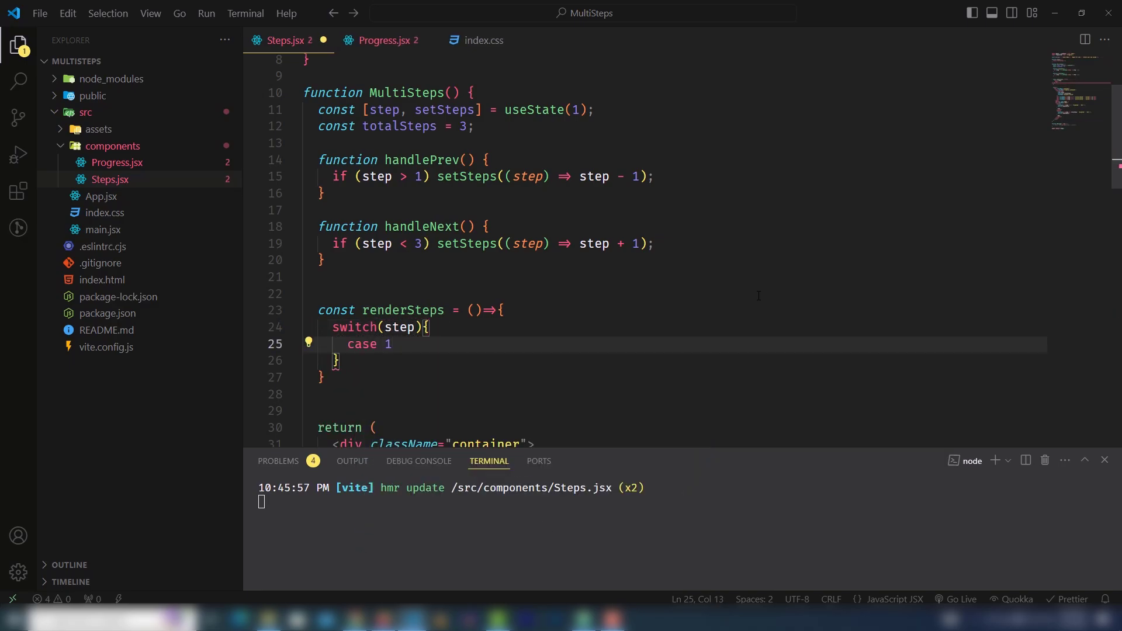
text(:)
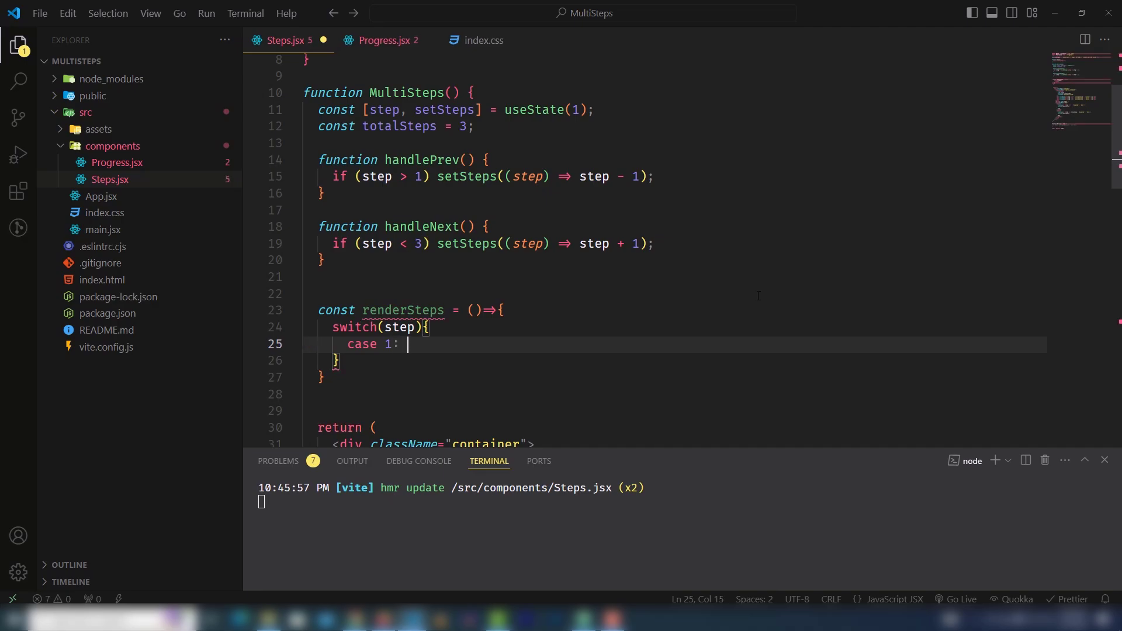
text(return)
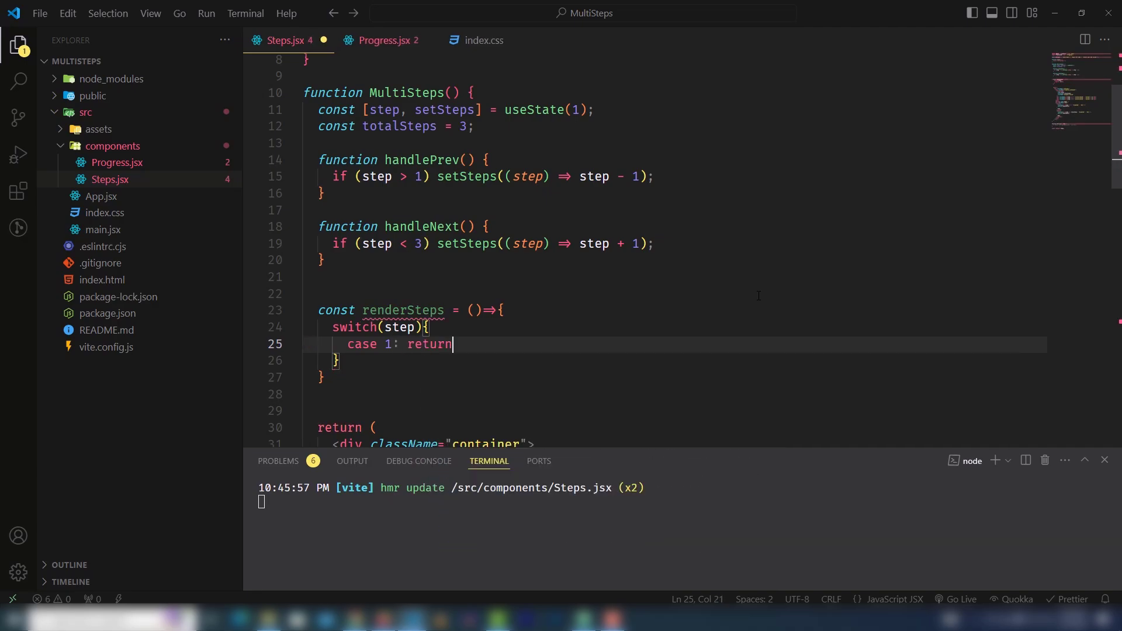
text(")
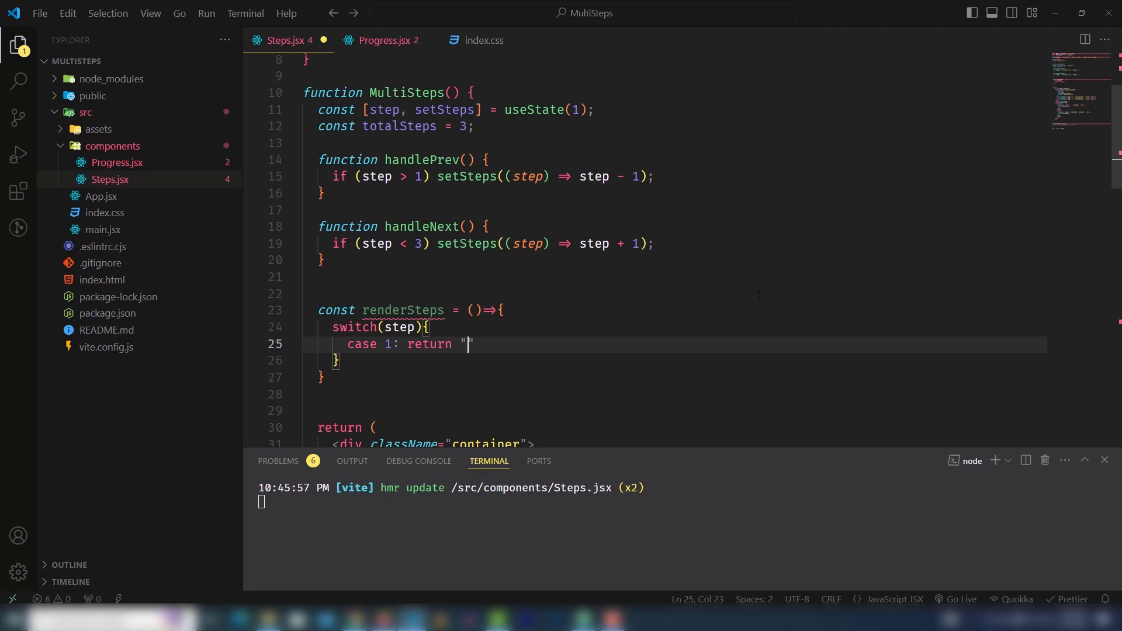
text(Step 1)
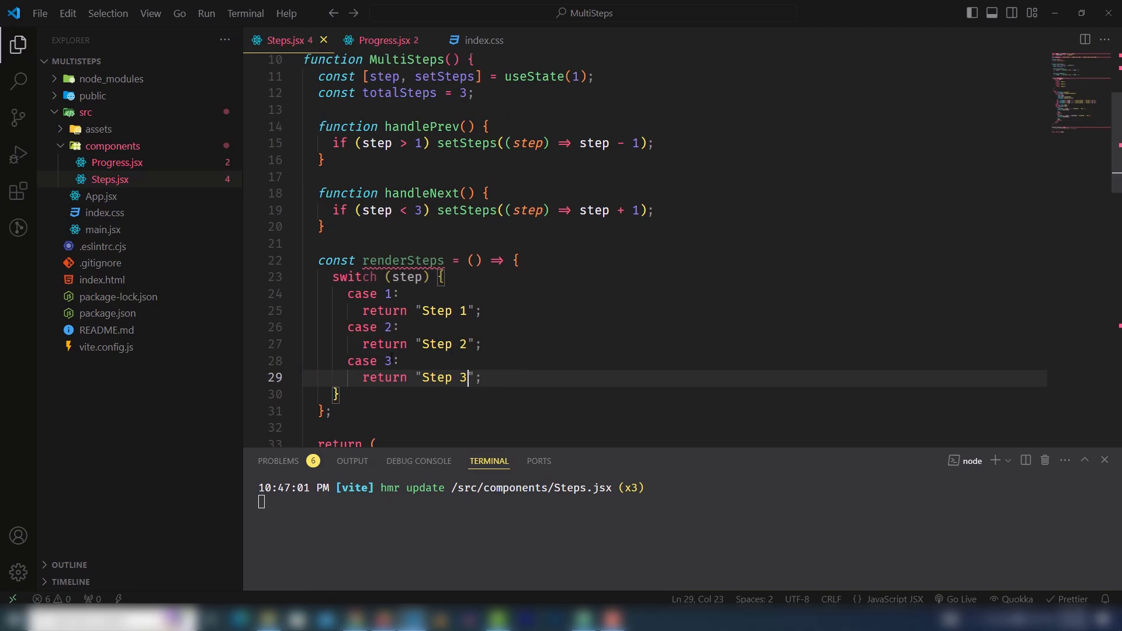
key(enter)
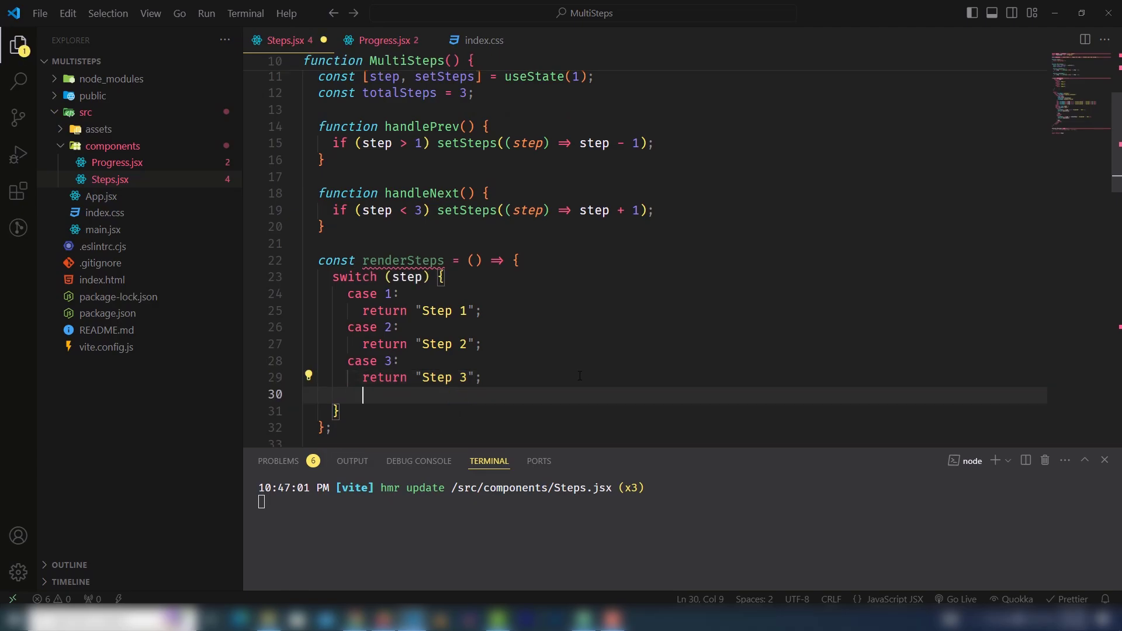
text(default:)
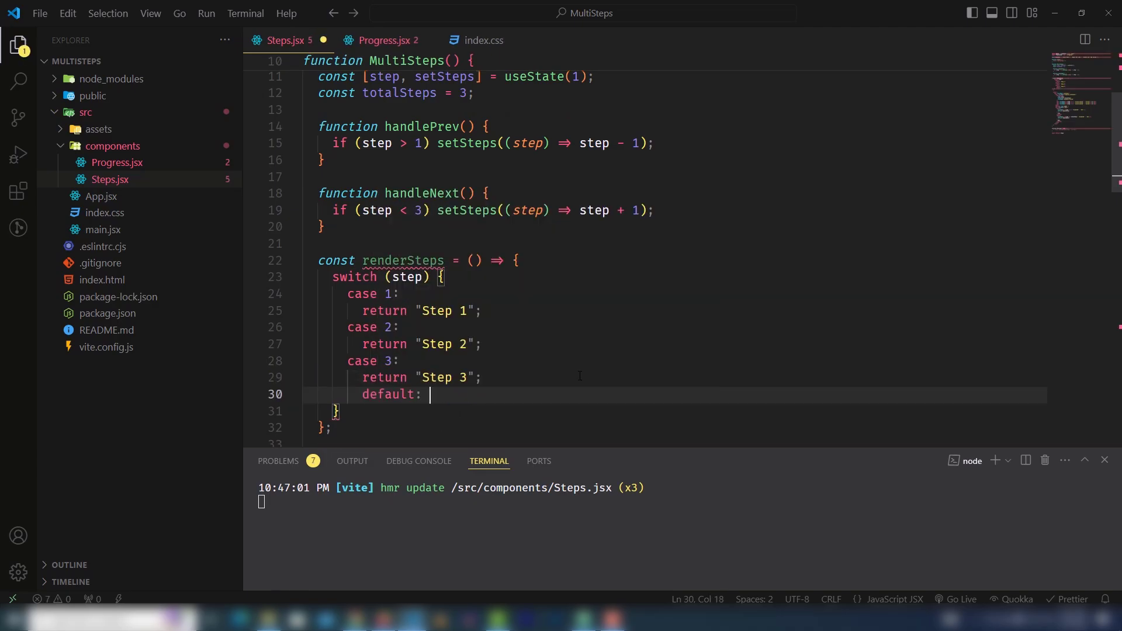
text(return null;)
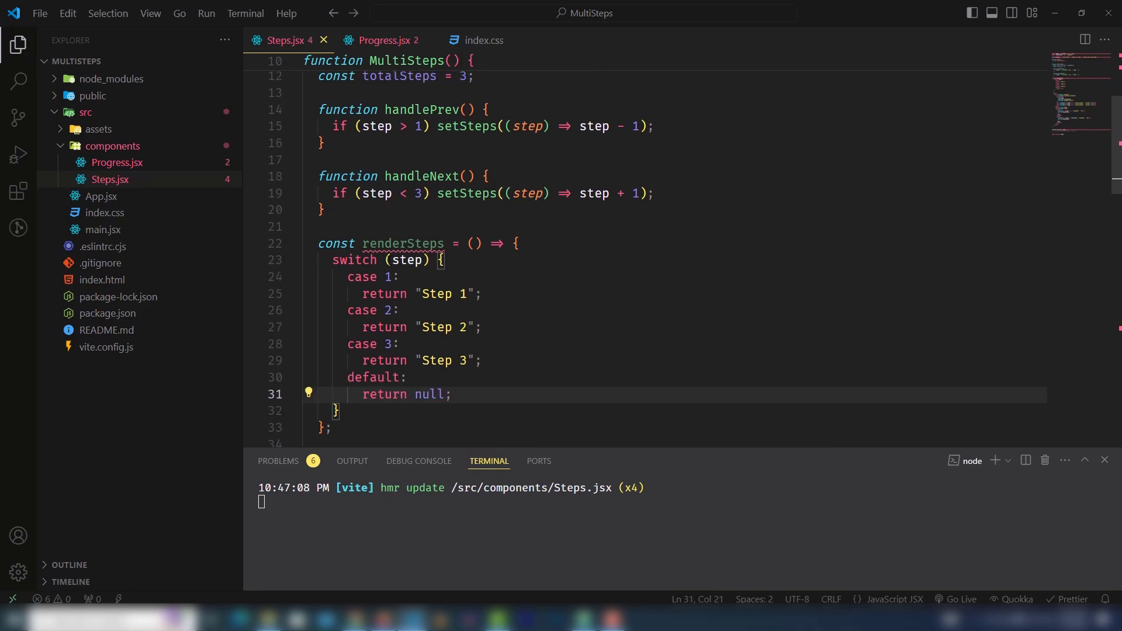
- Comment out the Message line, render {renderSteps()} instead, save, and preview "Step 2"
scroll(down, 3)
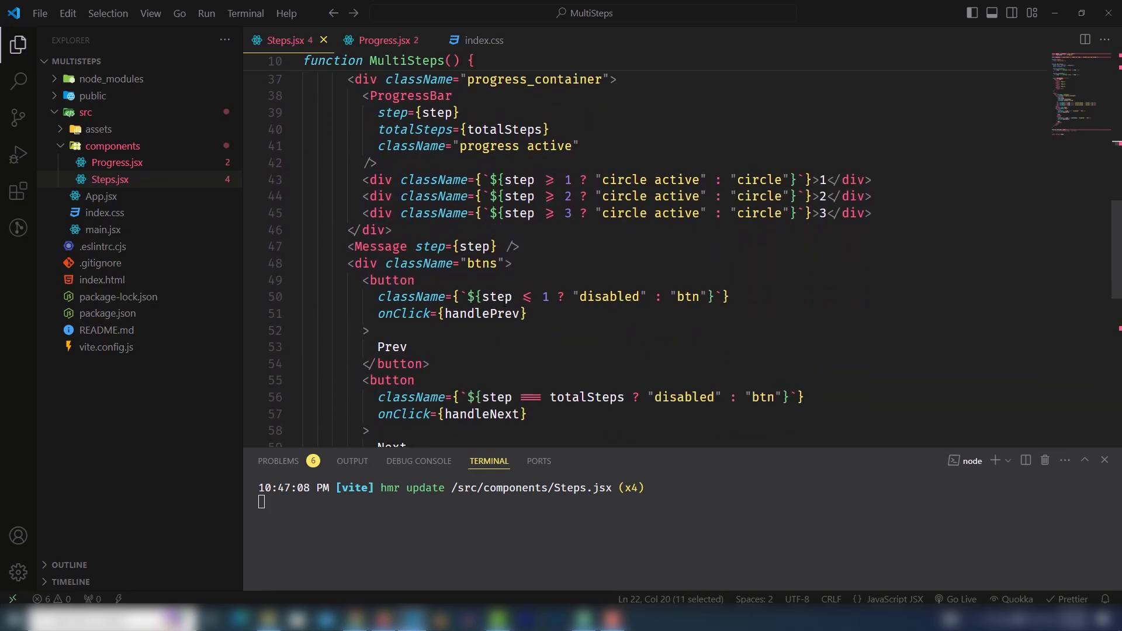
scroll(down, 3)
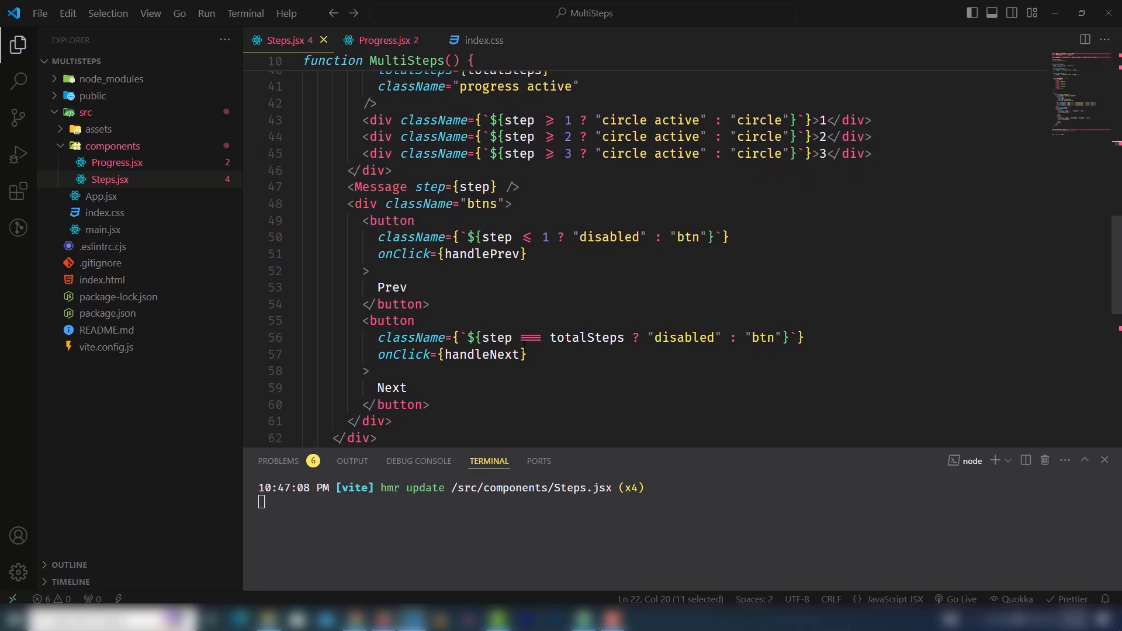
scroll(up, 3)
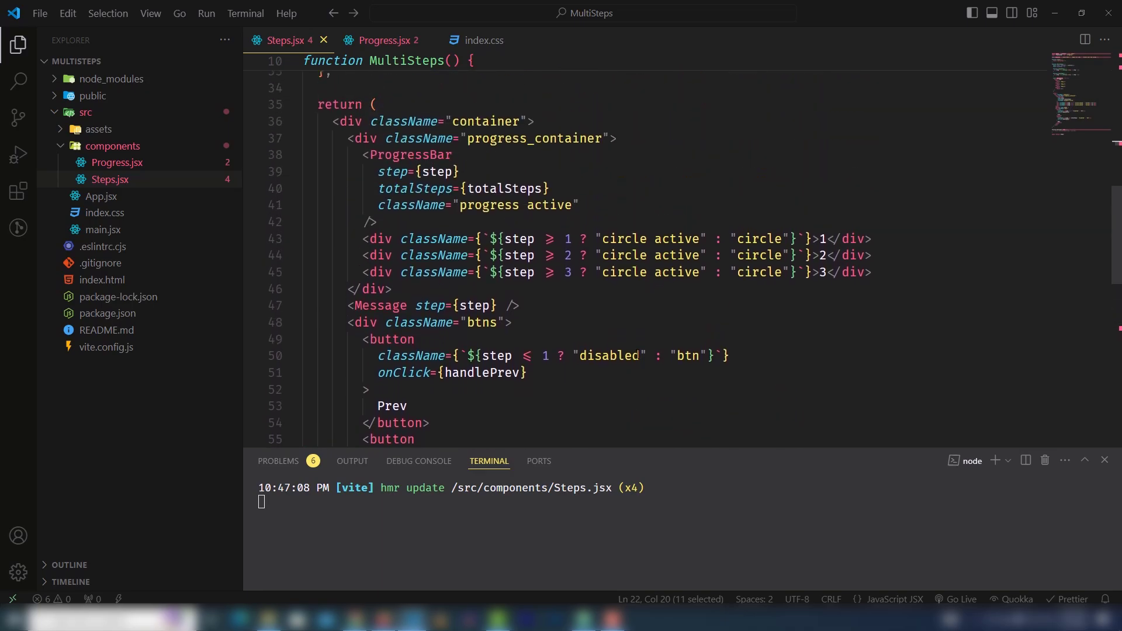
scroll(up, 3)
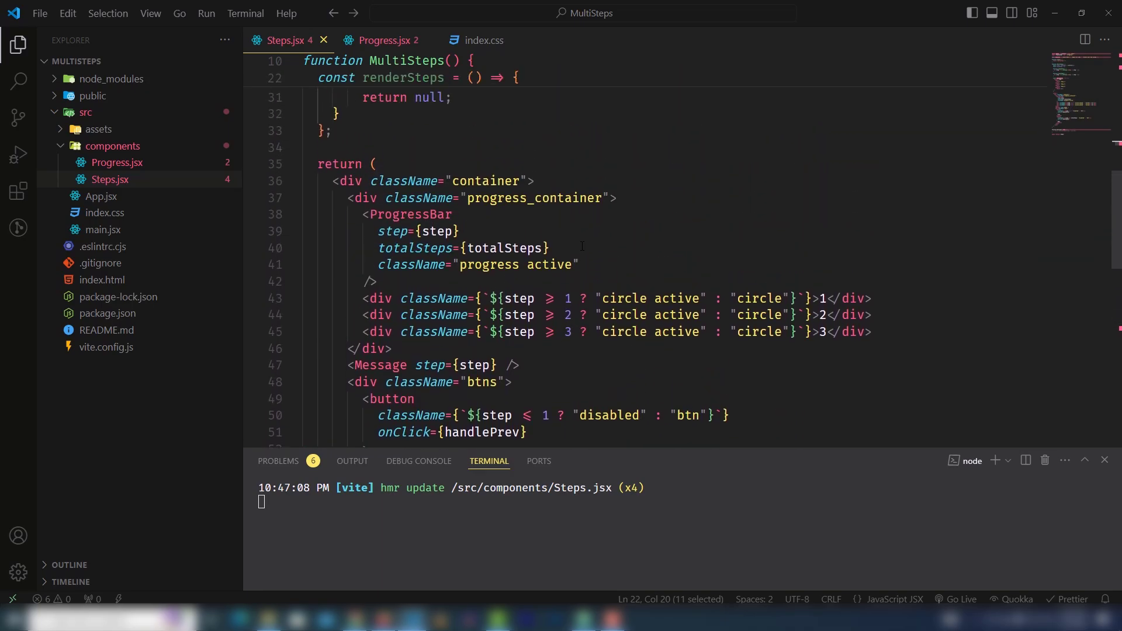
scroll(down, 3)
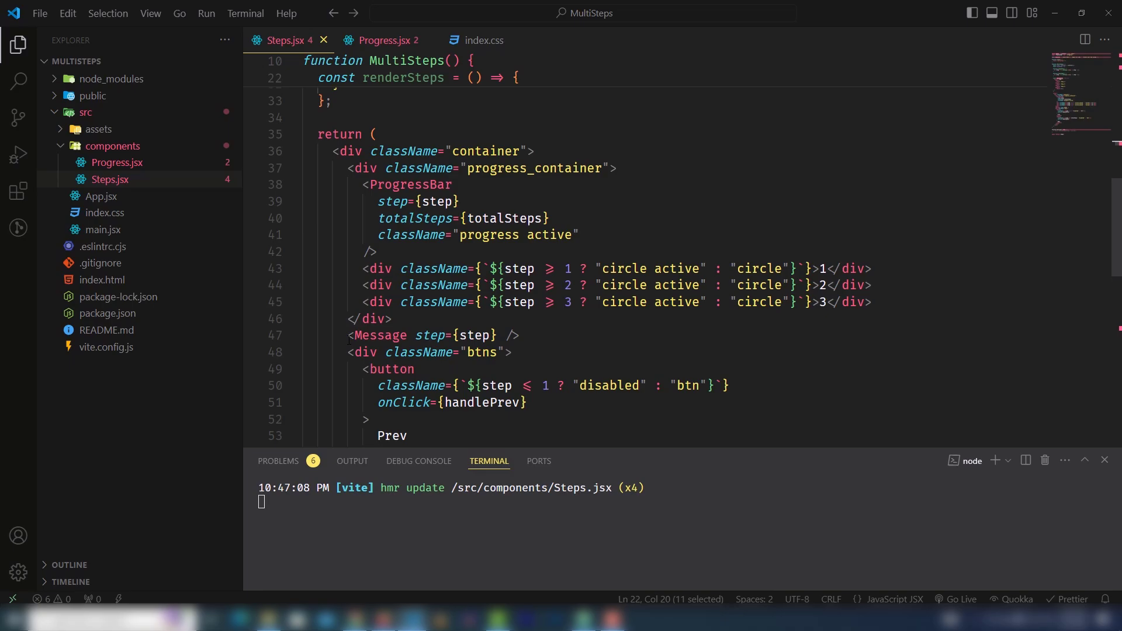
key(ctrl+/)
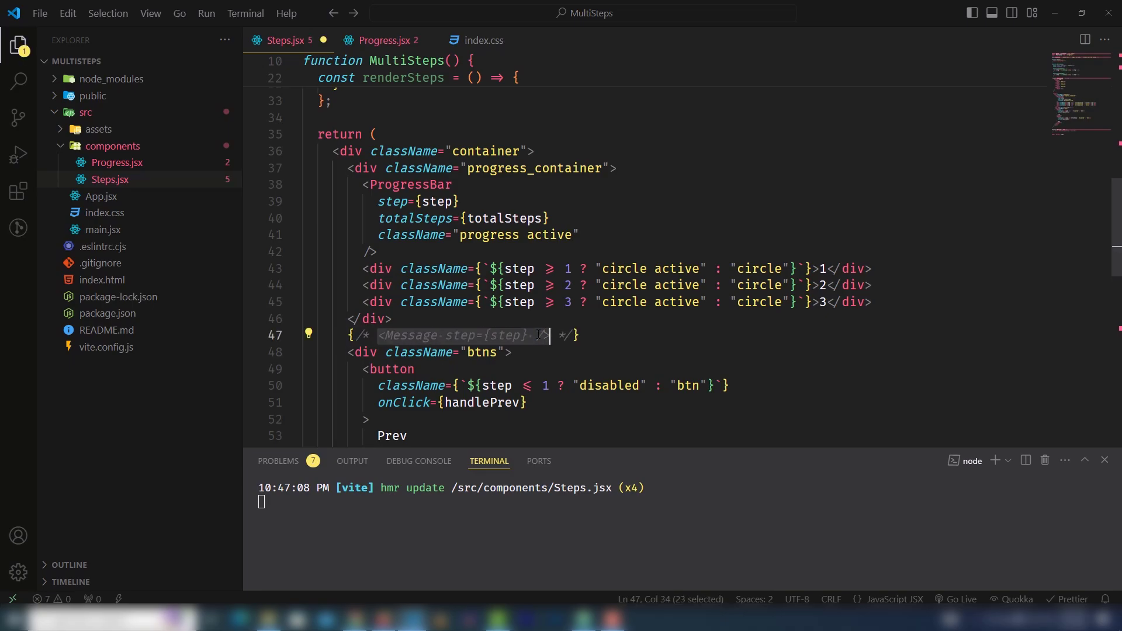
text({renderSteps})
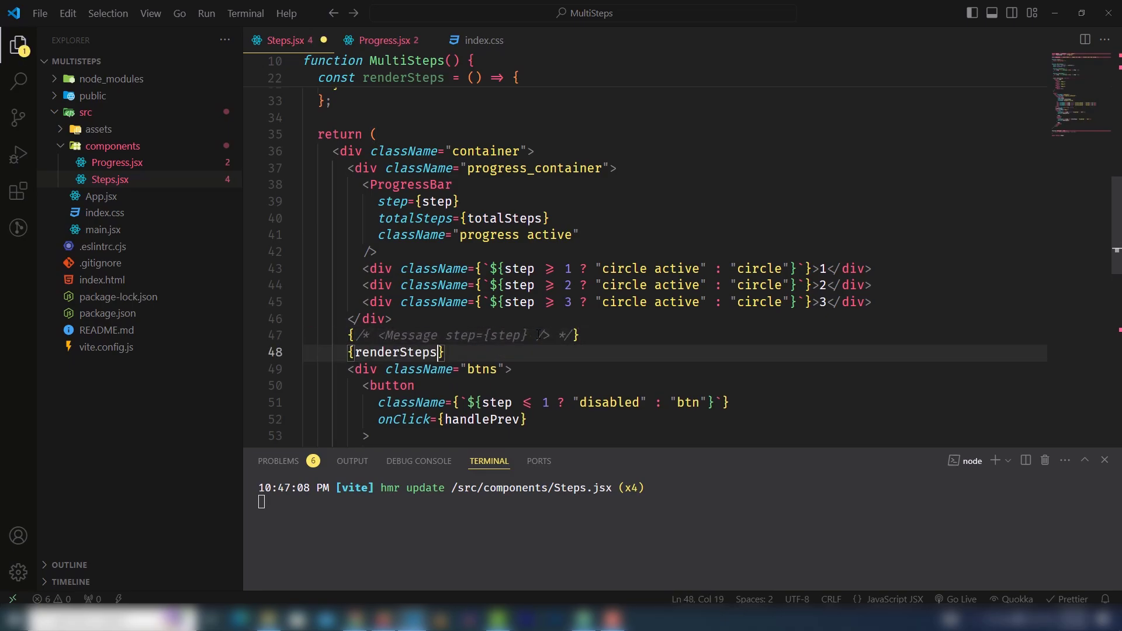
text(())
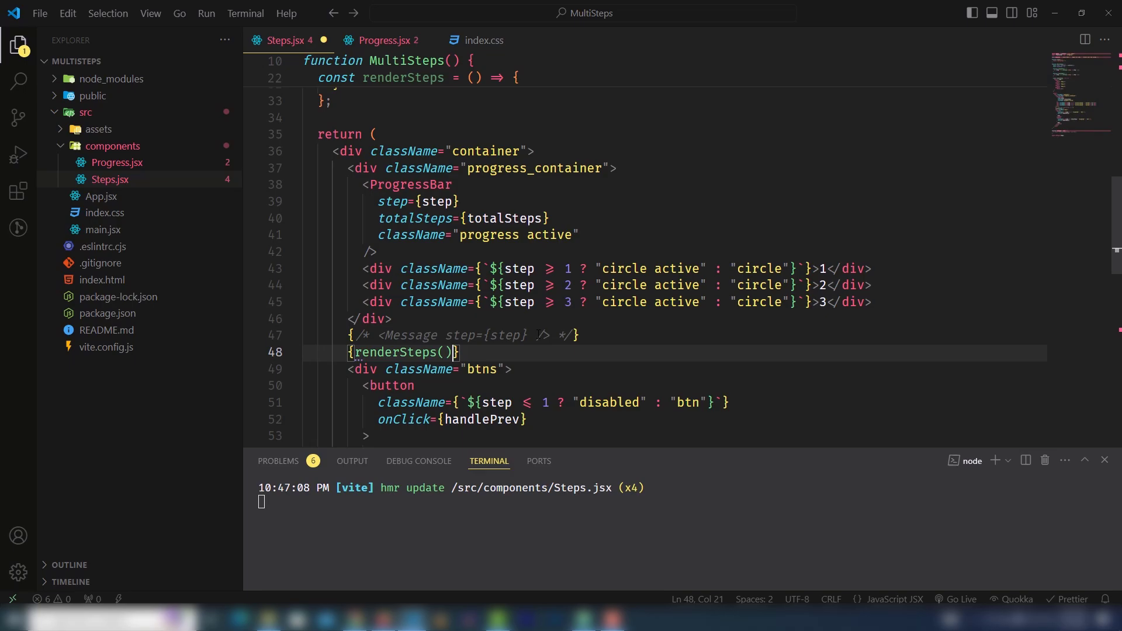
key(ctrl+s)
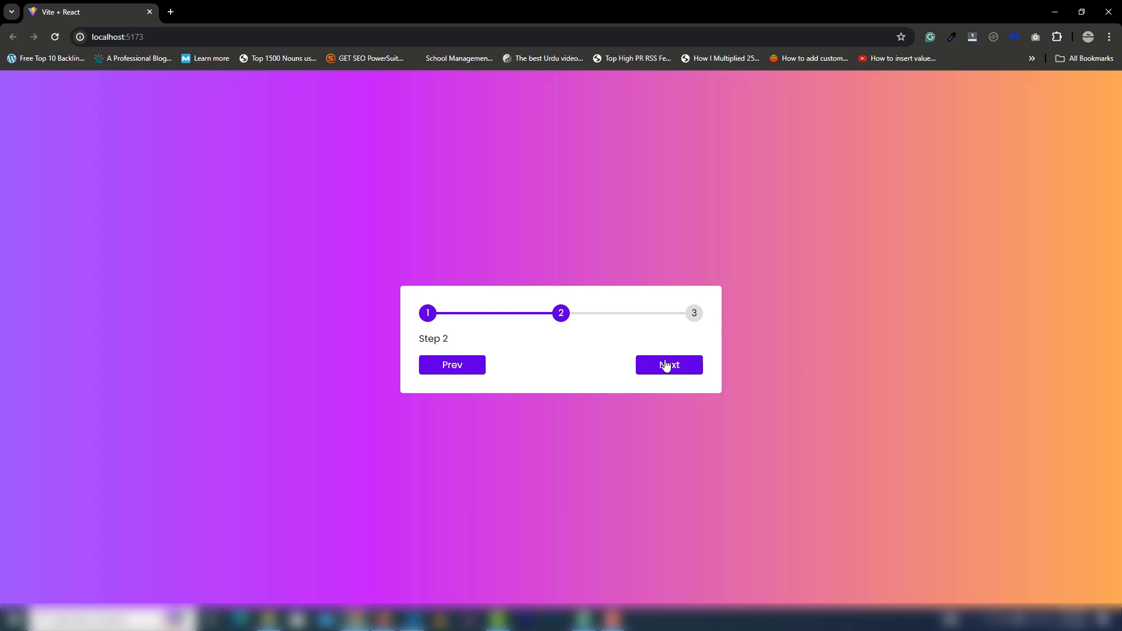
click(451, 364)
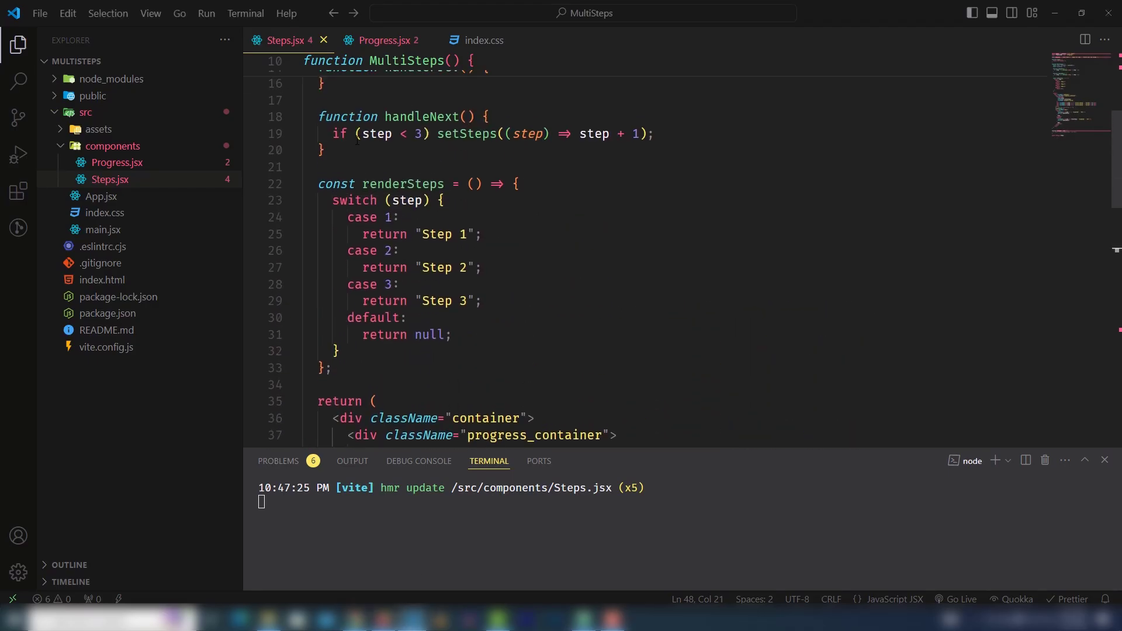
- Create Form.jsx in the components folder and add blank lines in it
click(176, 61)
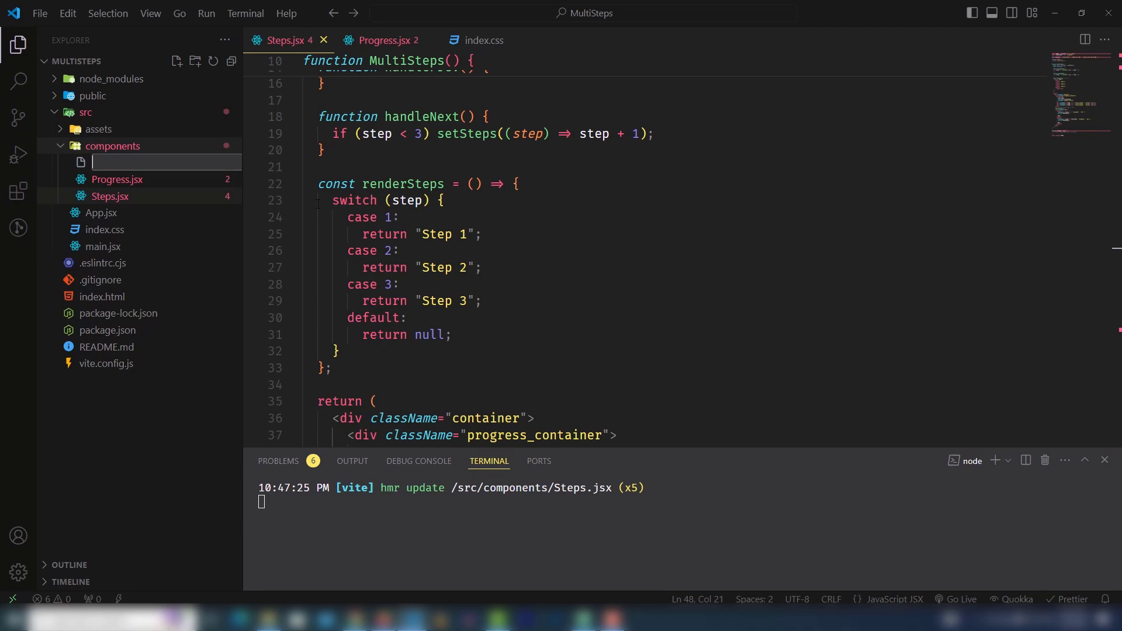
text(Form.)
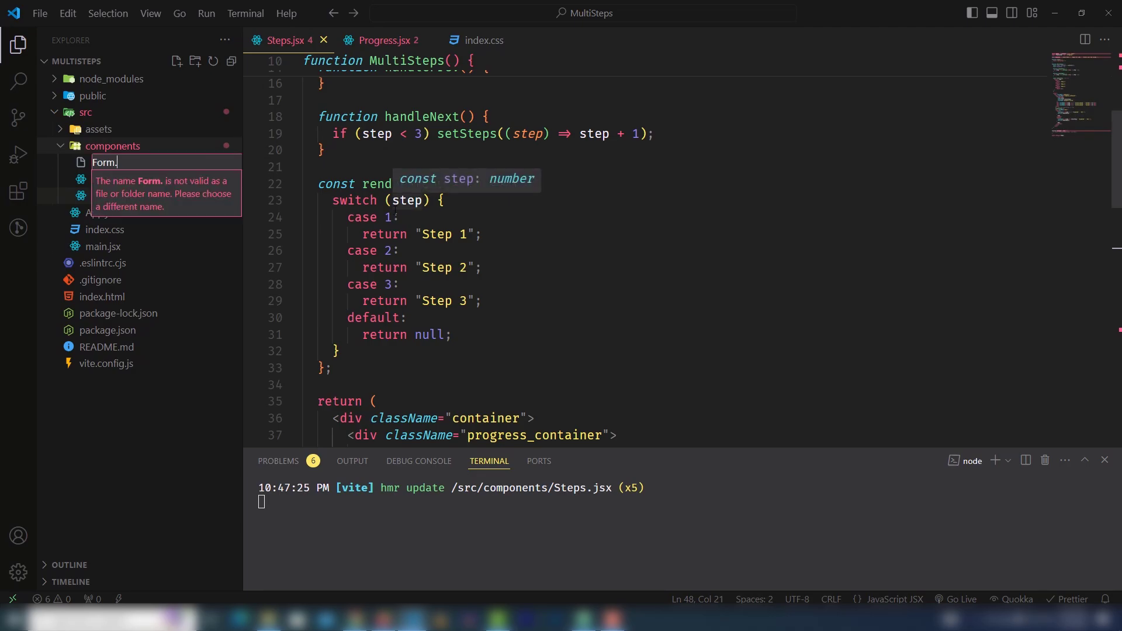
key(Enter)
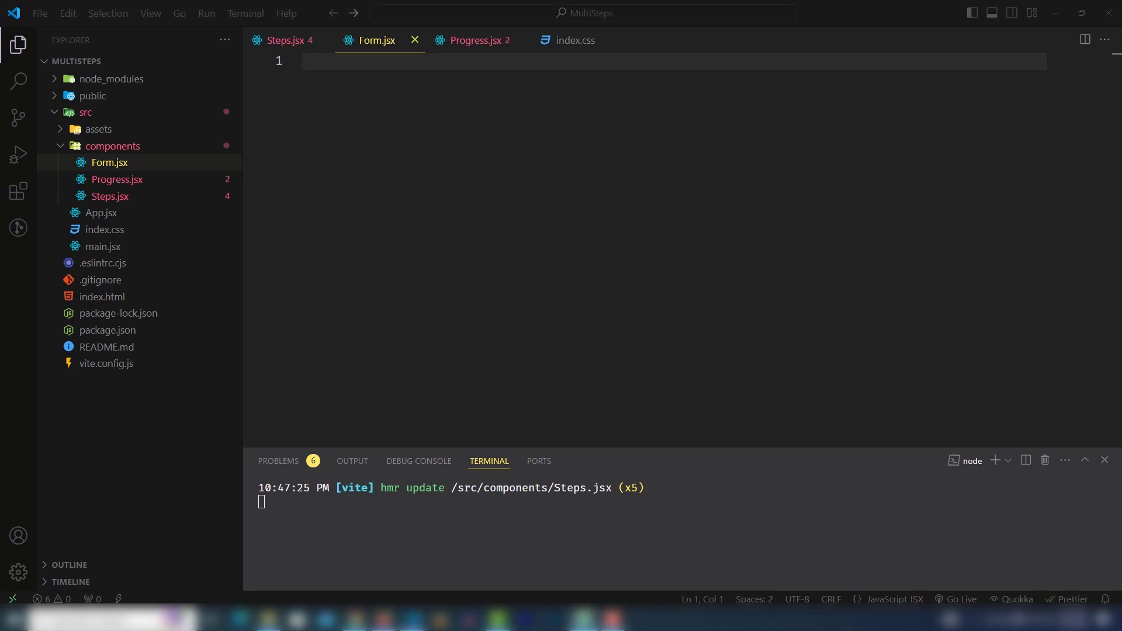
click(456, 217)
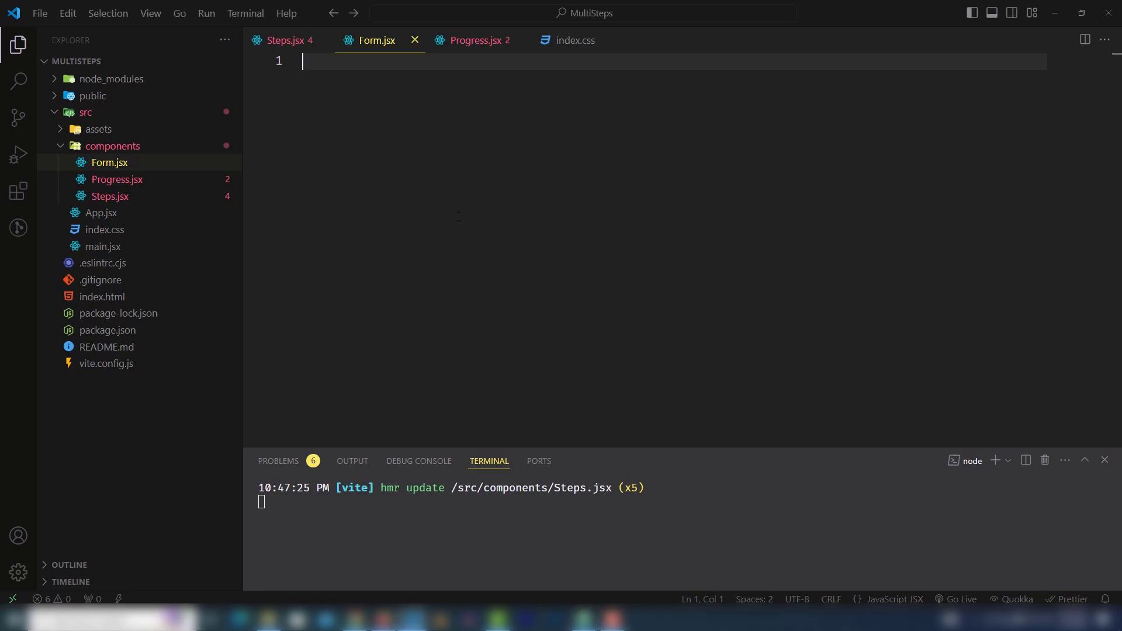
key(Enter)
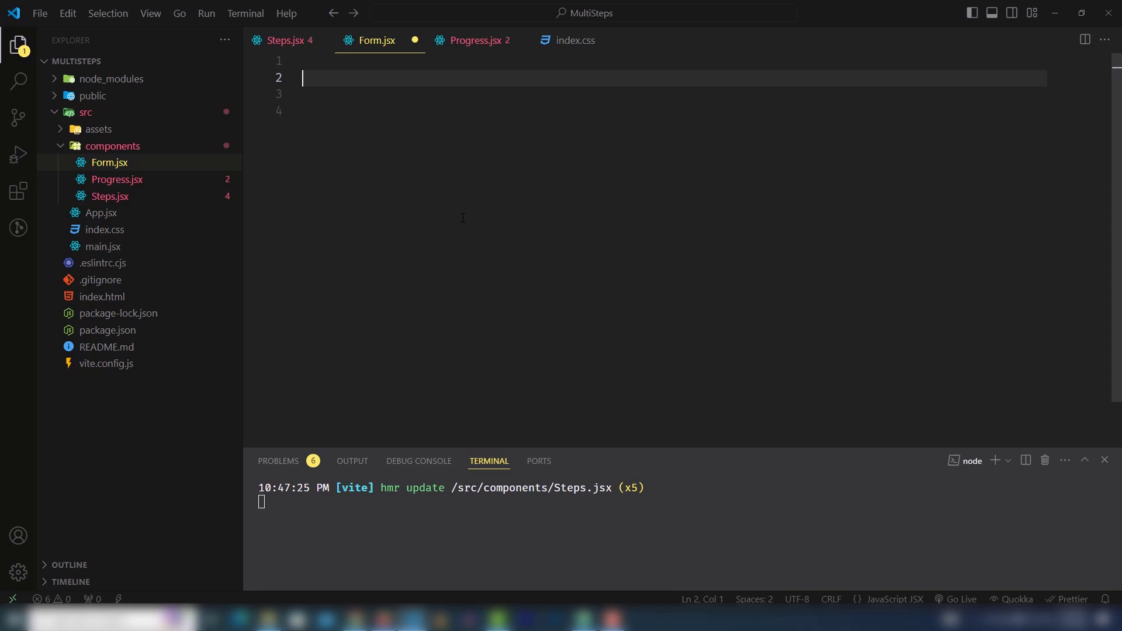
- Write an exported Personal component with a form-container div and "Personal Information" heading
text(export function)
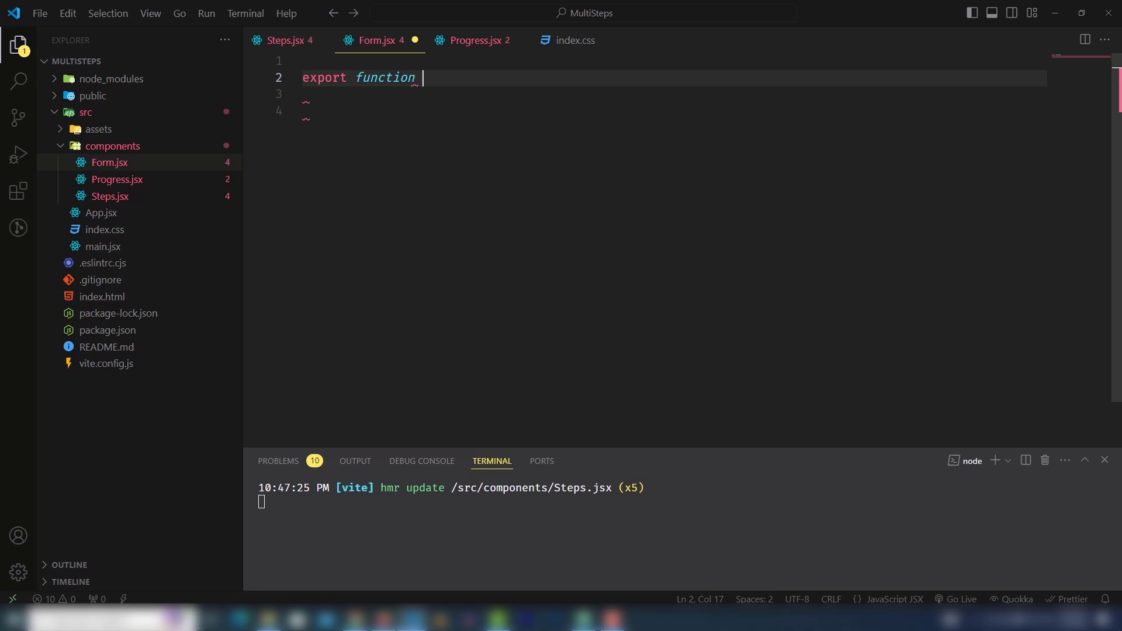
text(Personal(){)
click(675, 94)
text(return)
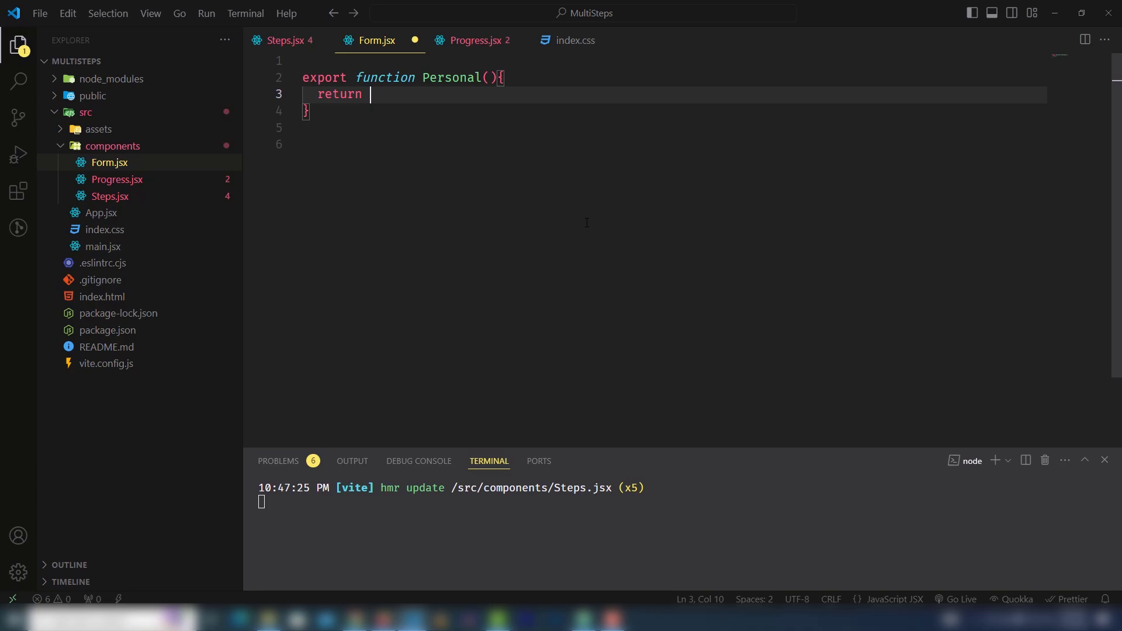
text(form)
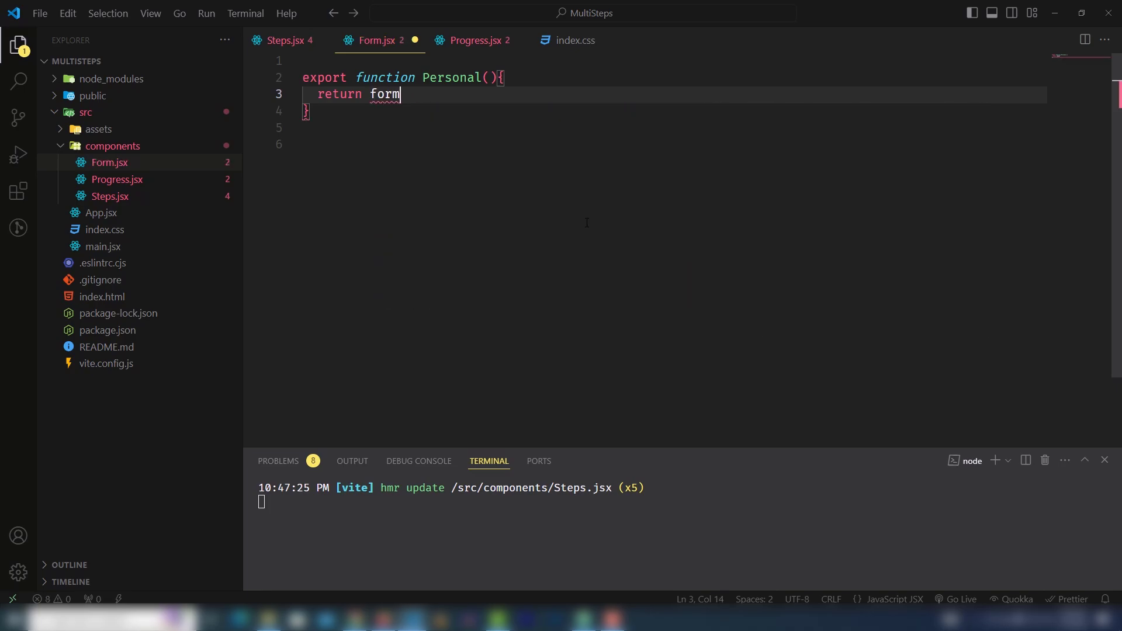
text(.form-c)
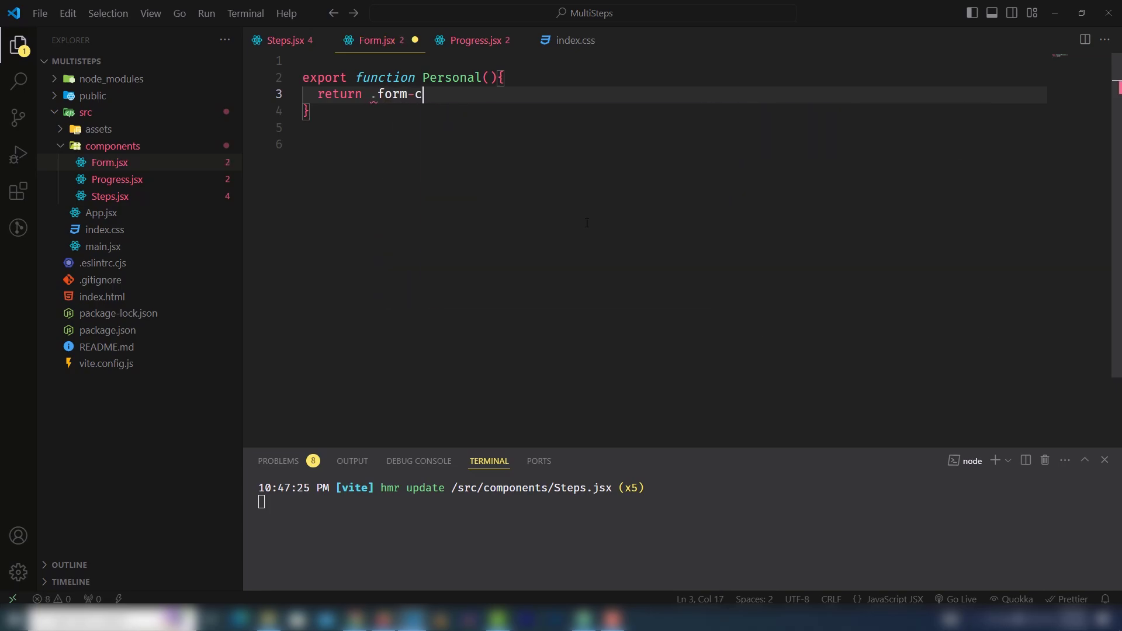
text(ontainer"></div>)
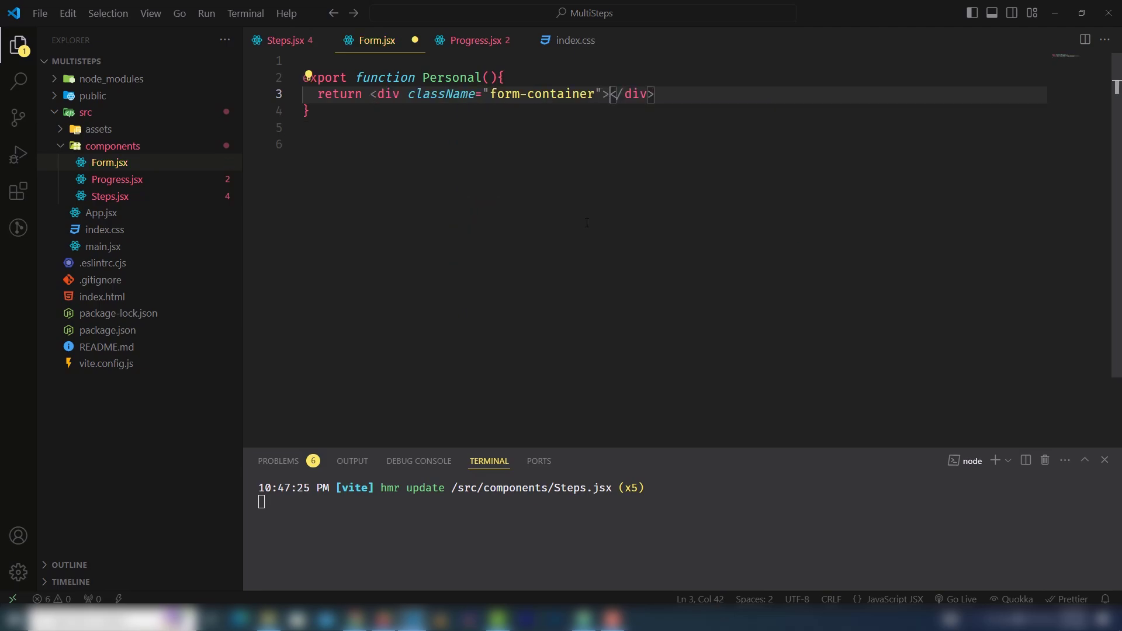
key(Enter)
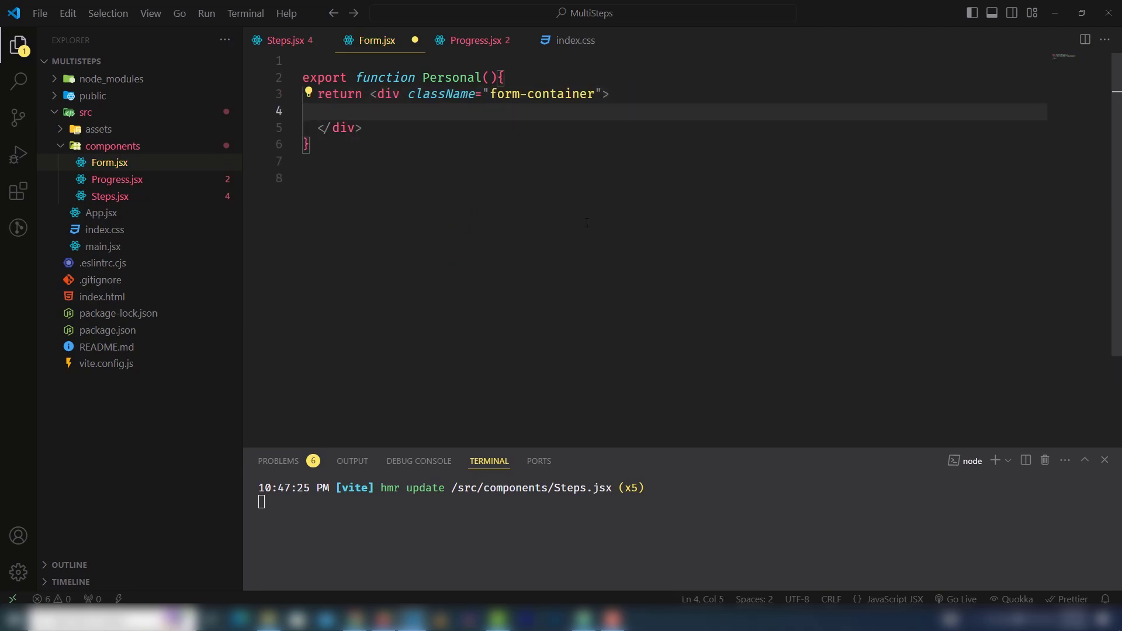
text(<h2>Personal</h2>)
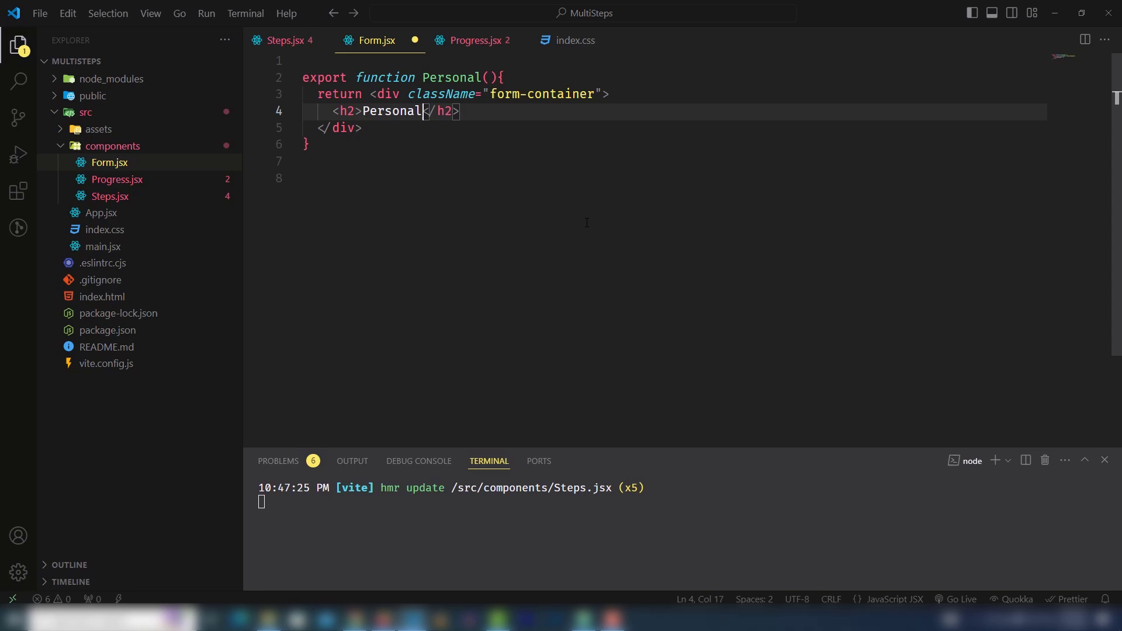
text(Information)
text(<form action=""></form>)
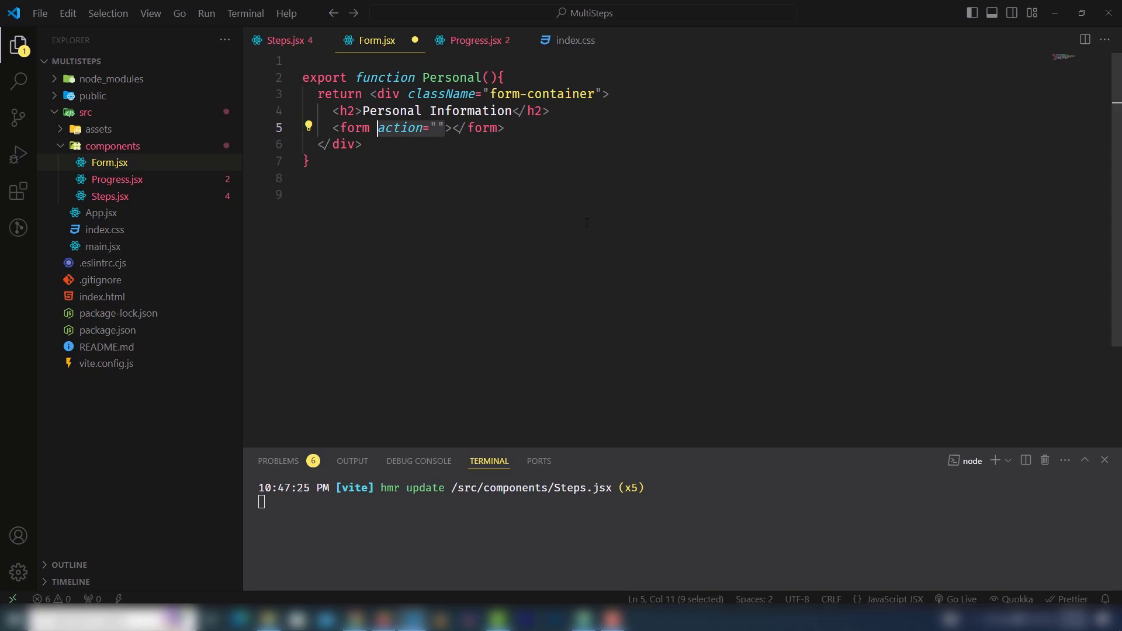
- Add first name, "Enter Your Last Name" and "Enter Your Mobile" inputs
text(input type="text" />)
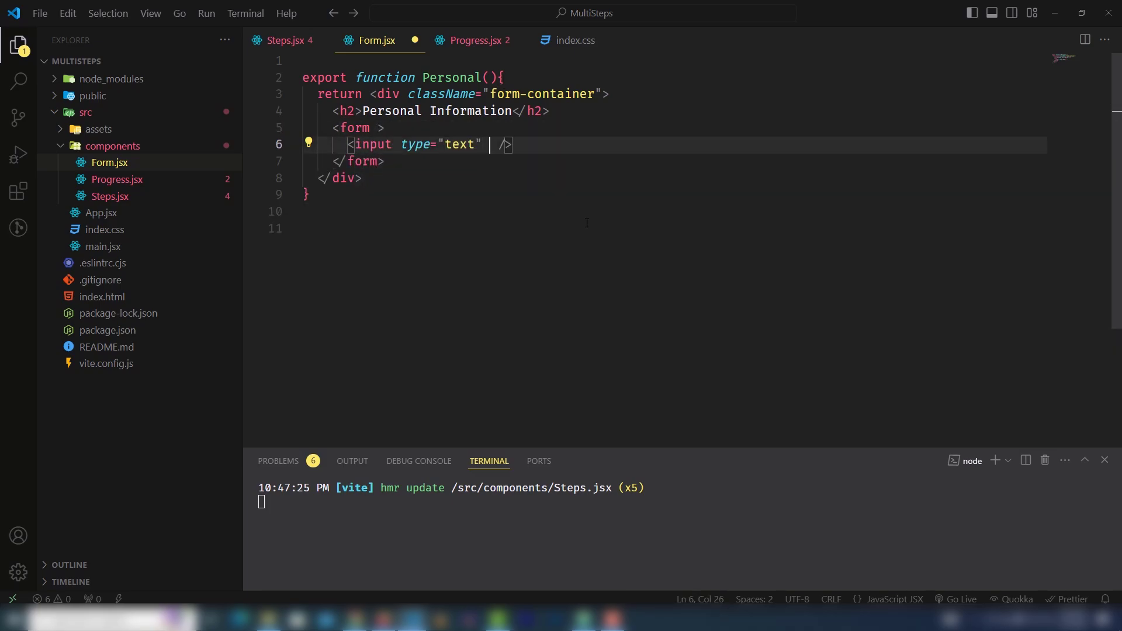
text(placeholder="Enter First Nam)
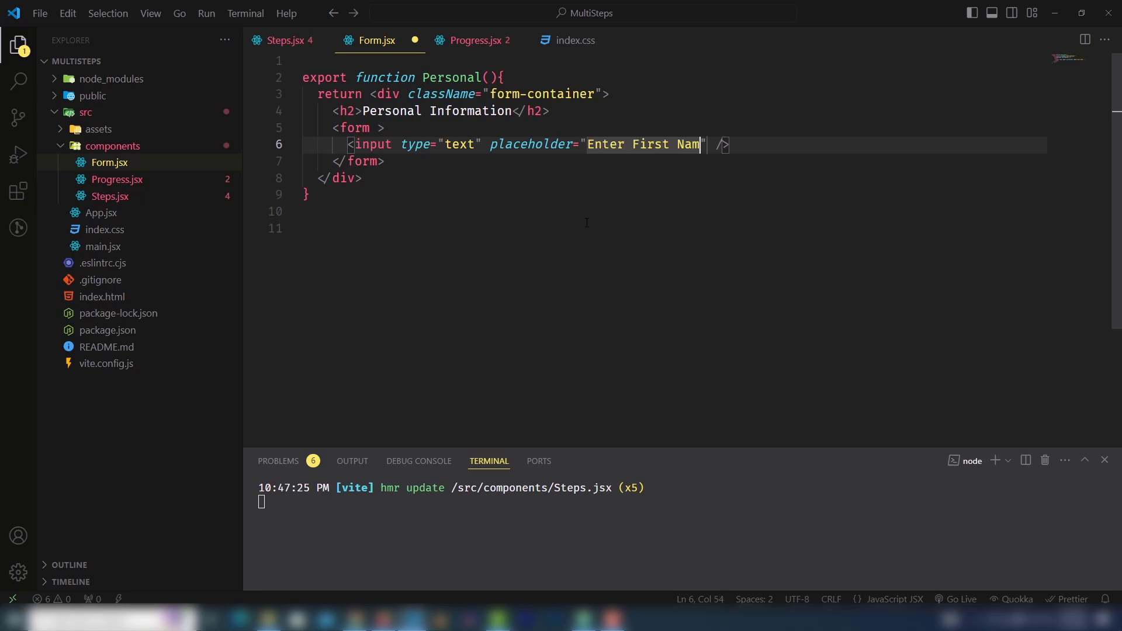
text(e)
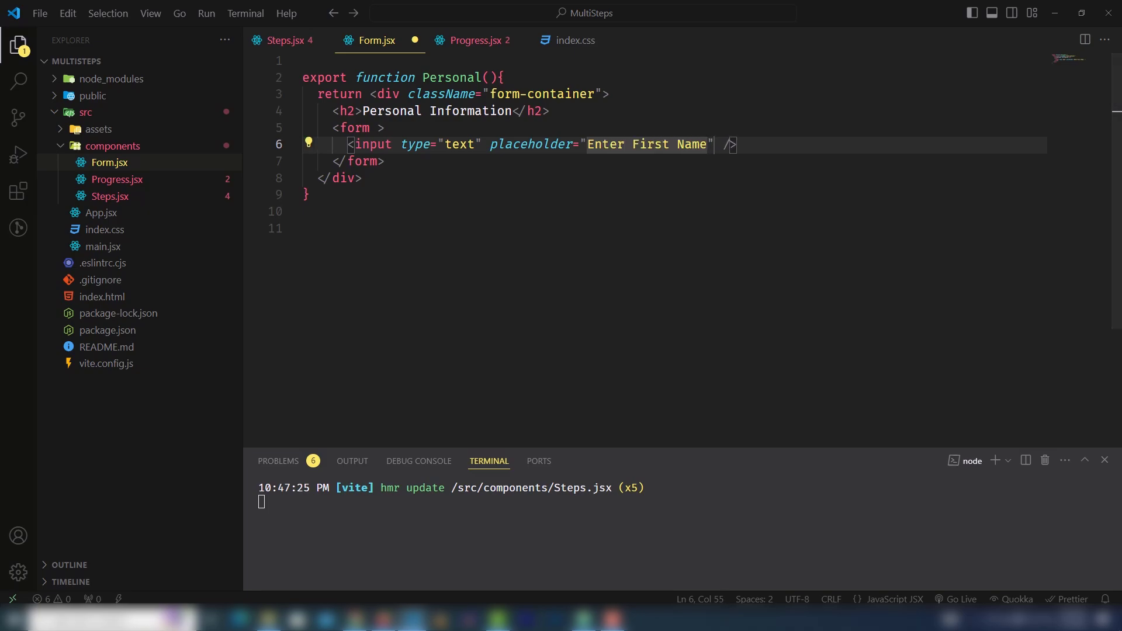
mouse_move(789, 331)
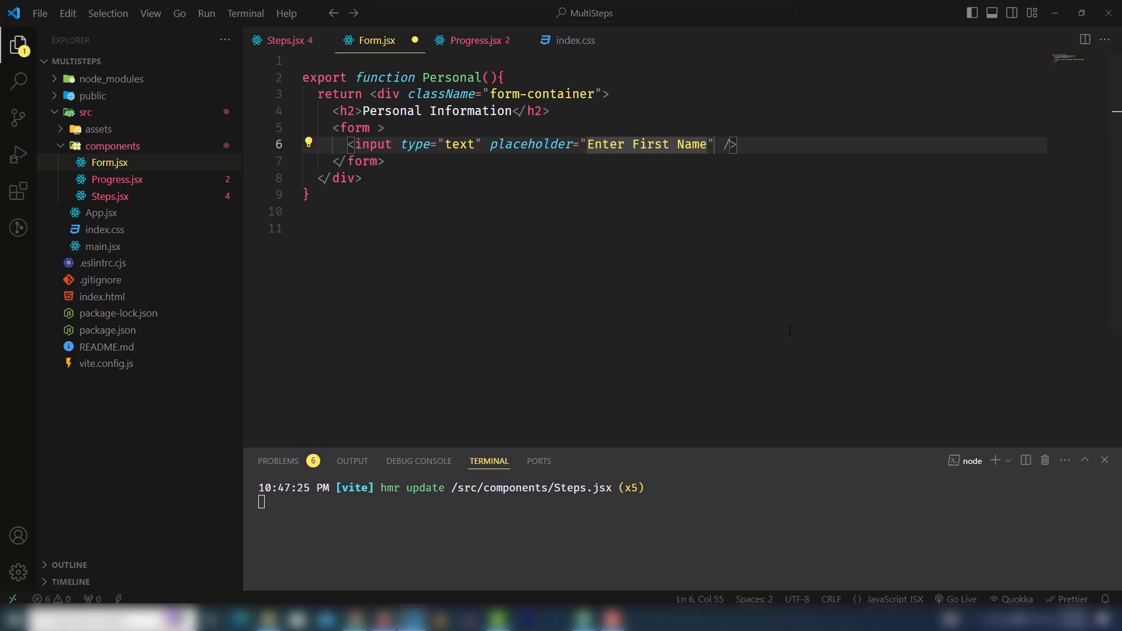
mouse_move(602, 248)
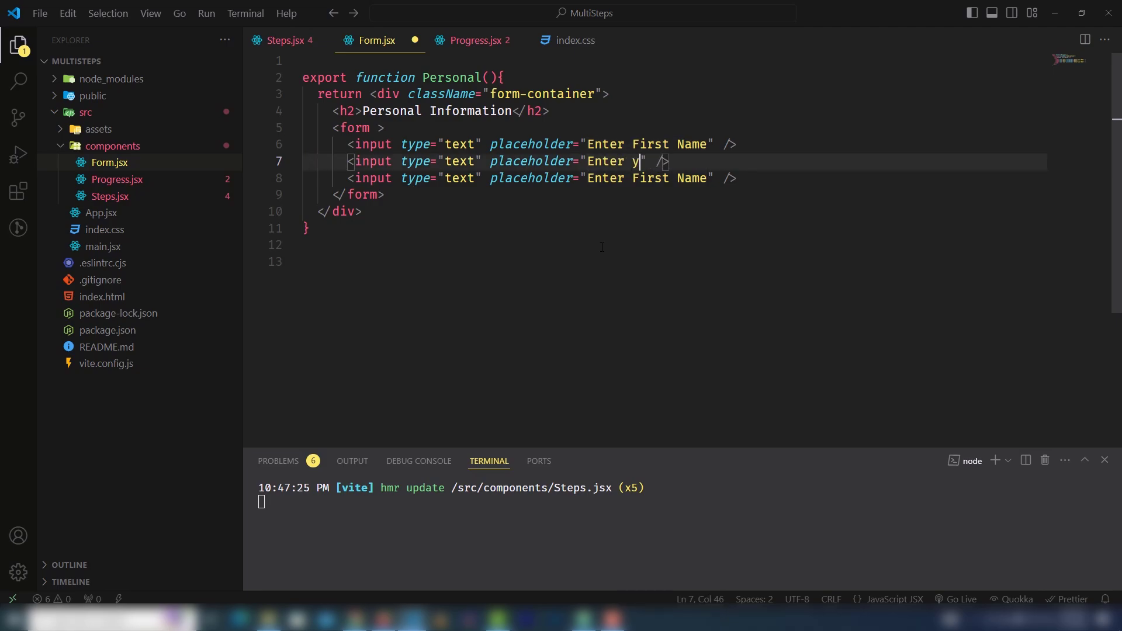
text(our Last Name)
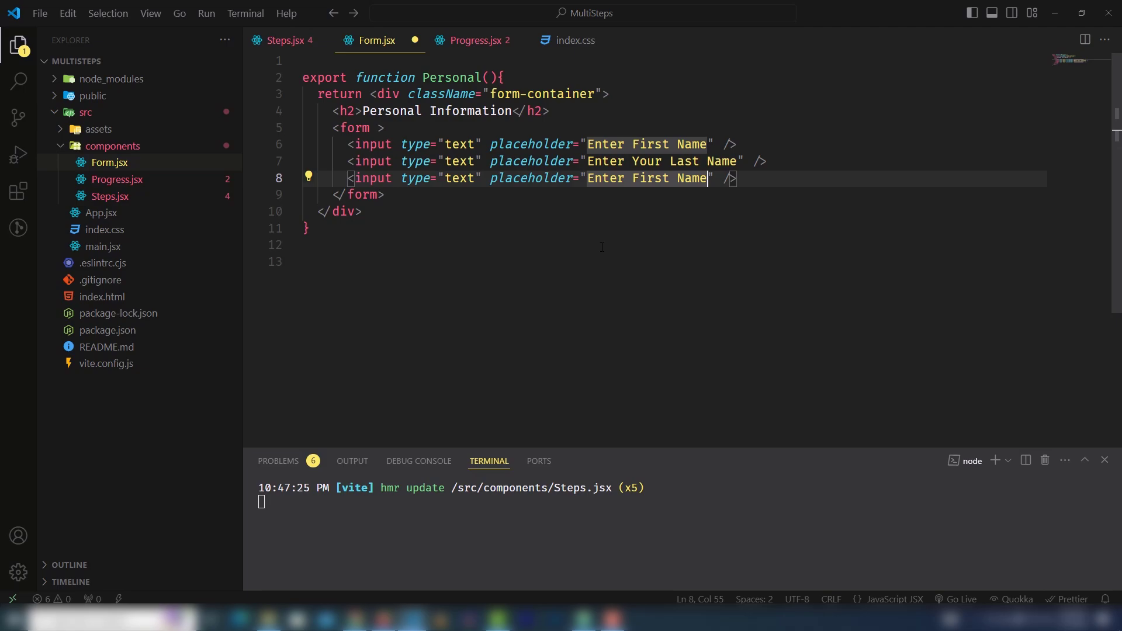
text(P)
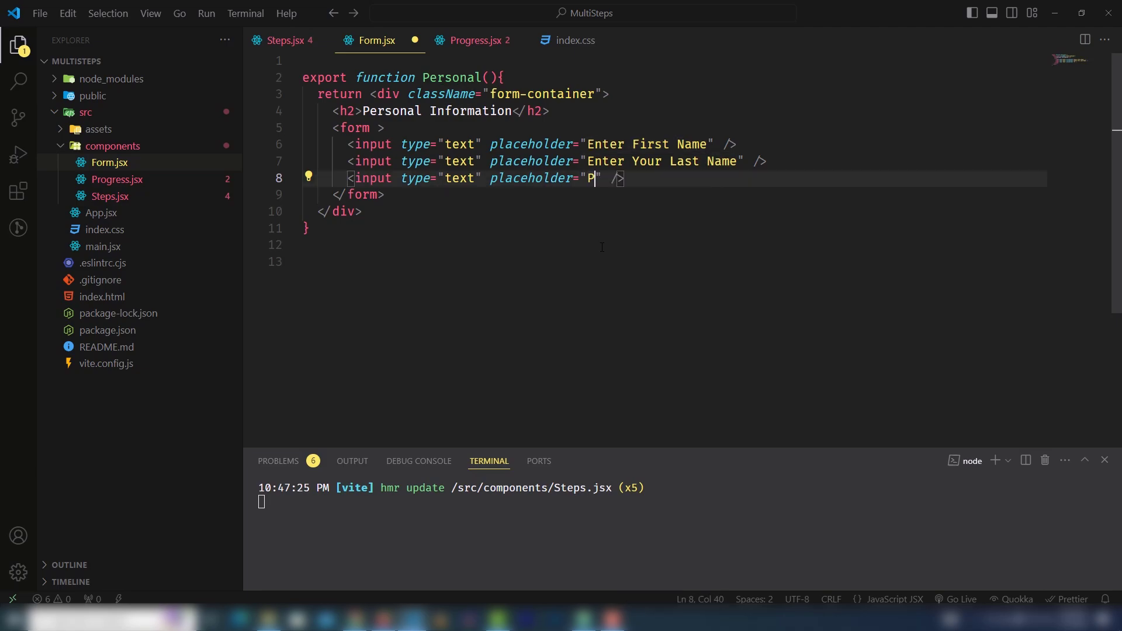
text(nter)
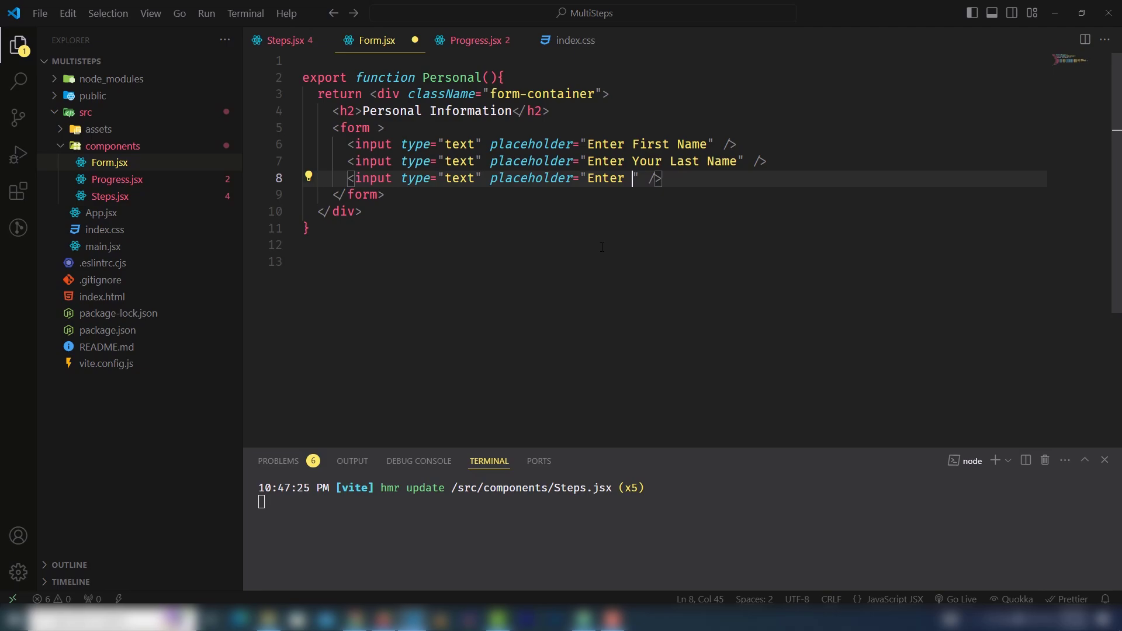
text(Your mObile)
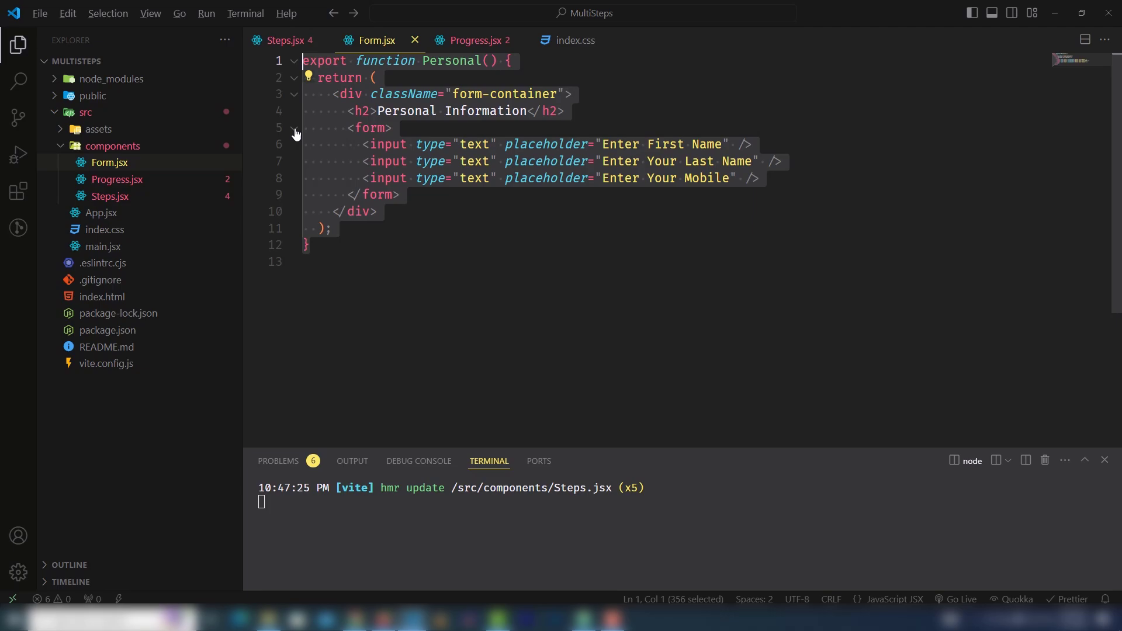
- Duplicate the Personal component as Signup with a 'Registration Form' heading
key(ctrl+v)
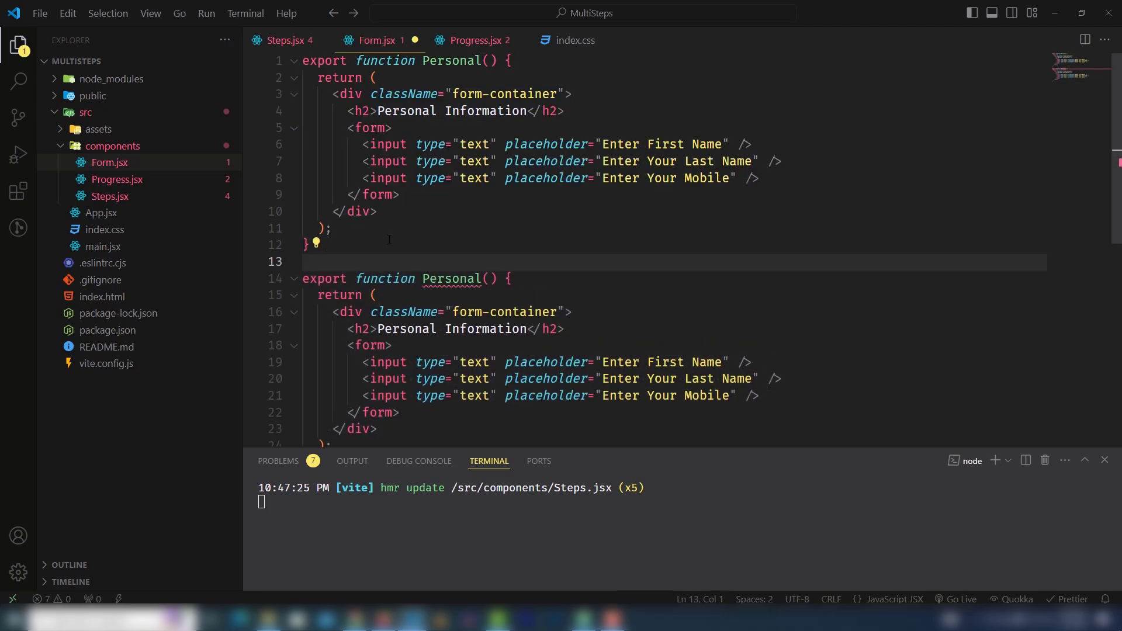
text(Si)
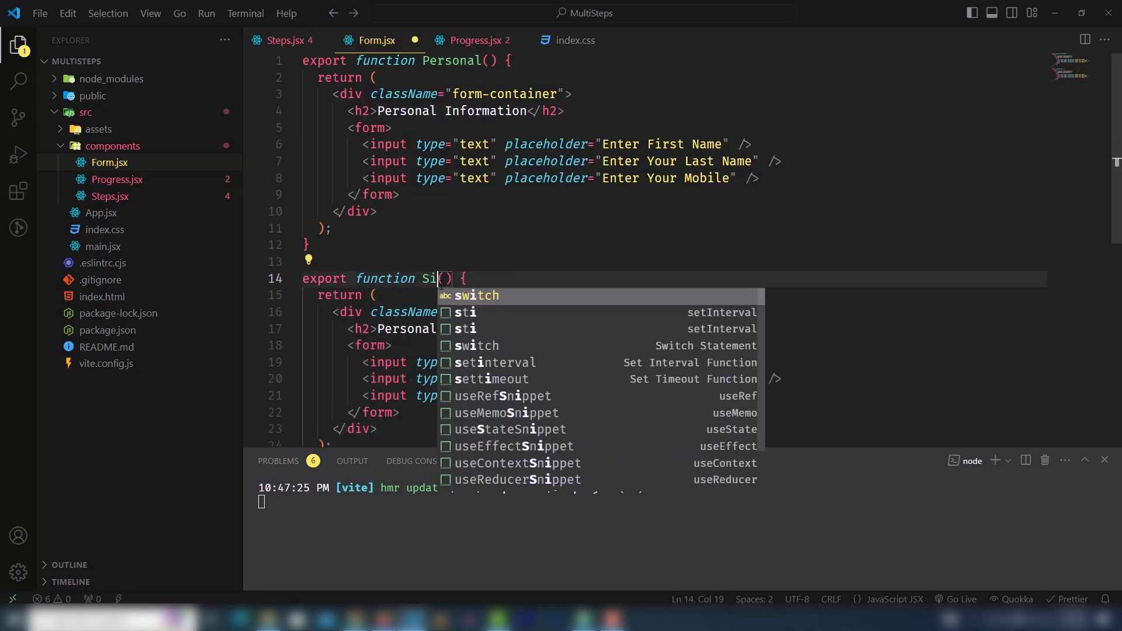
text(gnup)
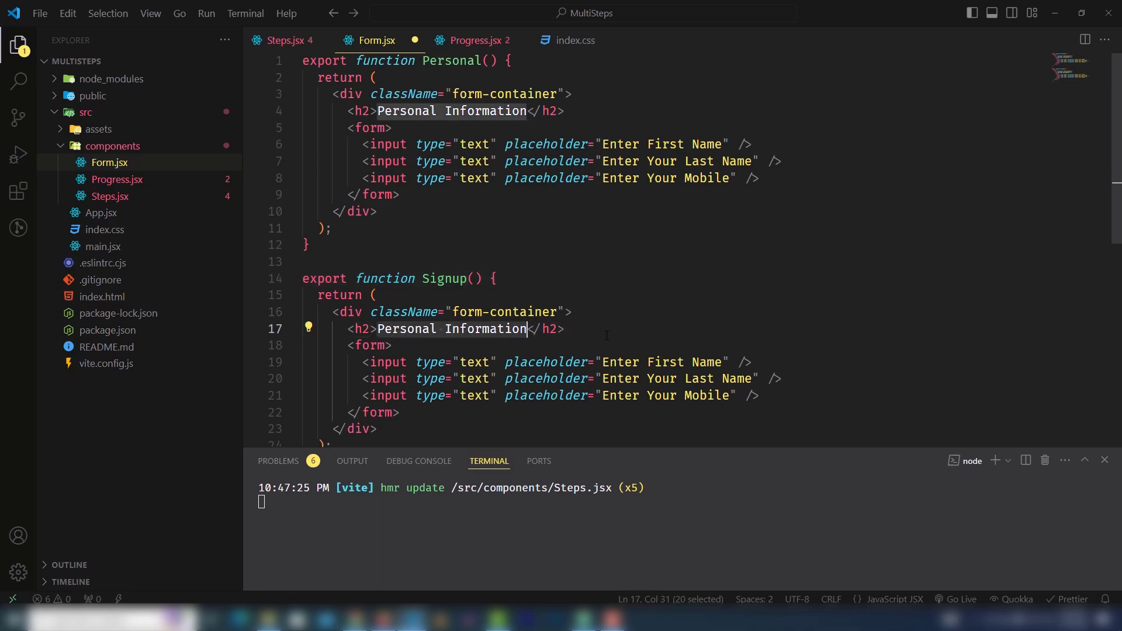
text(Sign)
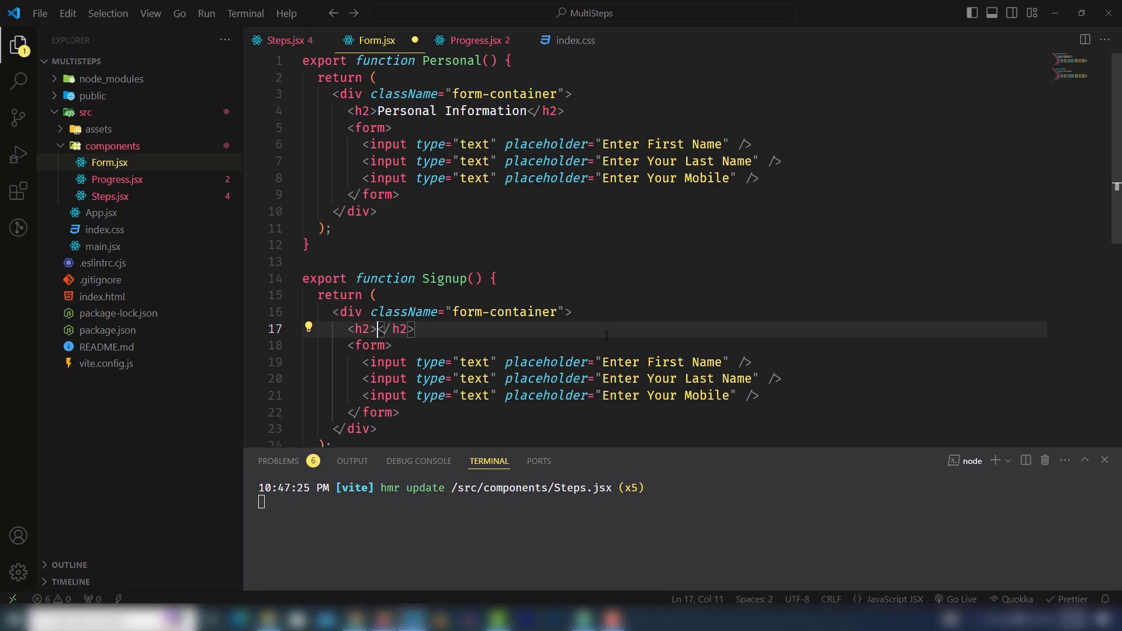
text(Registration Form)
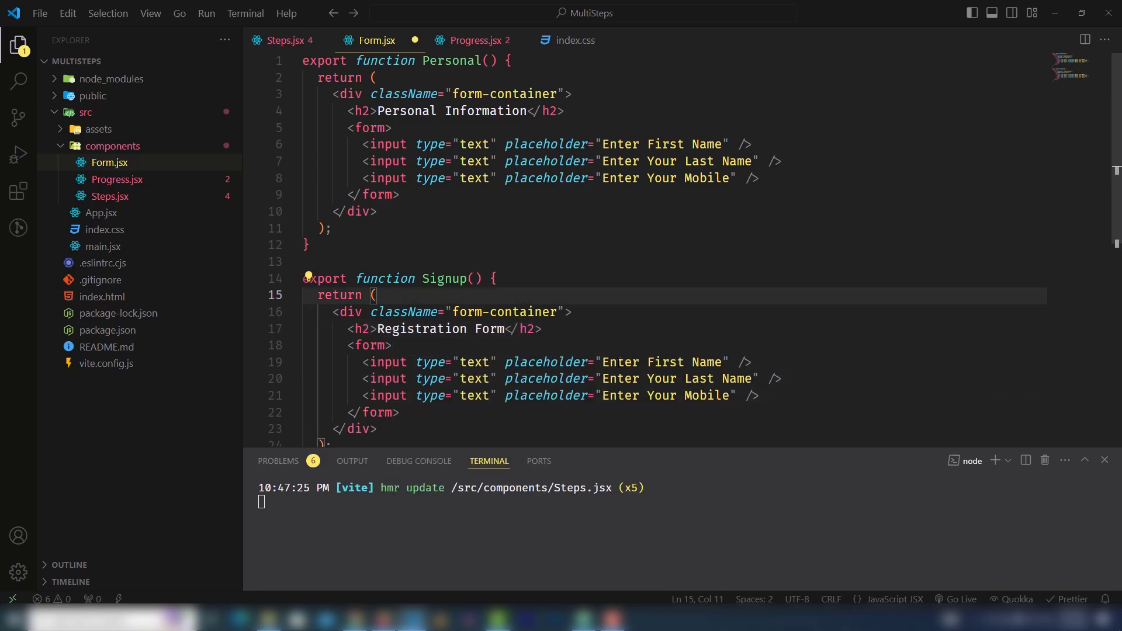
- Switch the copied inputs to email and password types with 'your password' and 'confirm' placeholders
click(697, 361)
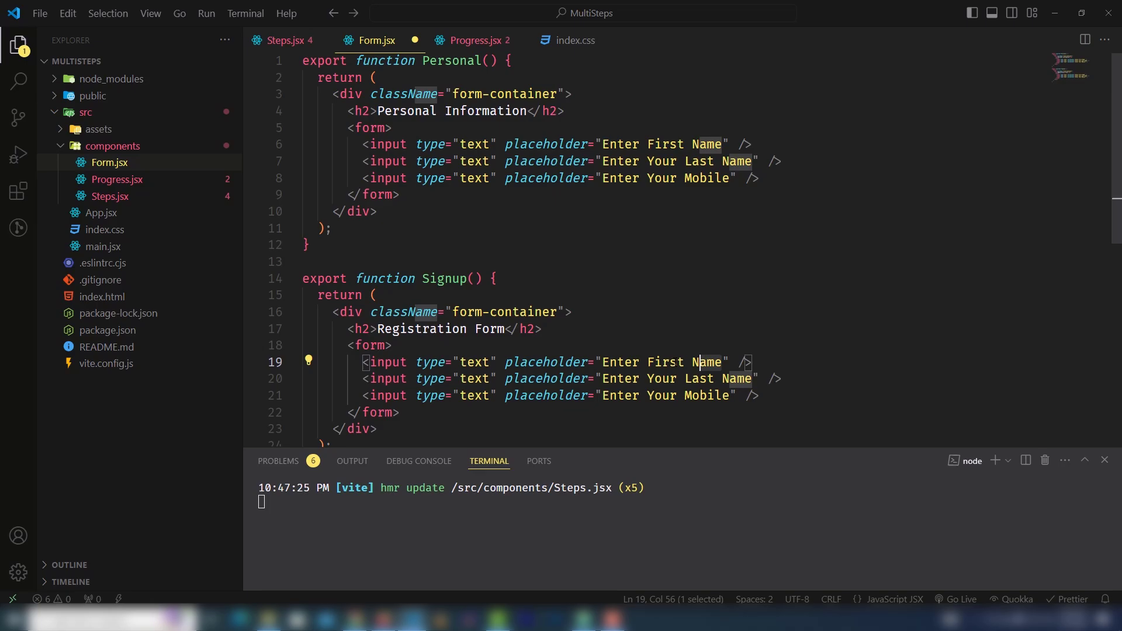
double_click(474, 361)
text(mail)
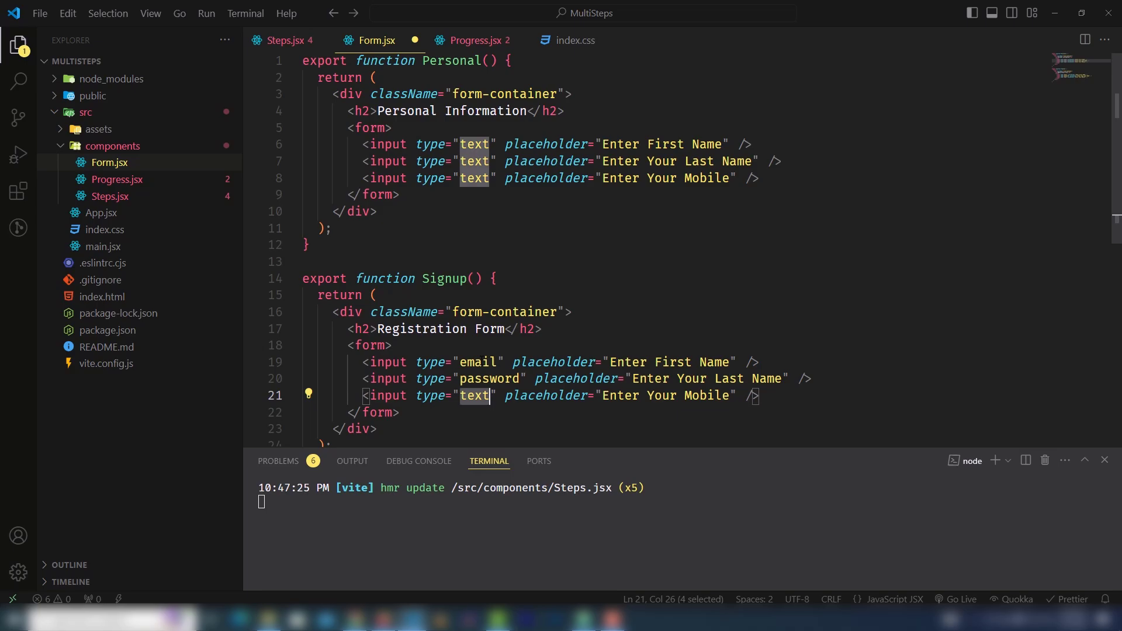
text(passwor)
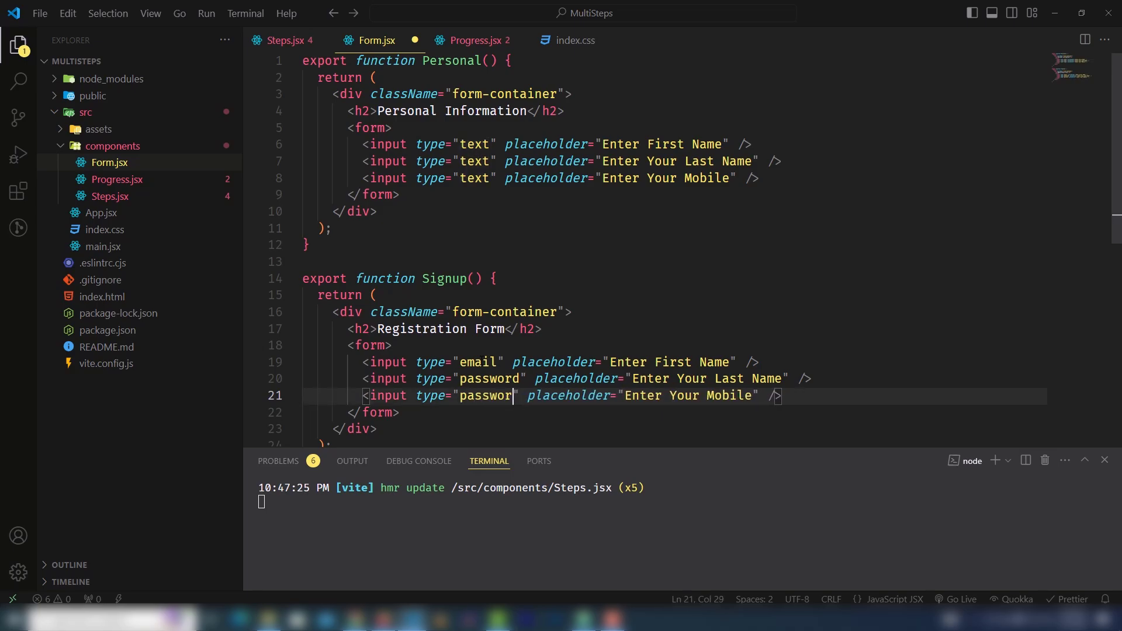
text(d)
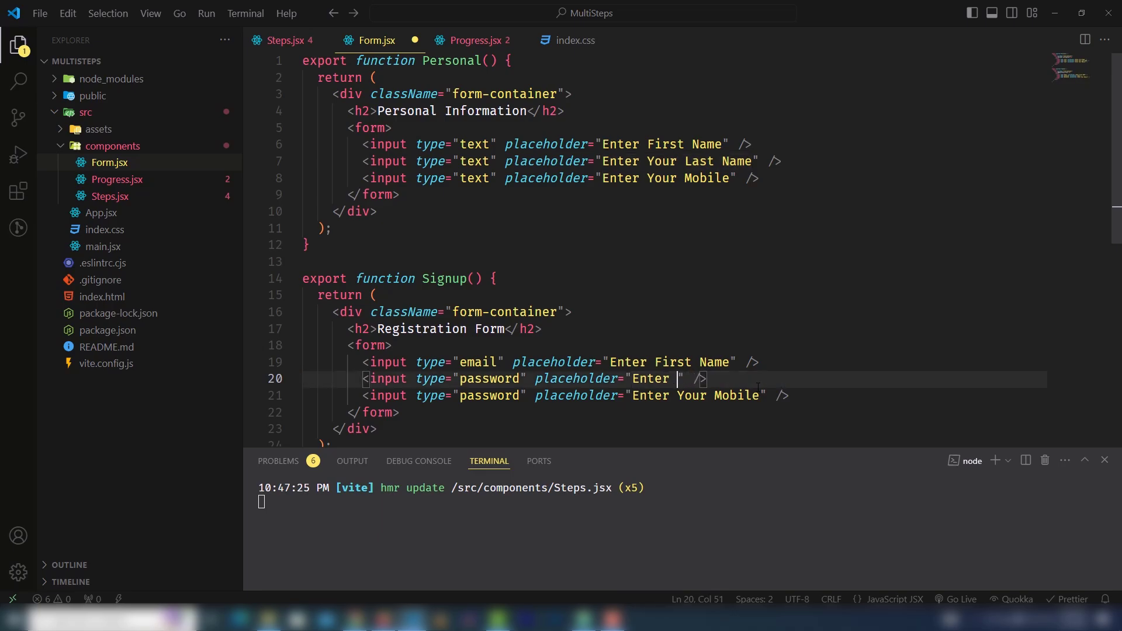
text(your password)
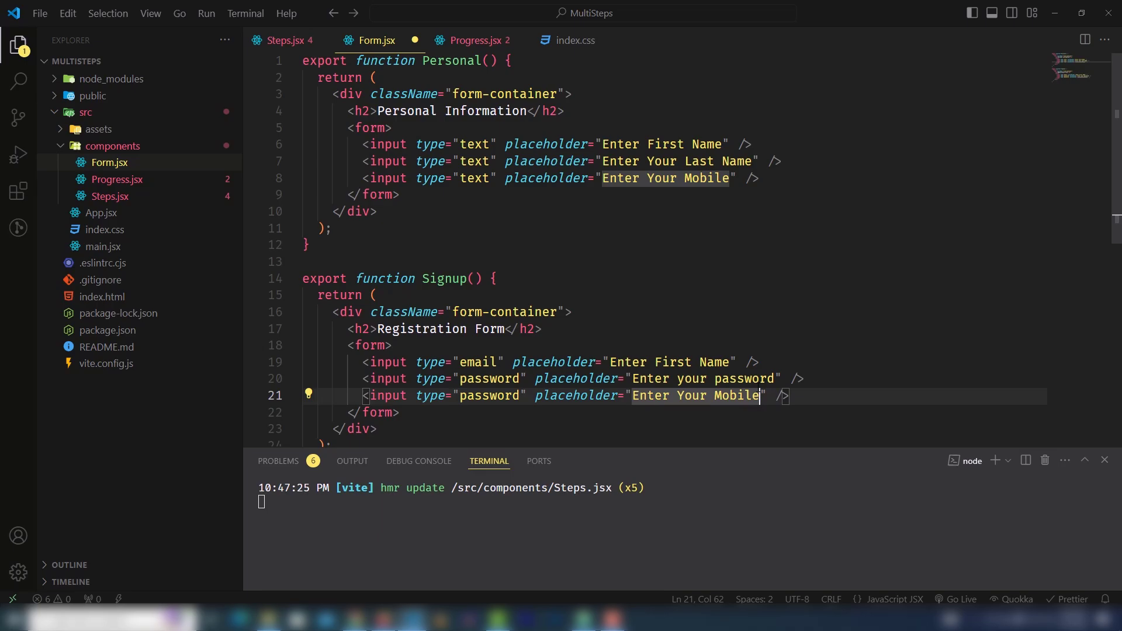
text(confirm)
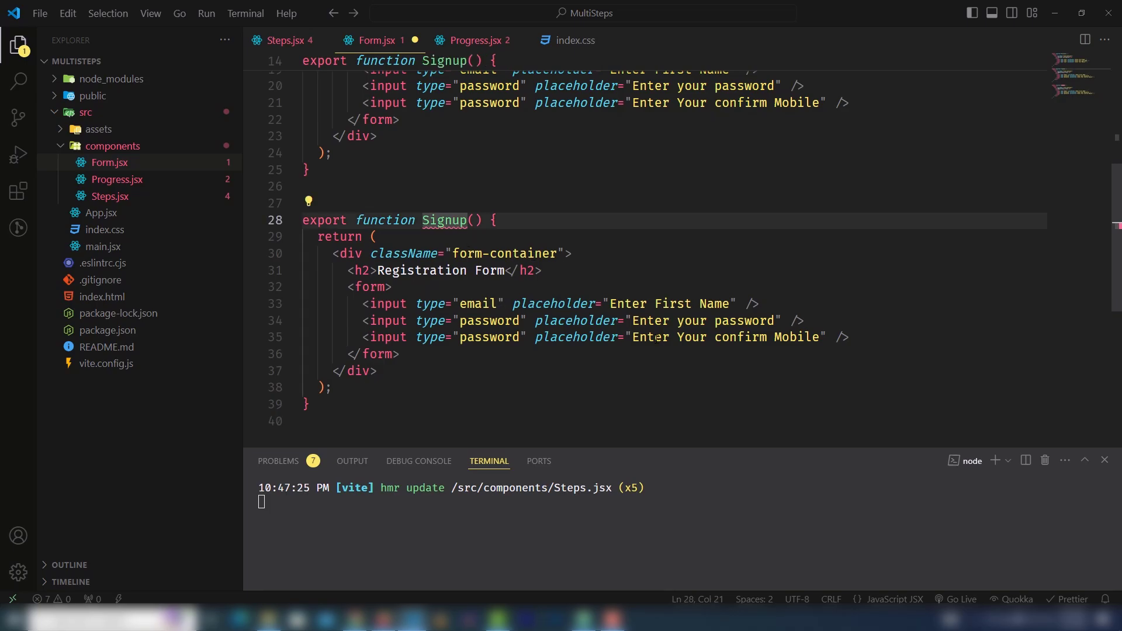
- Rename the copied component to SocialLinks with a links heading
double_click(443, 220)
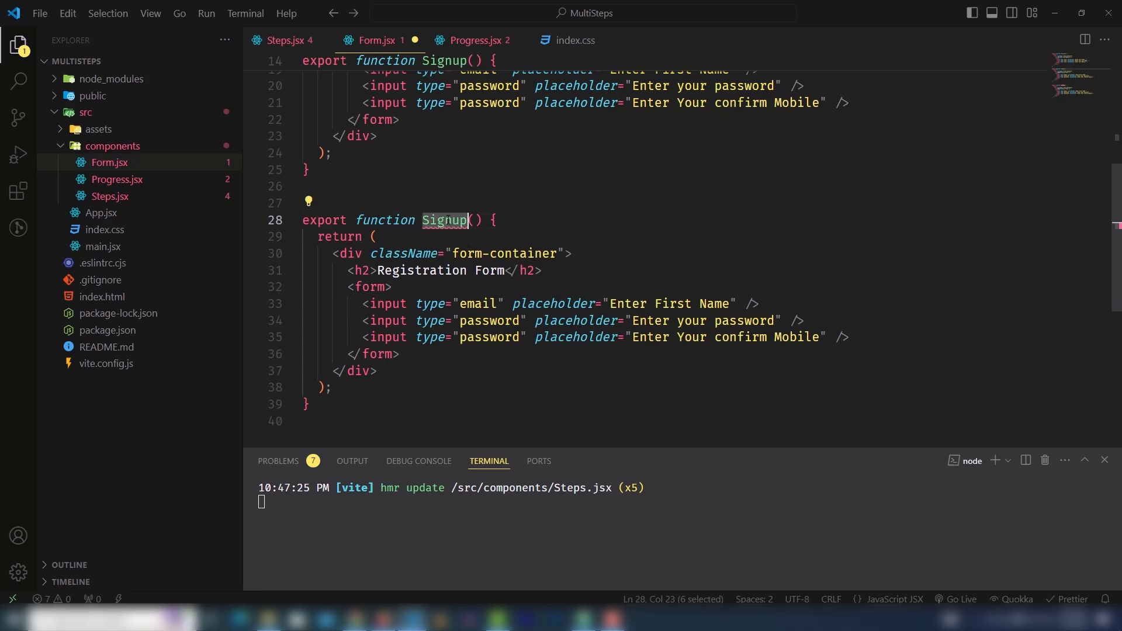
text(Social)
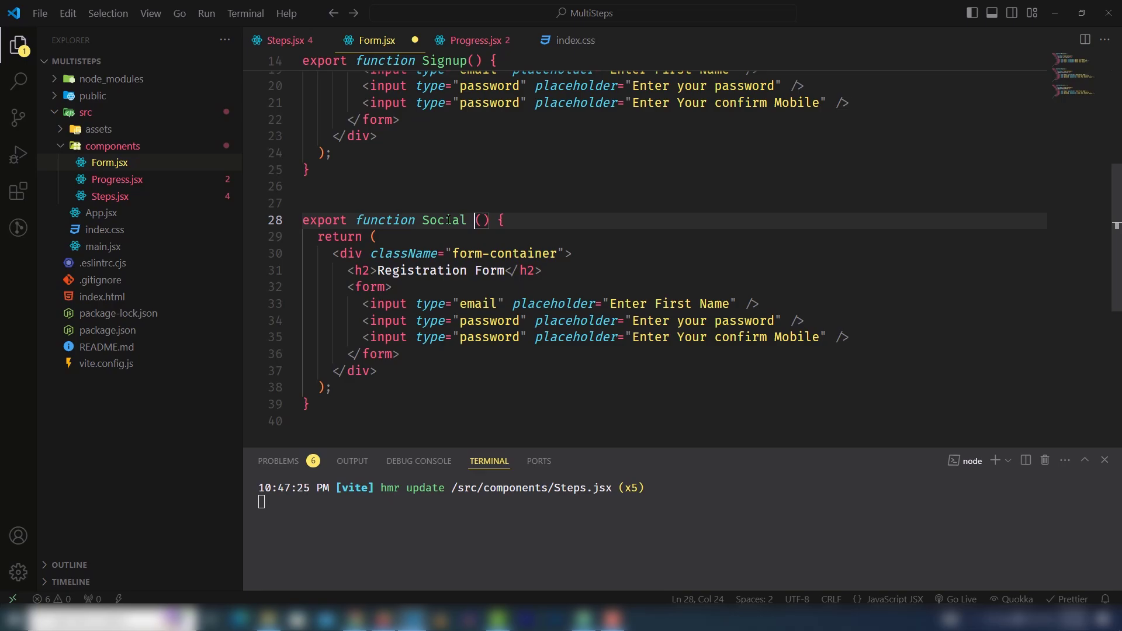
key(Backspace)
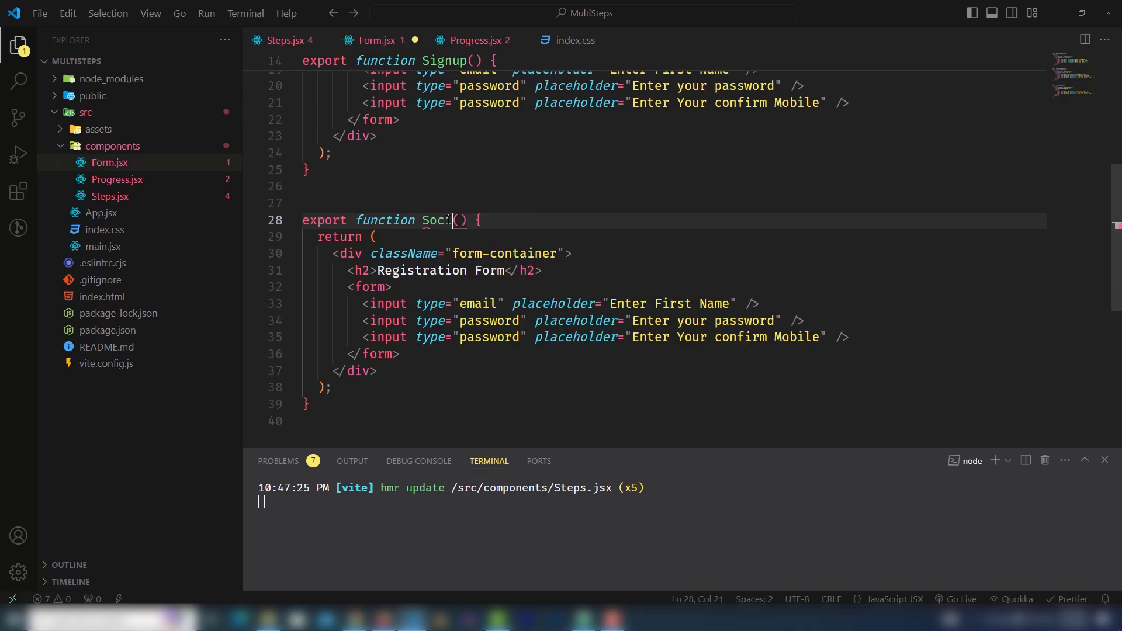
text(alLinks)
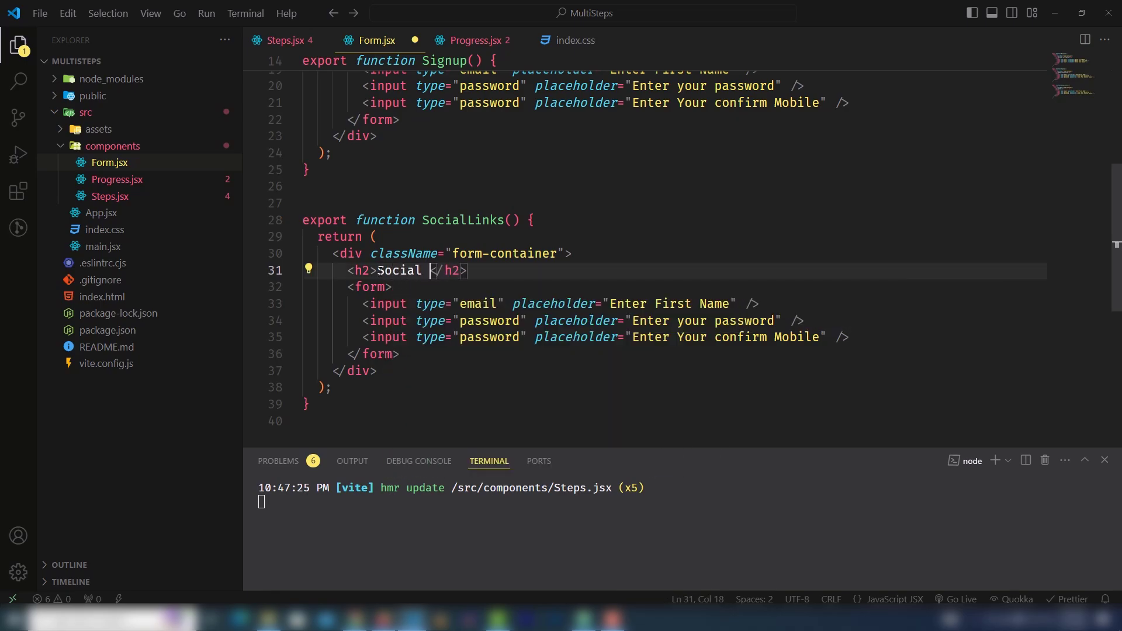
text(links)
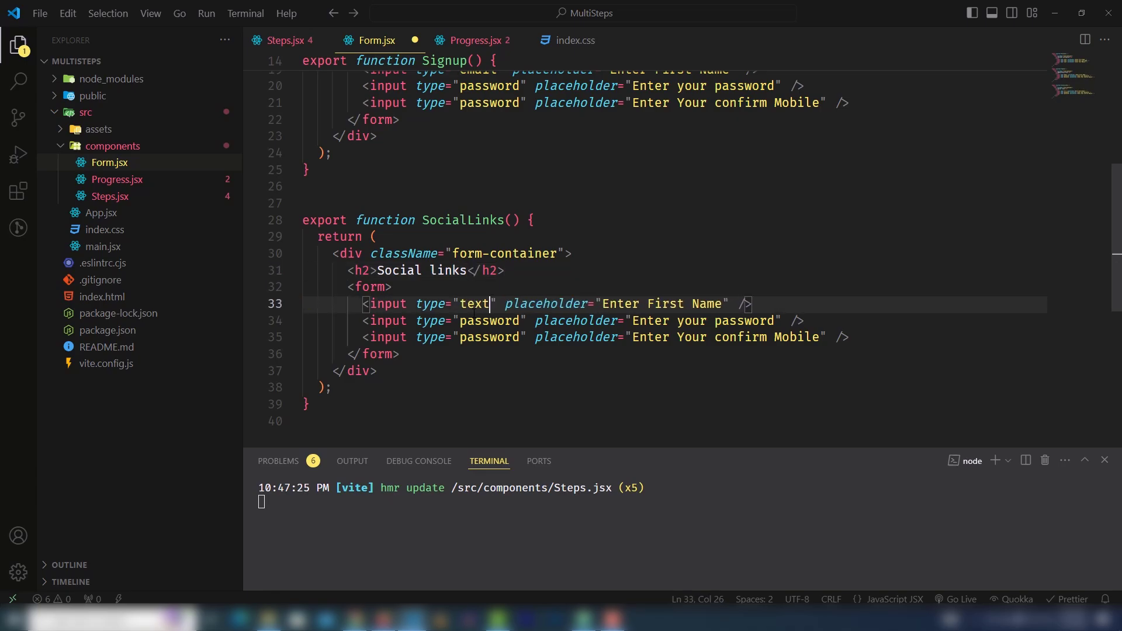
- Give SocialLinks text inputs with Facebook URL, Twitter URL and Pinterest placeholders
text(text)
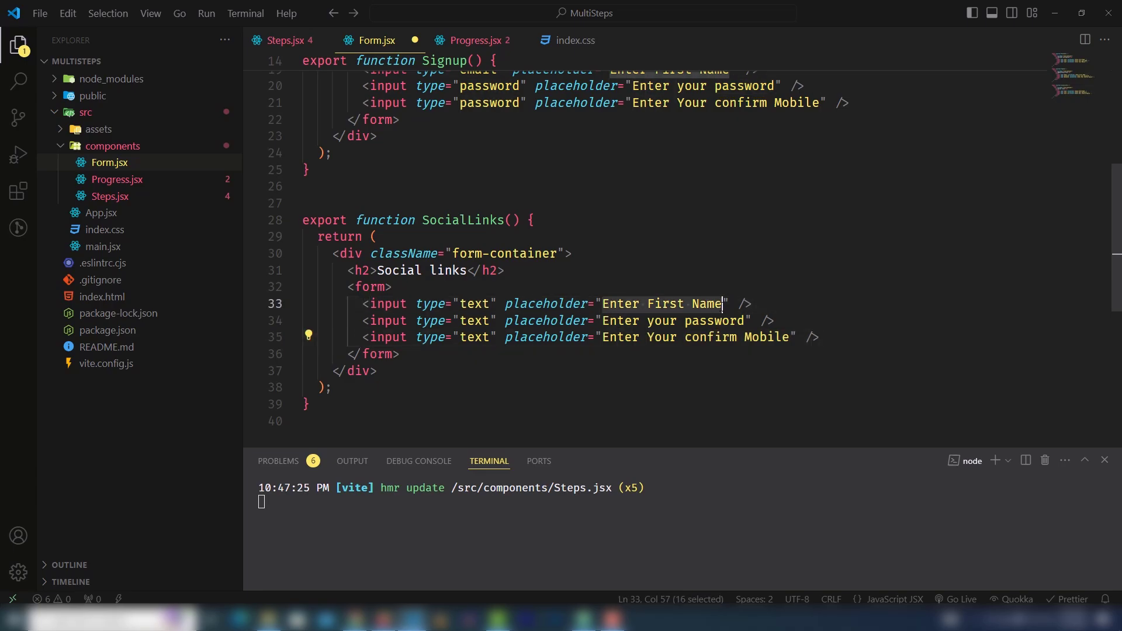
text(Face)
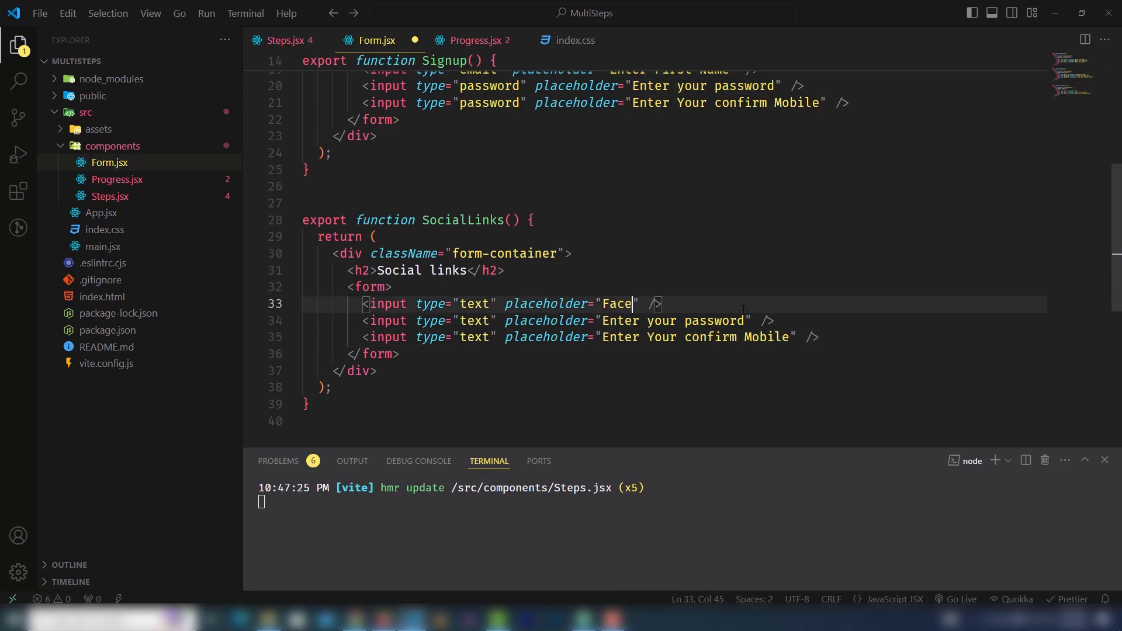
text(book URL)
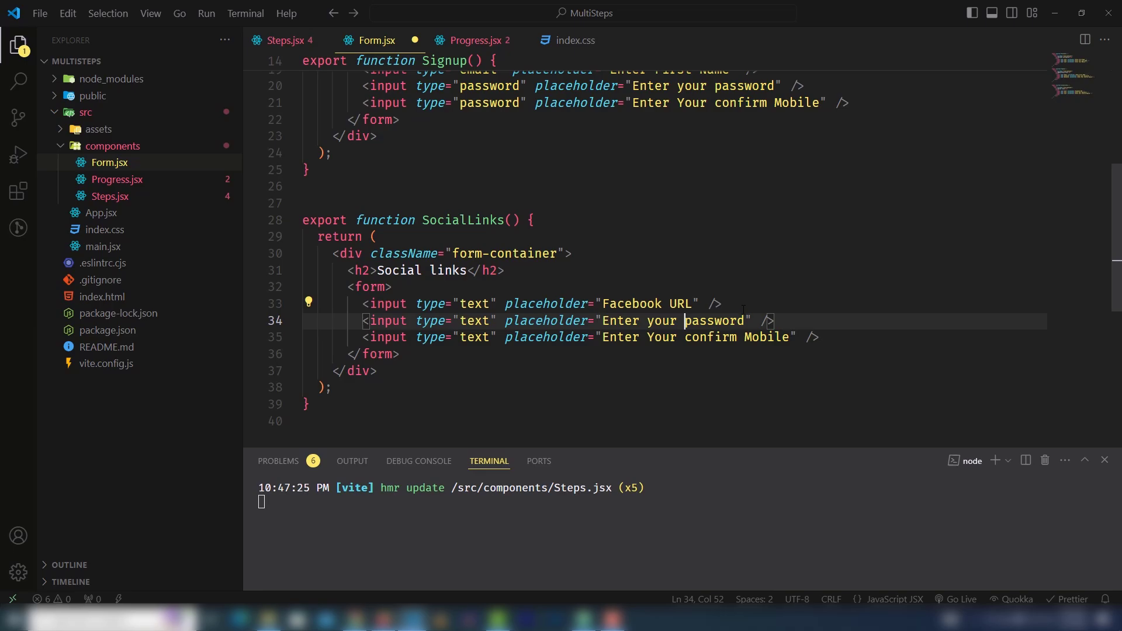
text(Twit)
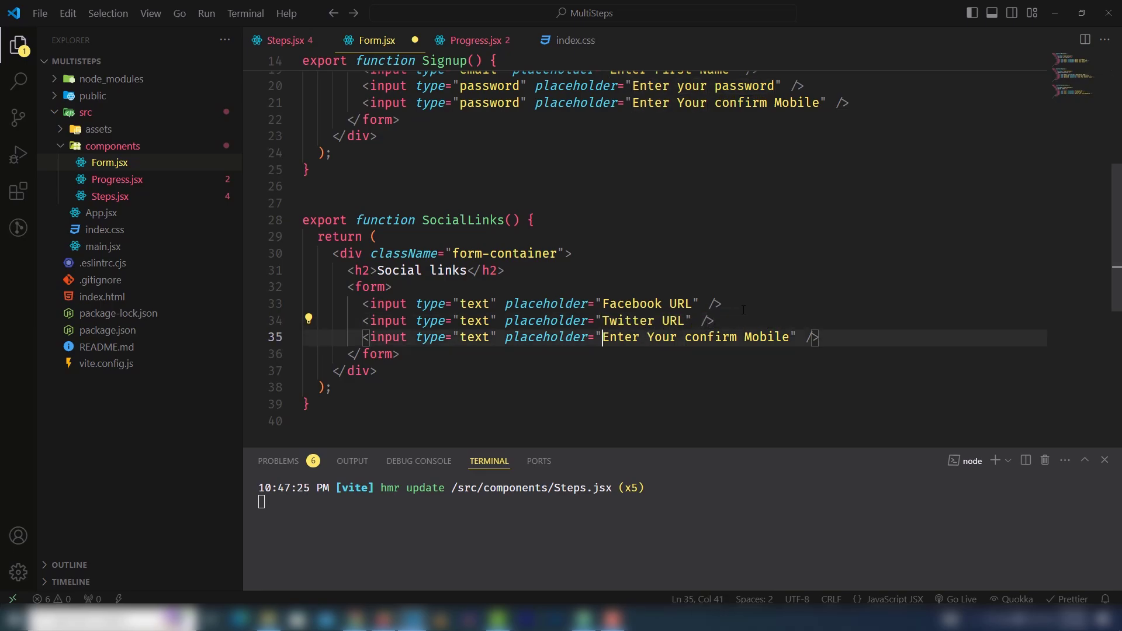
text(Pin)
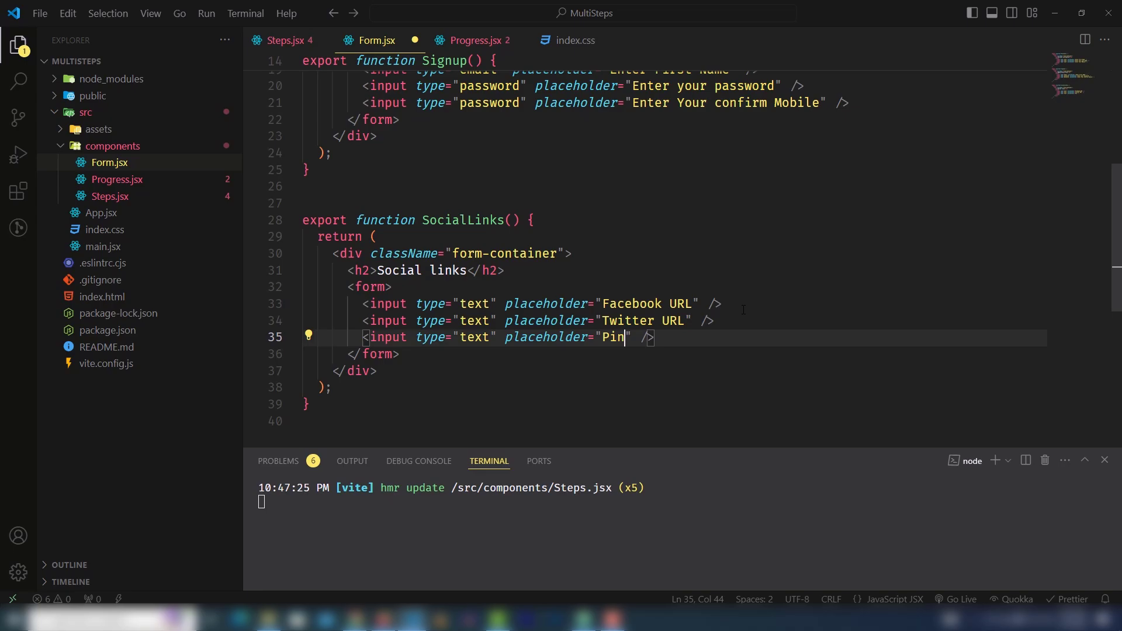
text(terest)
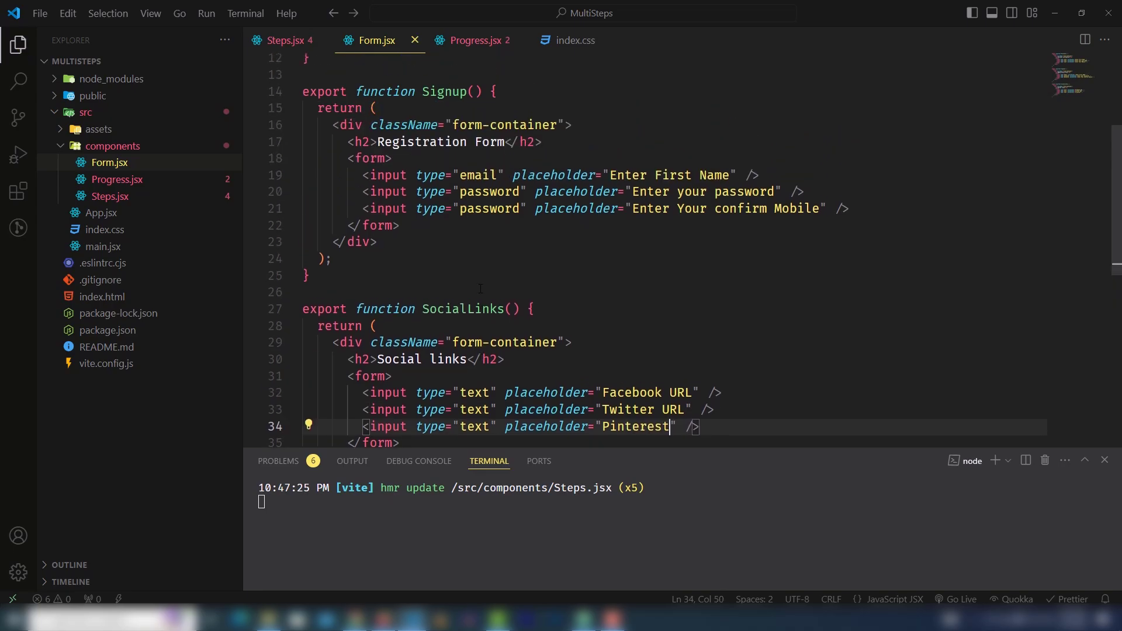
scroll(up, 3)
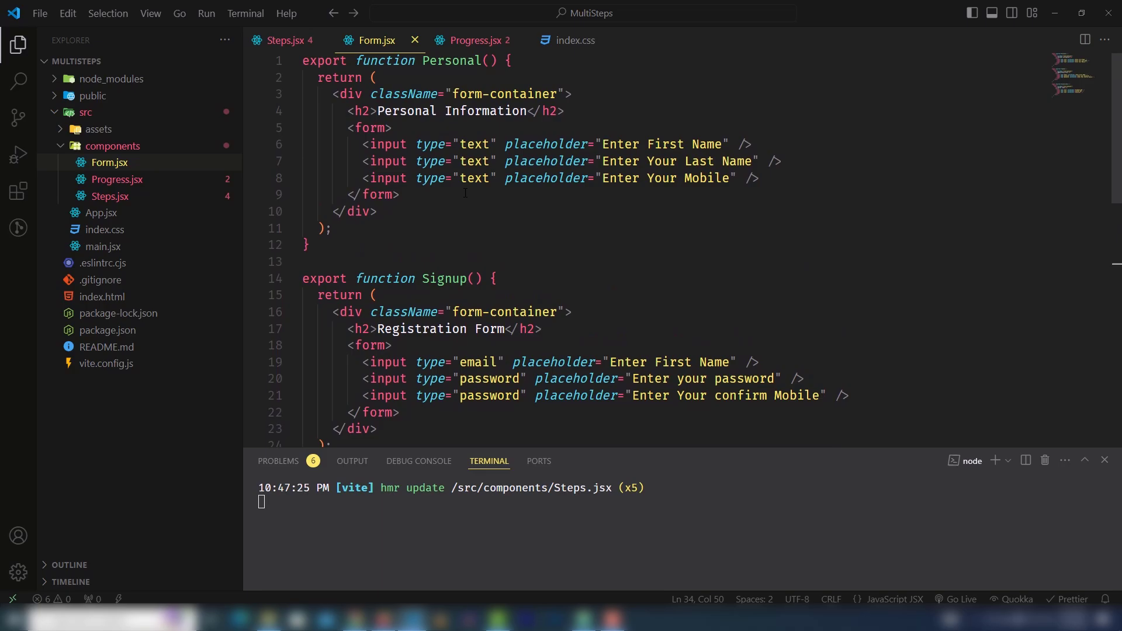
click(415, 94)
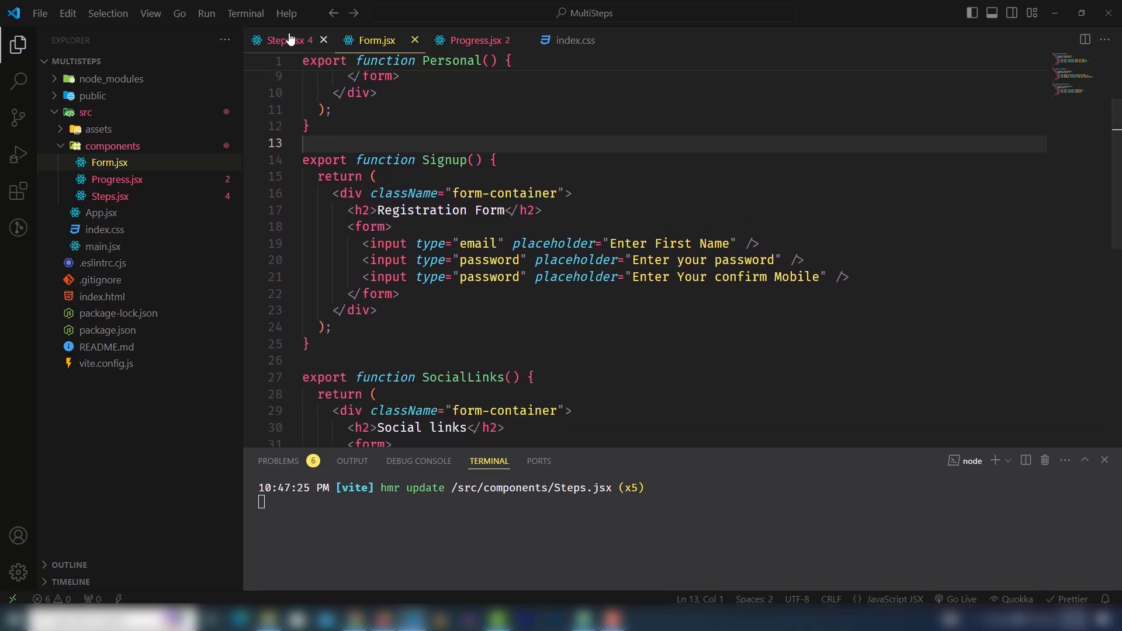
- In Steps.jsx, import Personal and Signup from "./Form"
click(279, 40)
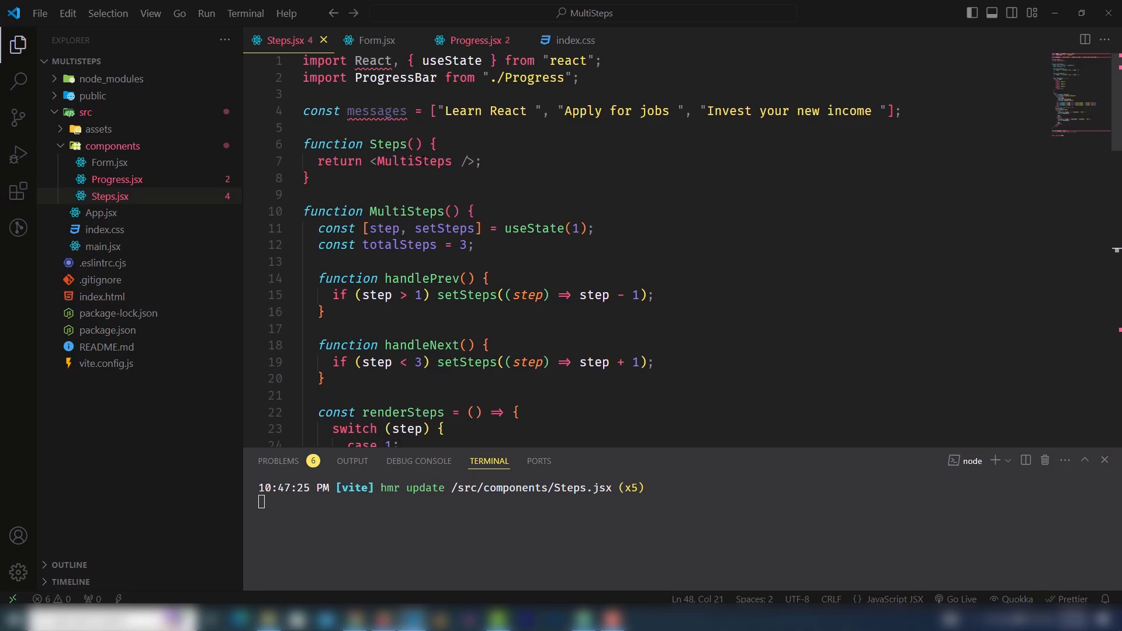
key(Enter)
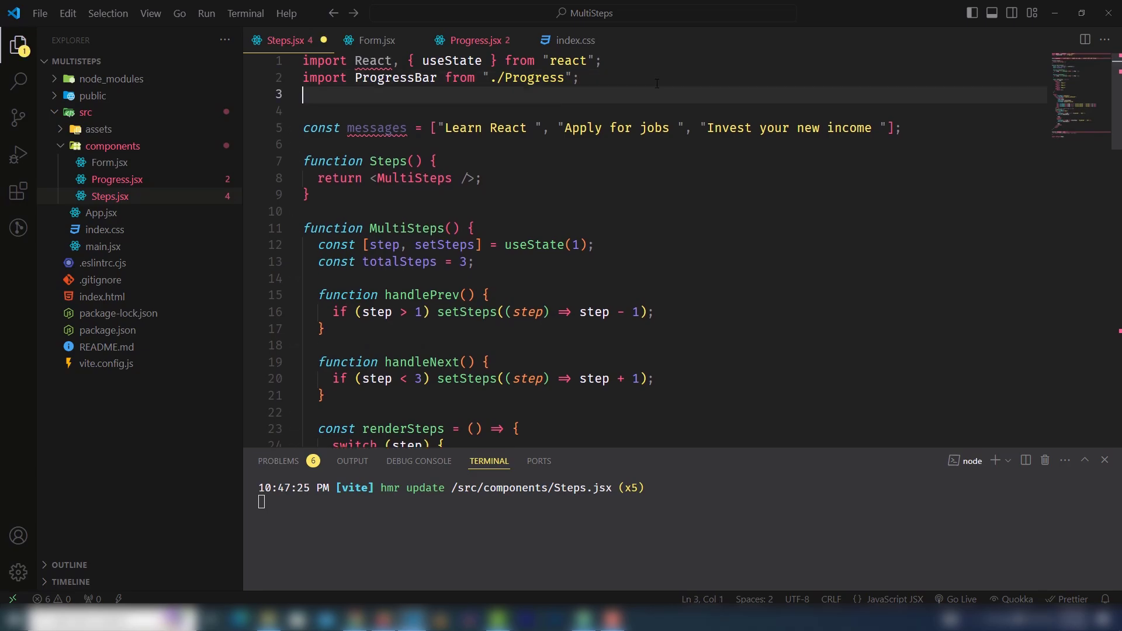
text(import)
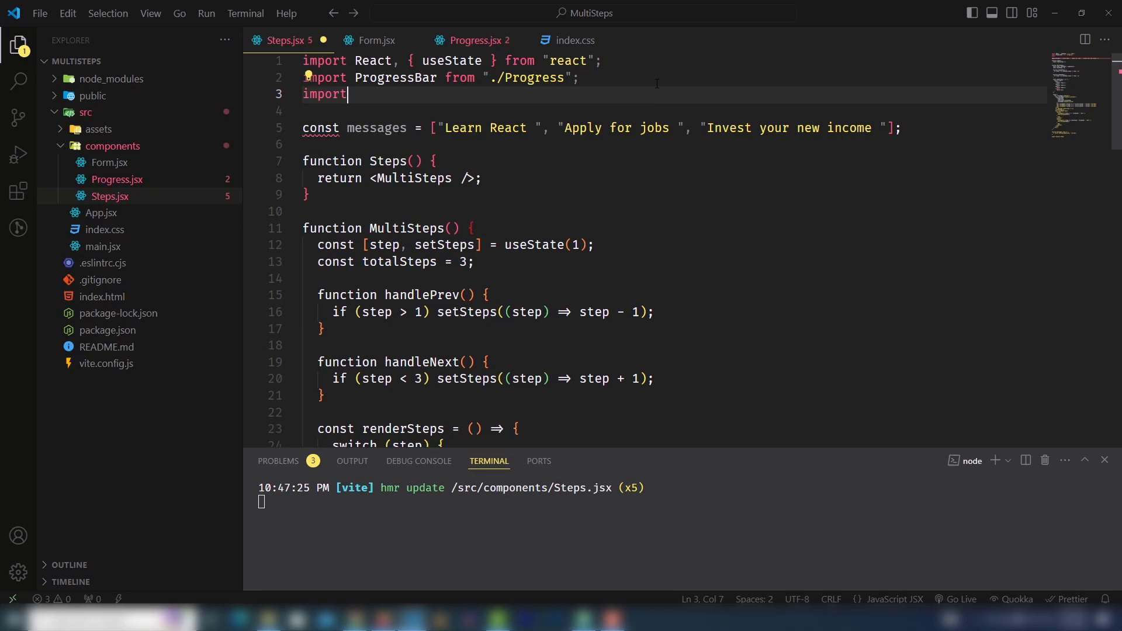
text({})
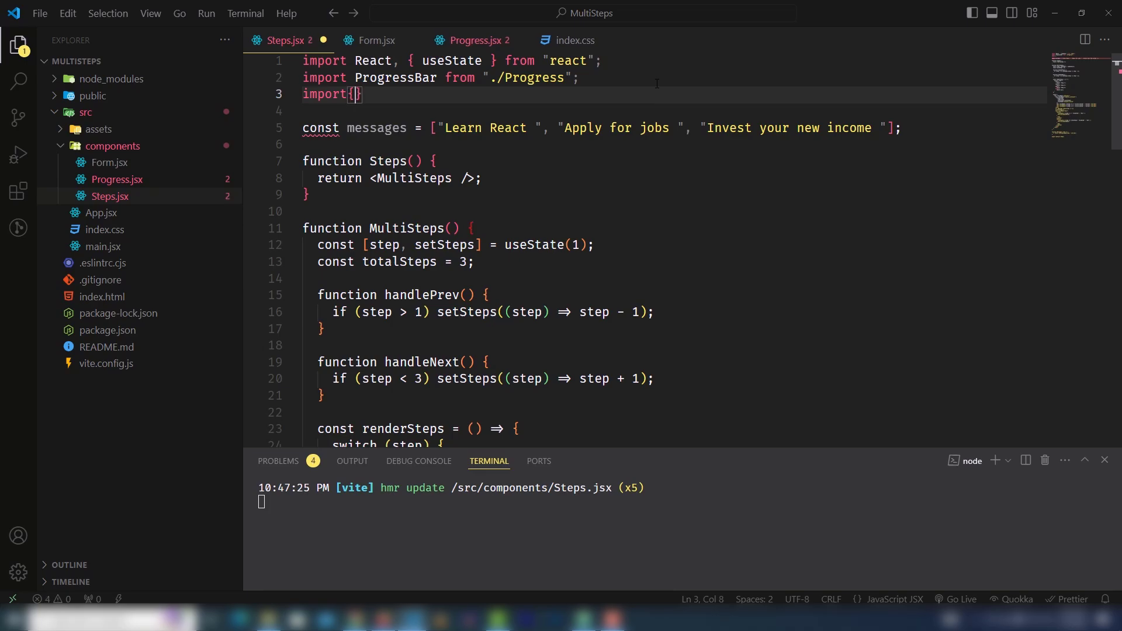
text({ Personal } from "./Form";)
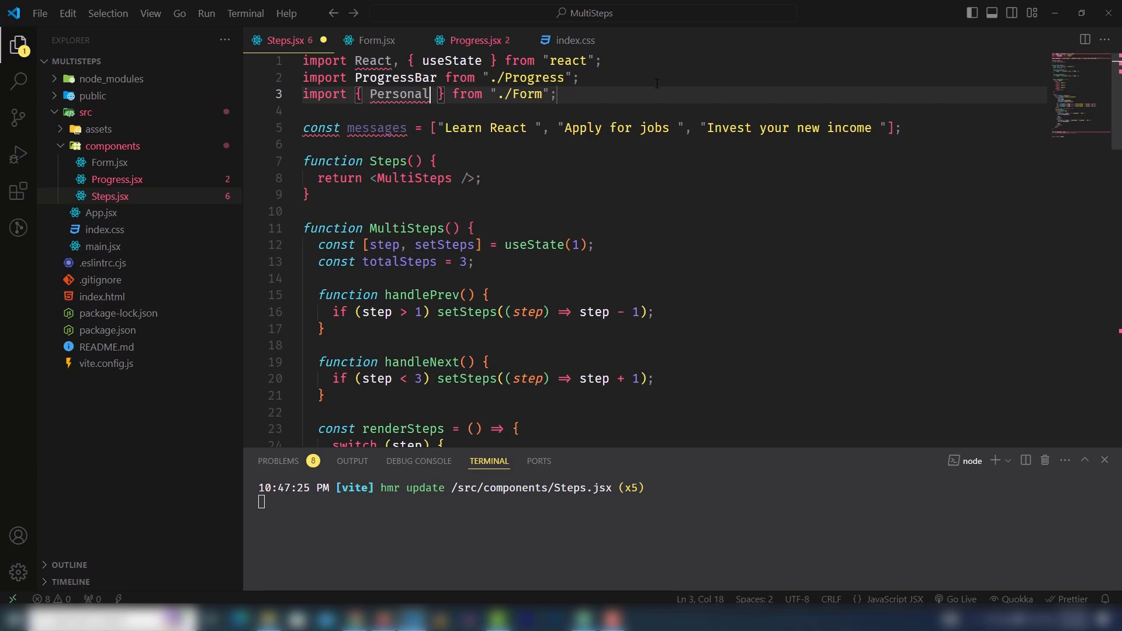
text(,)
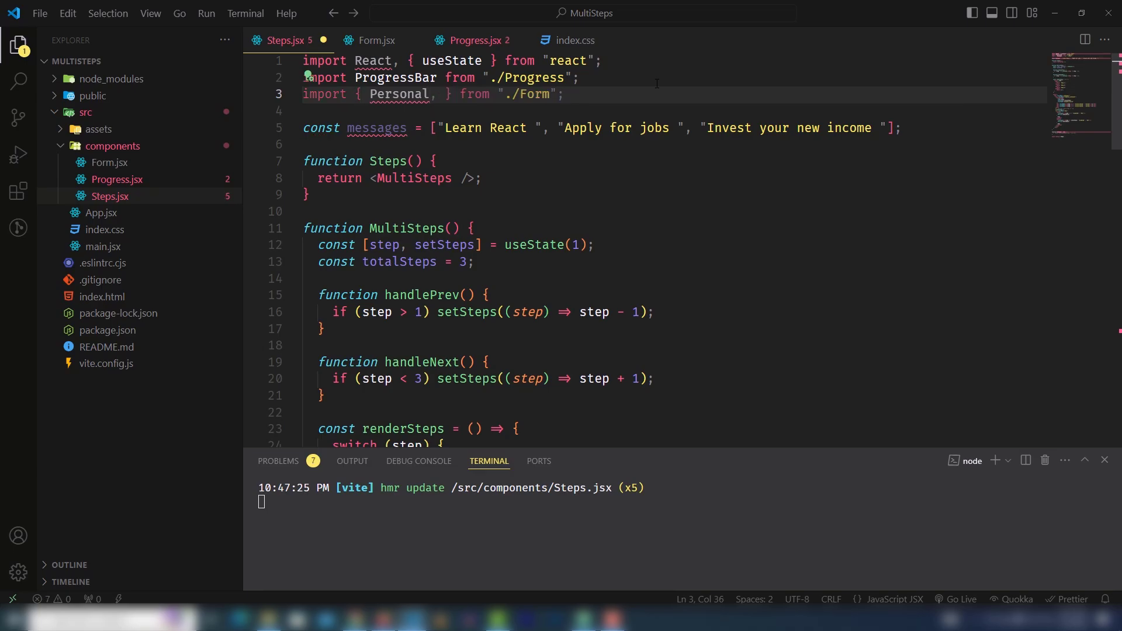
click(373, 40)
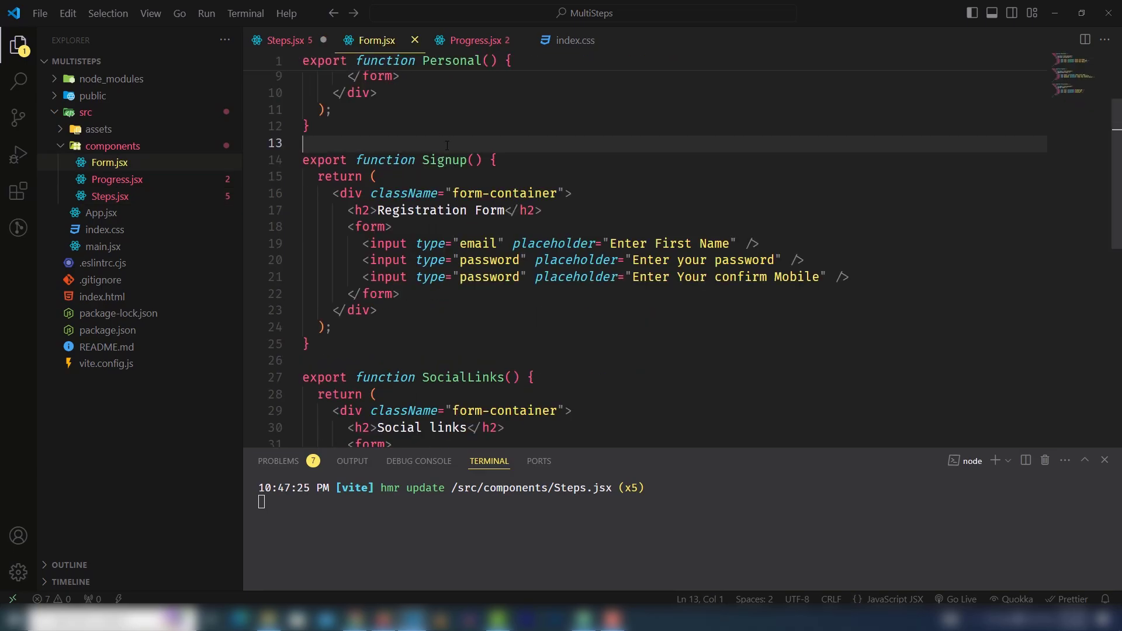
click(281, 40)
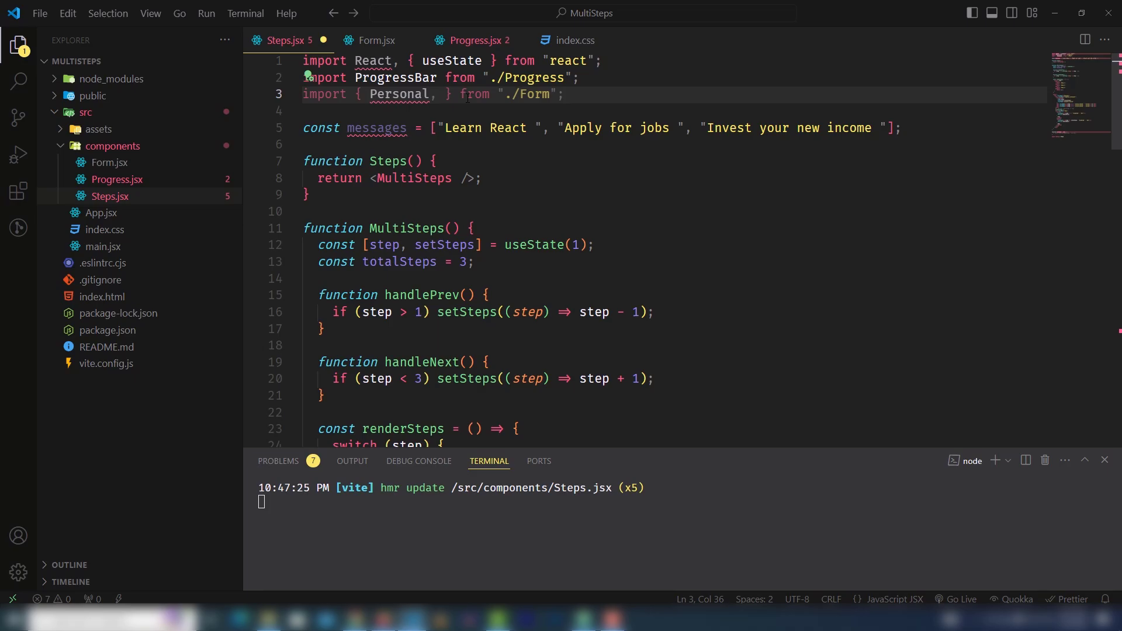
text(Signup, SocialLinks)
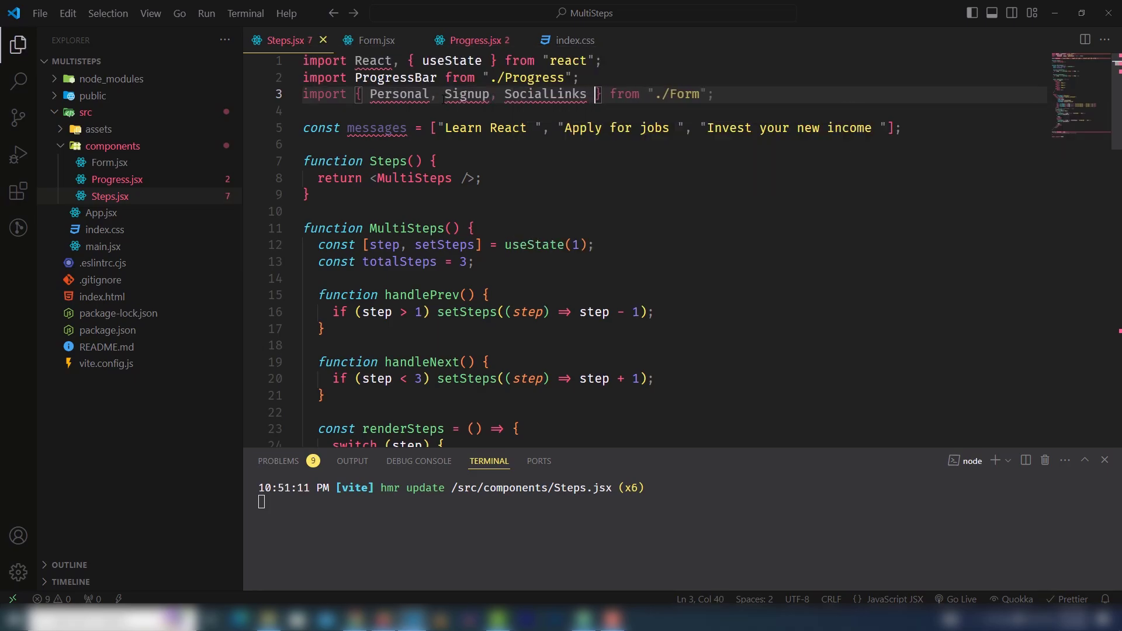
- Return the Personal component as a self-closing tag for step 1 in renderSteps
scroll(down, 3)
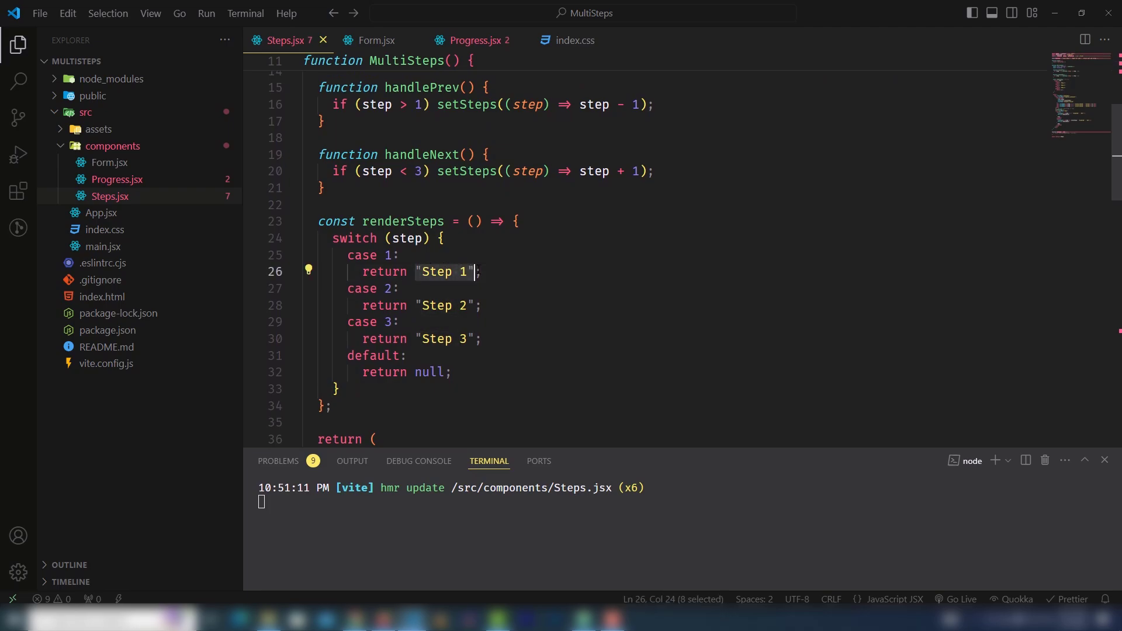
text(<Personal)
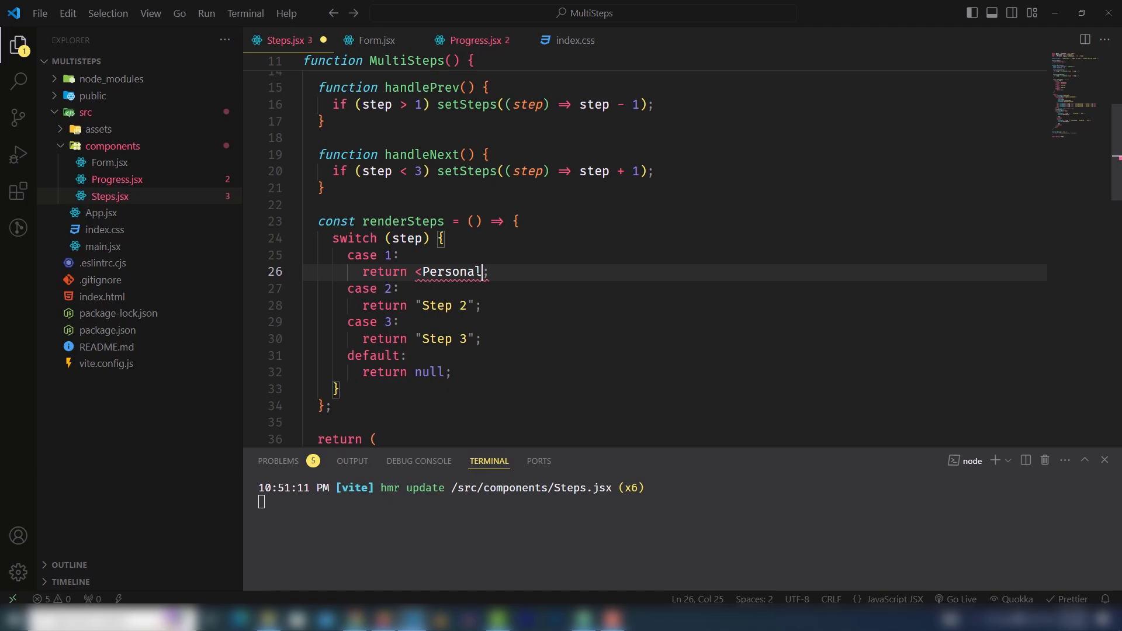
text(/>)
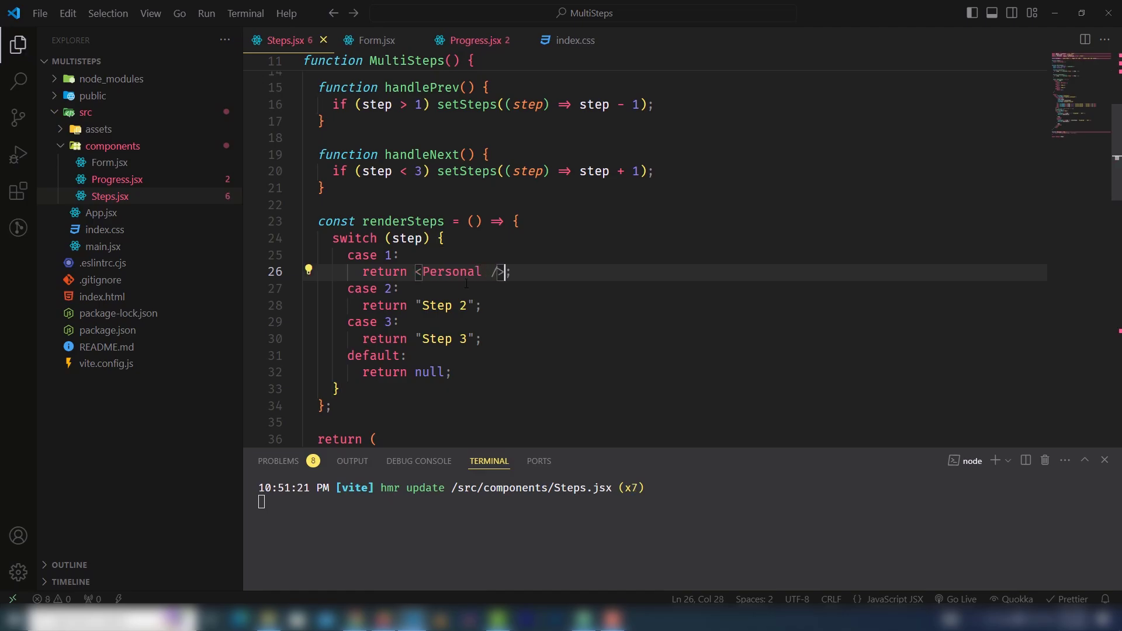
scroll(up, 3)
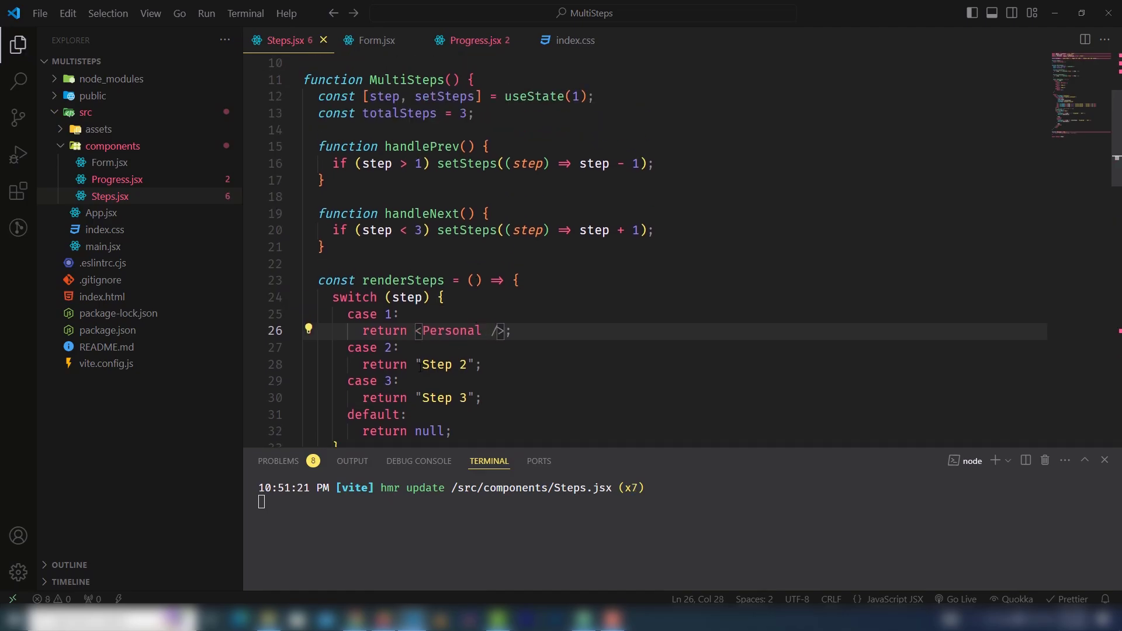
scroll(up, 3)
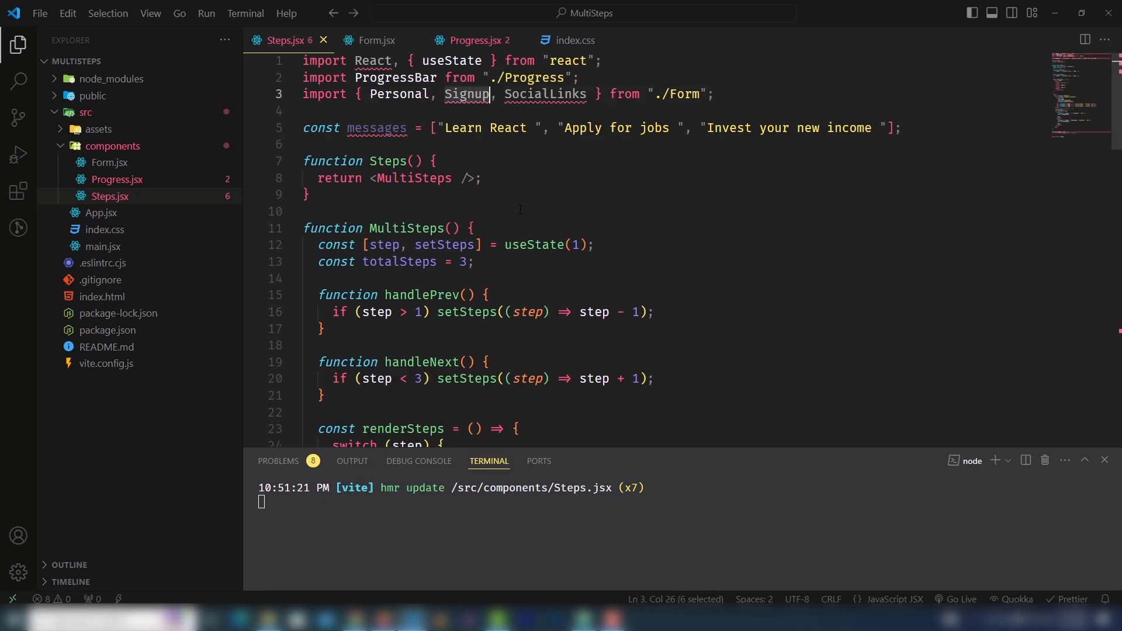
scroll(down, 3)
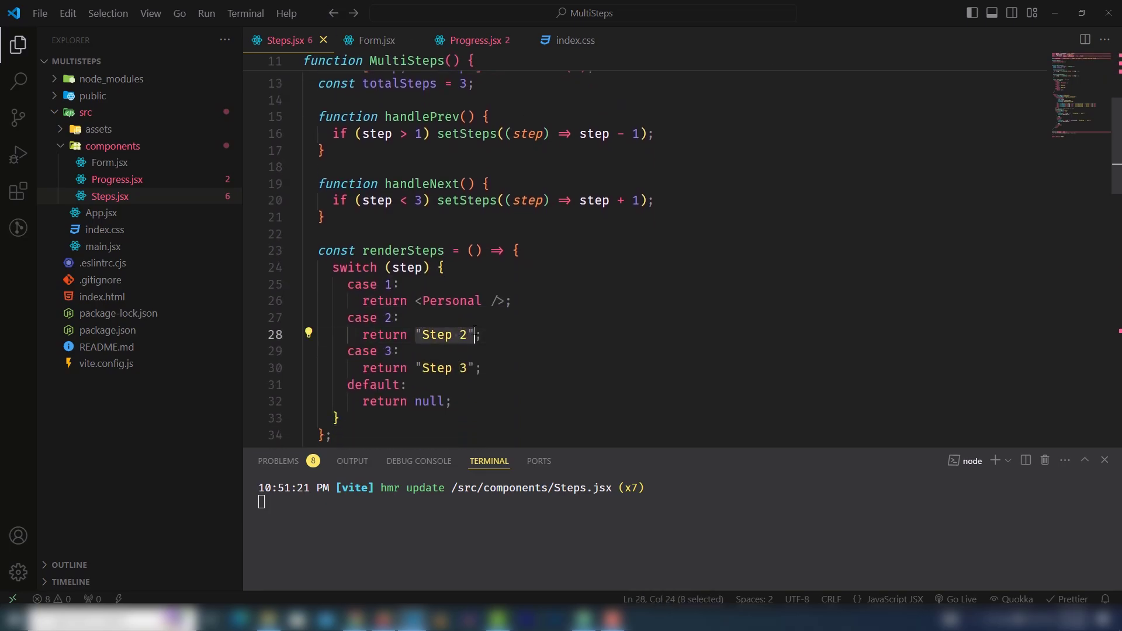
- Replace the Step 2 and Step 3 placeholder text with <Signup /> and <SocialLinks/>
key(Delete)
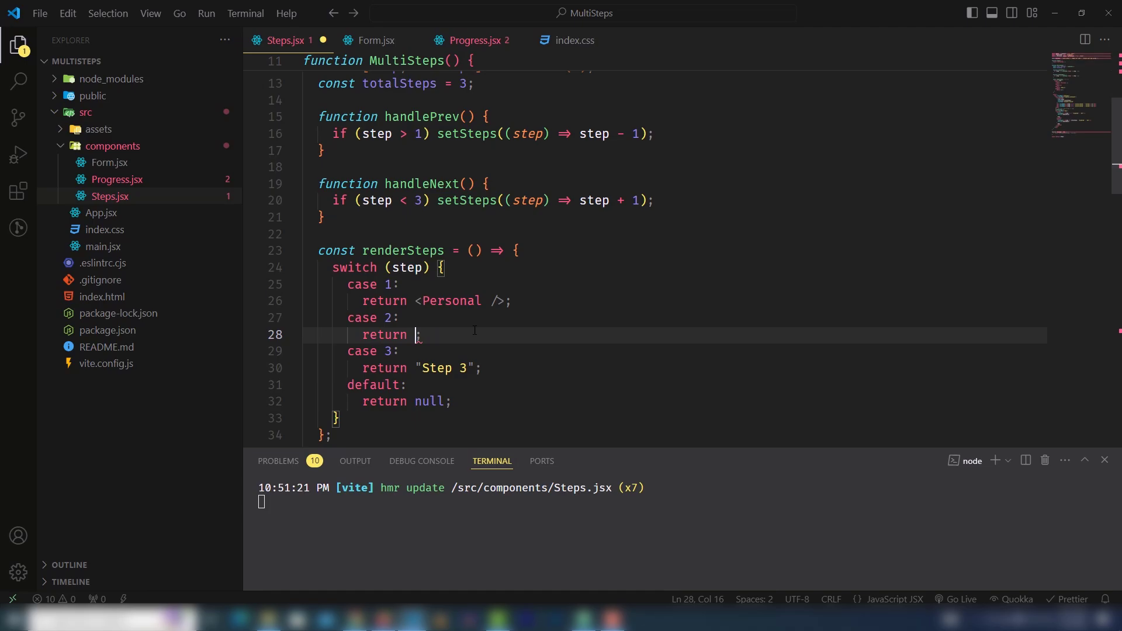
text(<Signup)
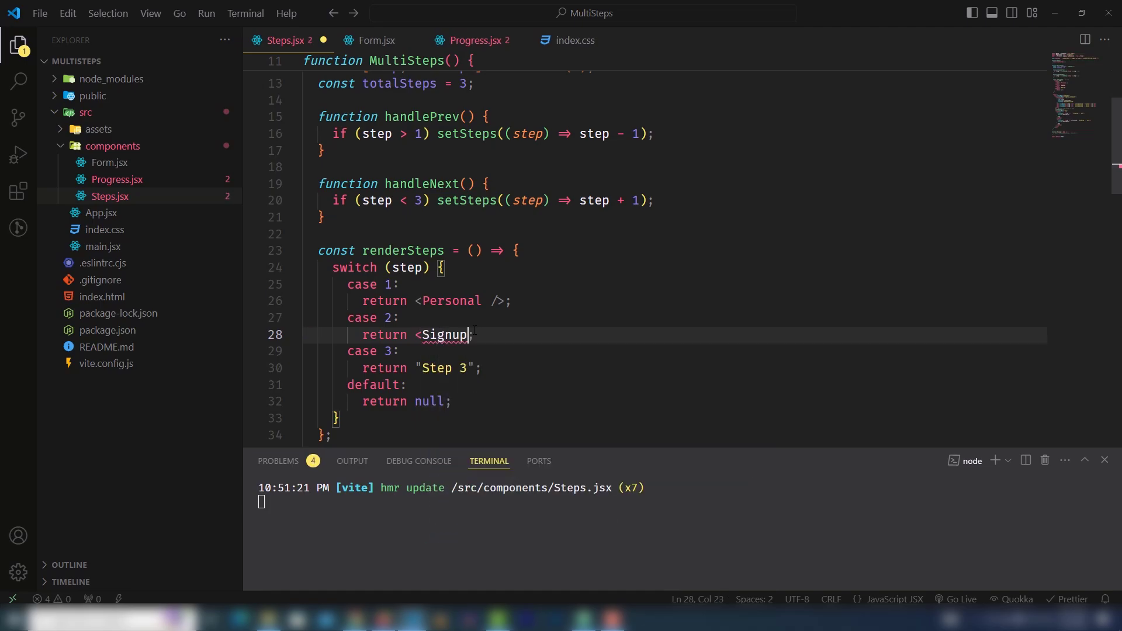
scroll(up, 3)
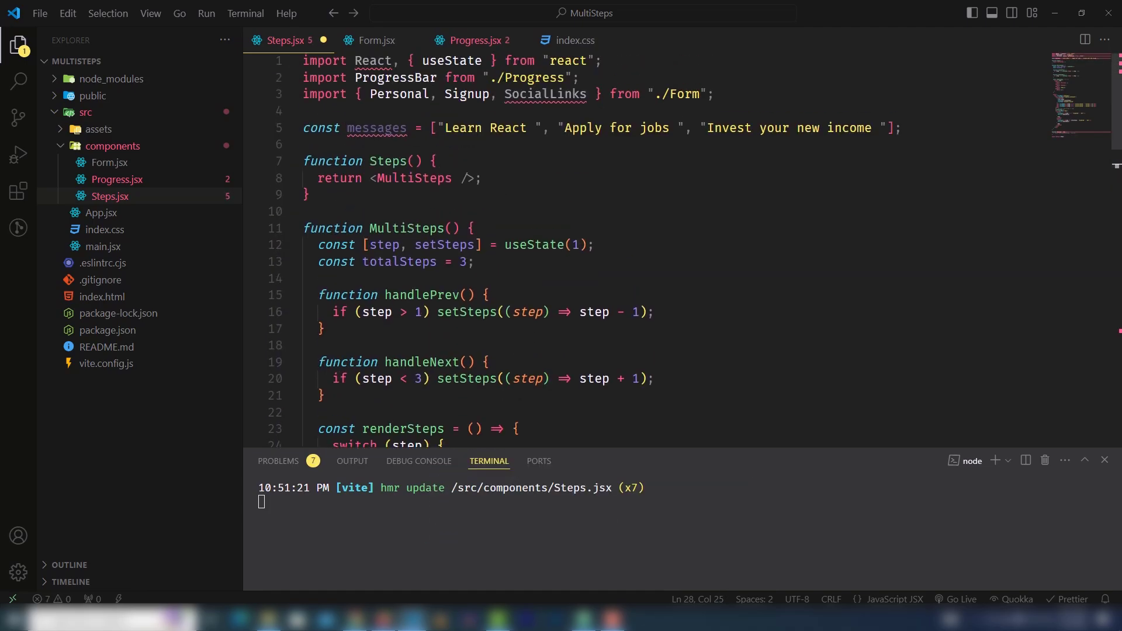
scroll(down, 3)
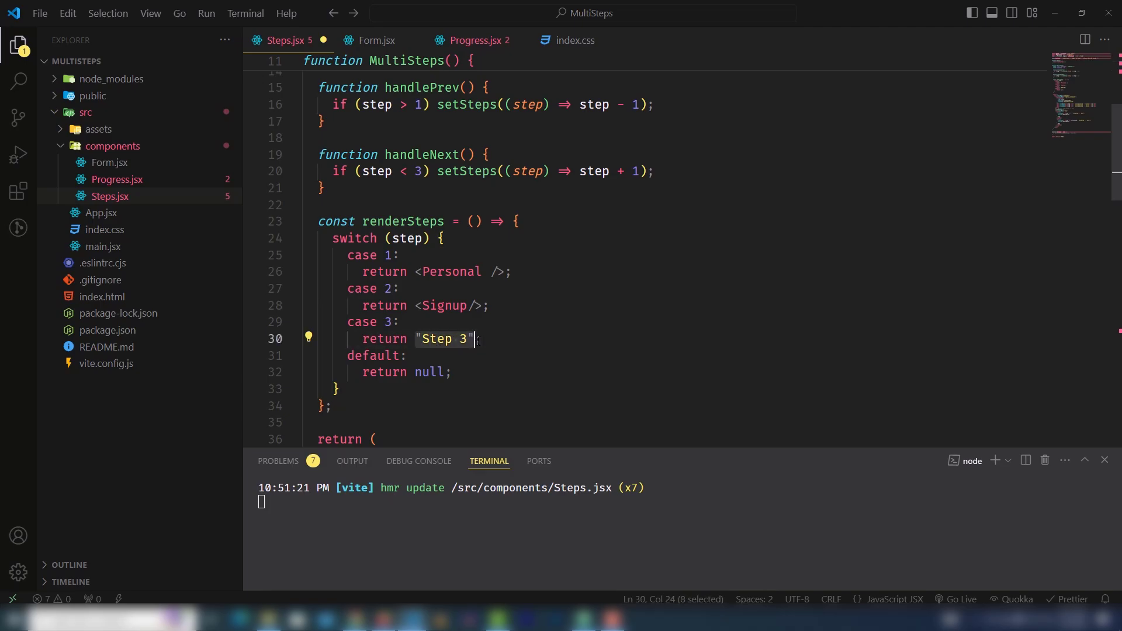
key(Delete)
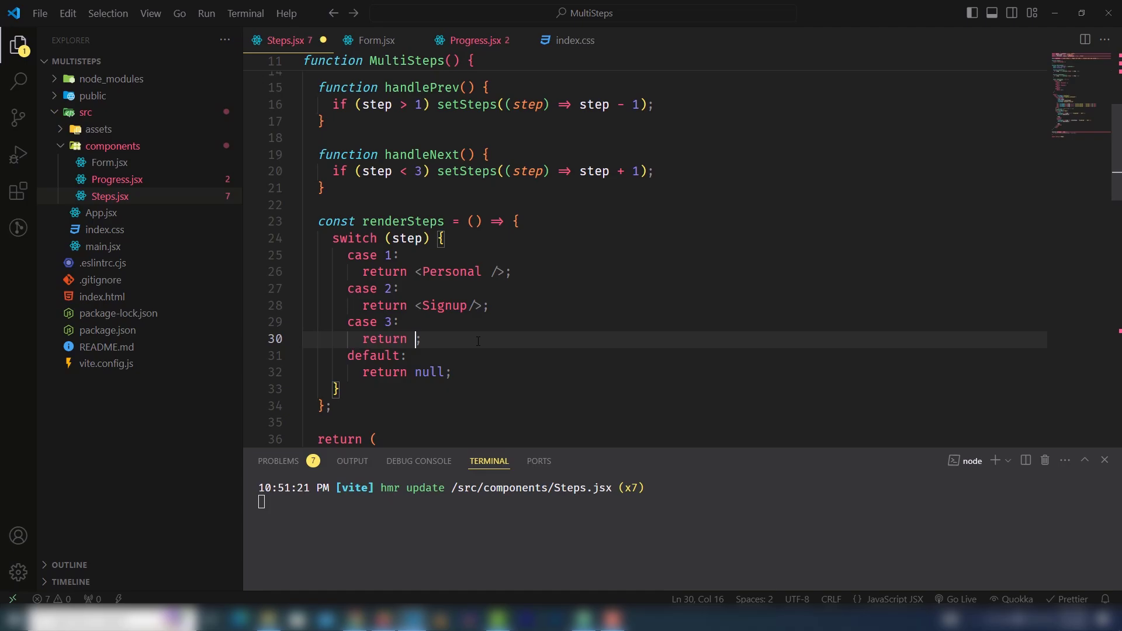
text(<SocialLinks/>)
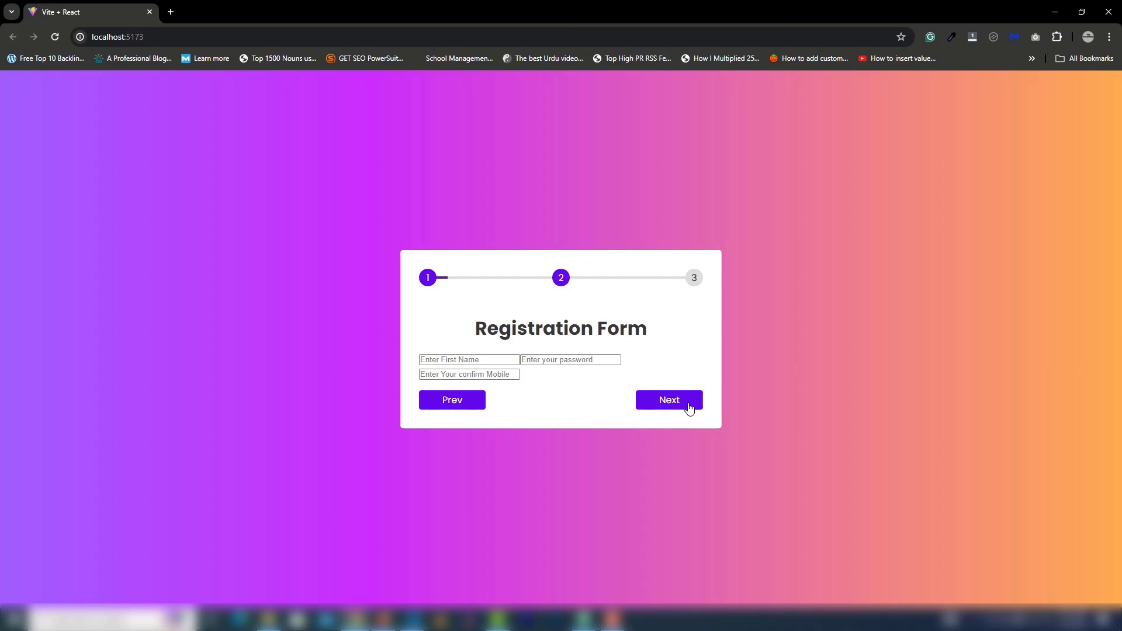
click(667, 399)
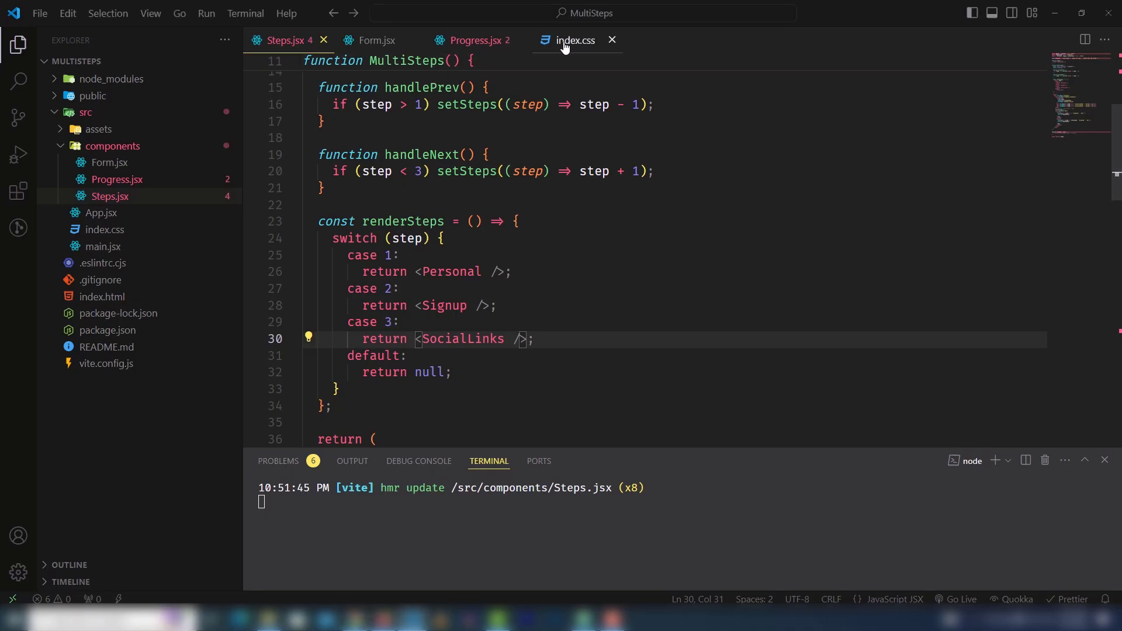
- Start a .form-container rule under the Form comment in index.css
click(574, 41)
text(/* Form */)
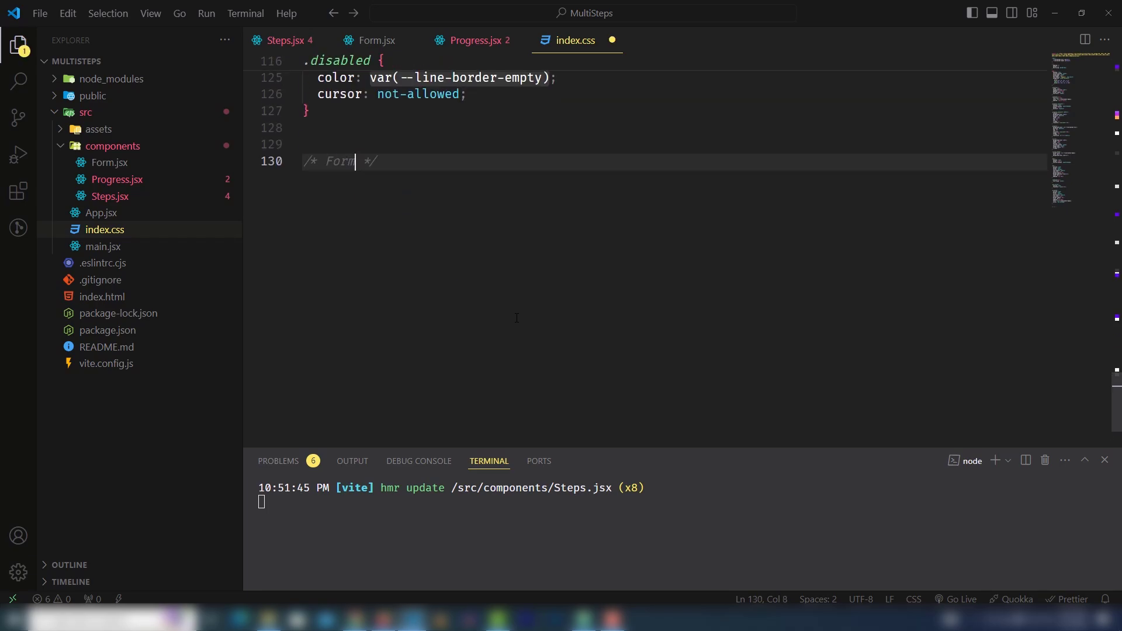
key(enter)
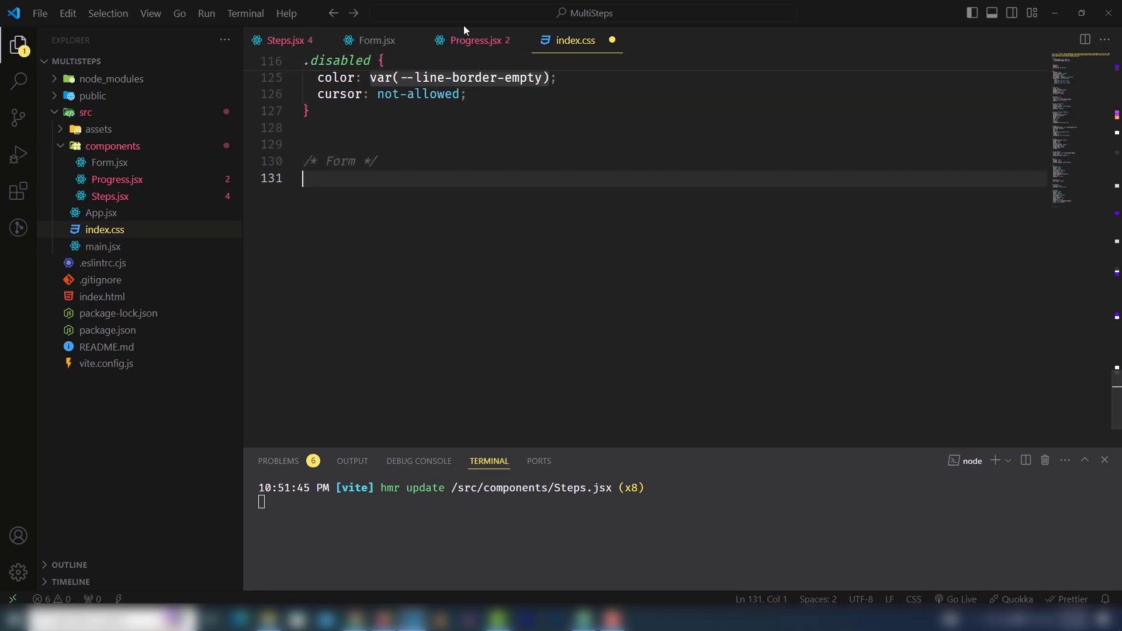
click(374, 41)
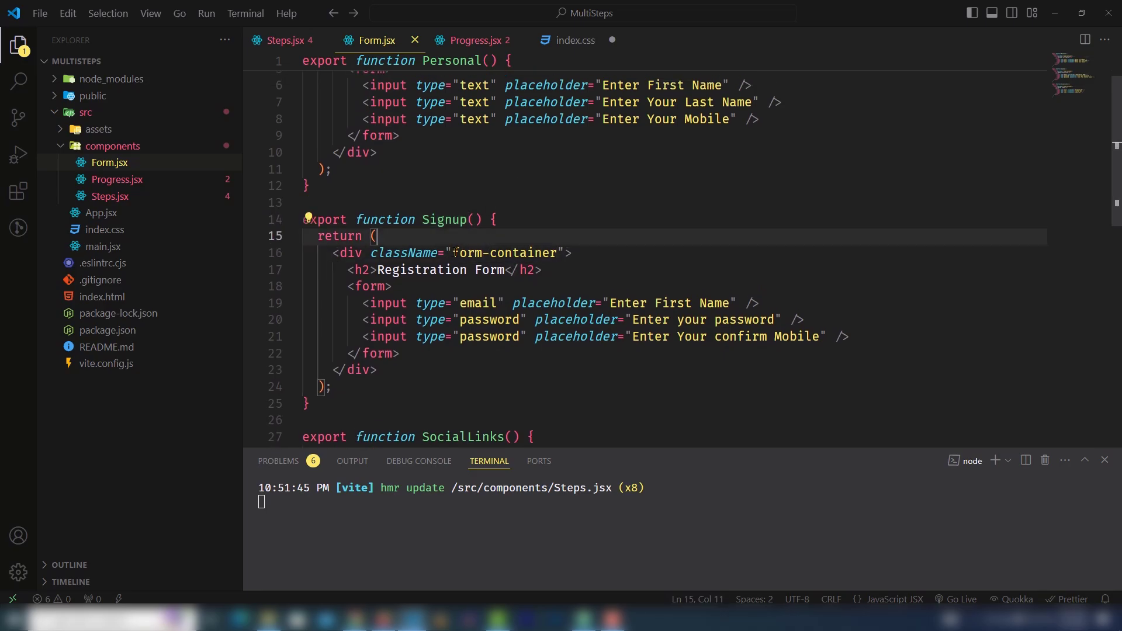
click(572, 41)
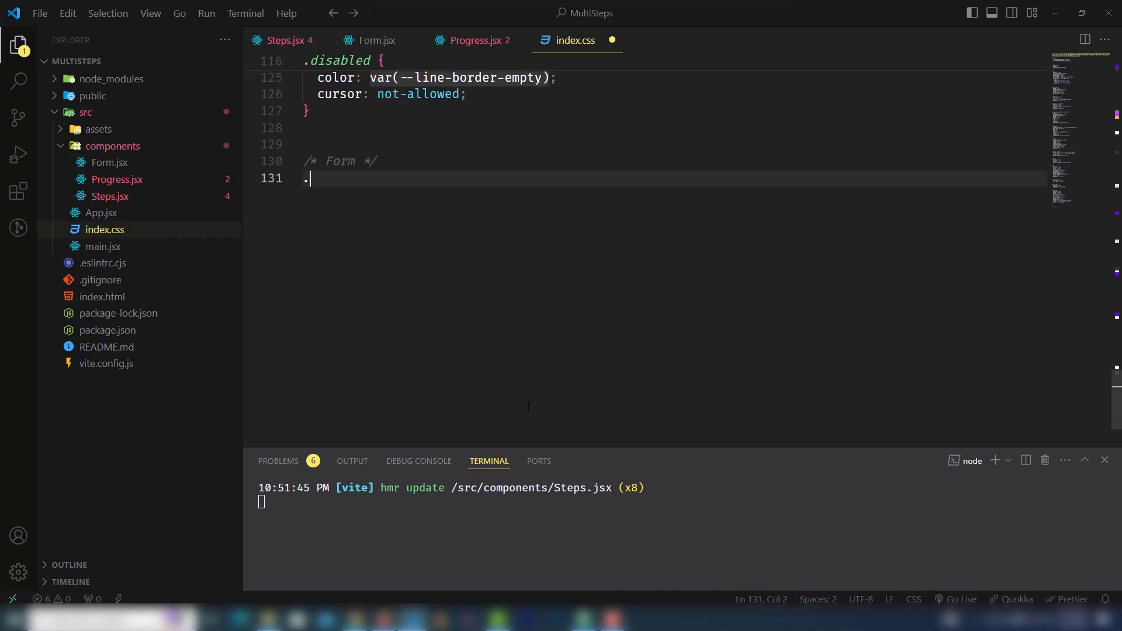
text(form-container{)
text(text-align: center;)
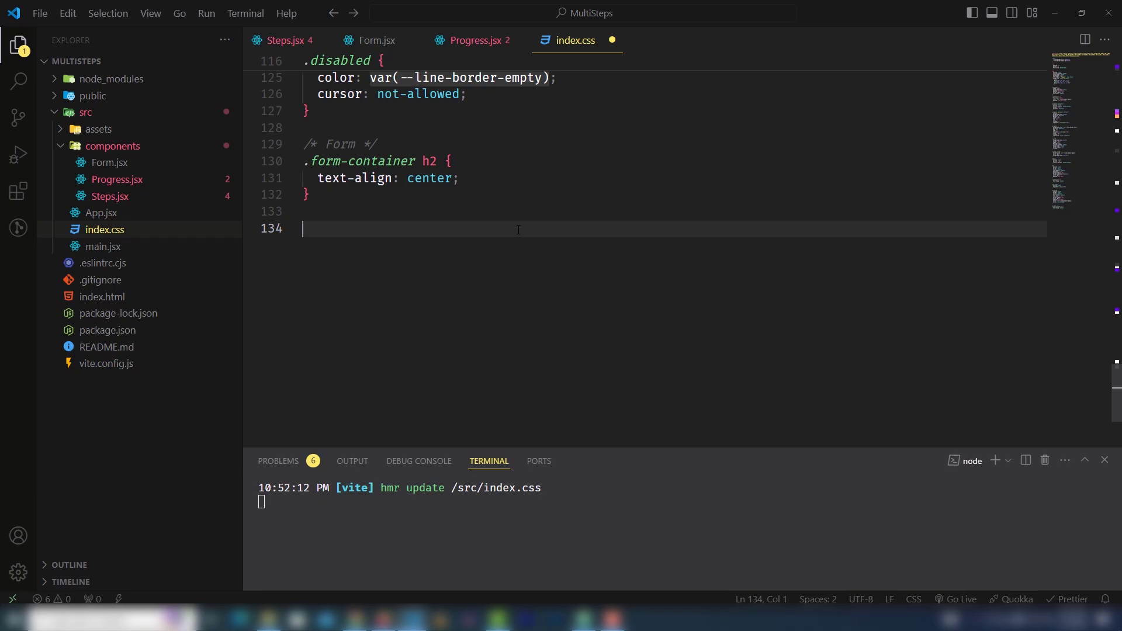
text(.form-container form input{)
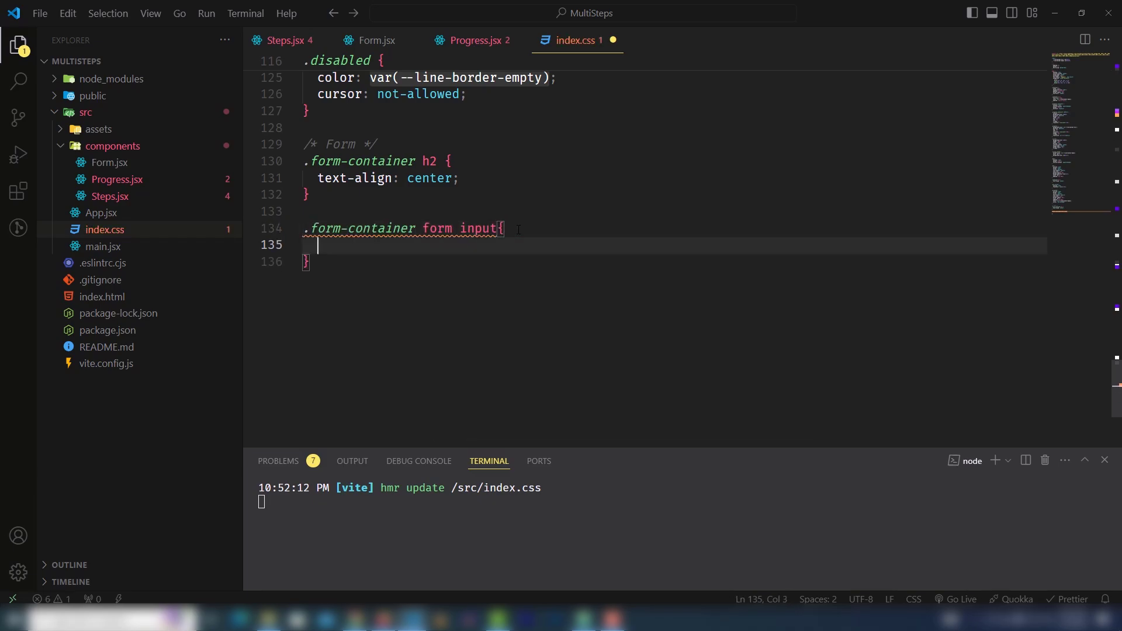
- Give form inputs 94% width, a solid #ddd border, 0.75rem padding and inherited font
text(width: 94%;)
text(border: 1px ;)
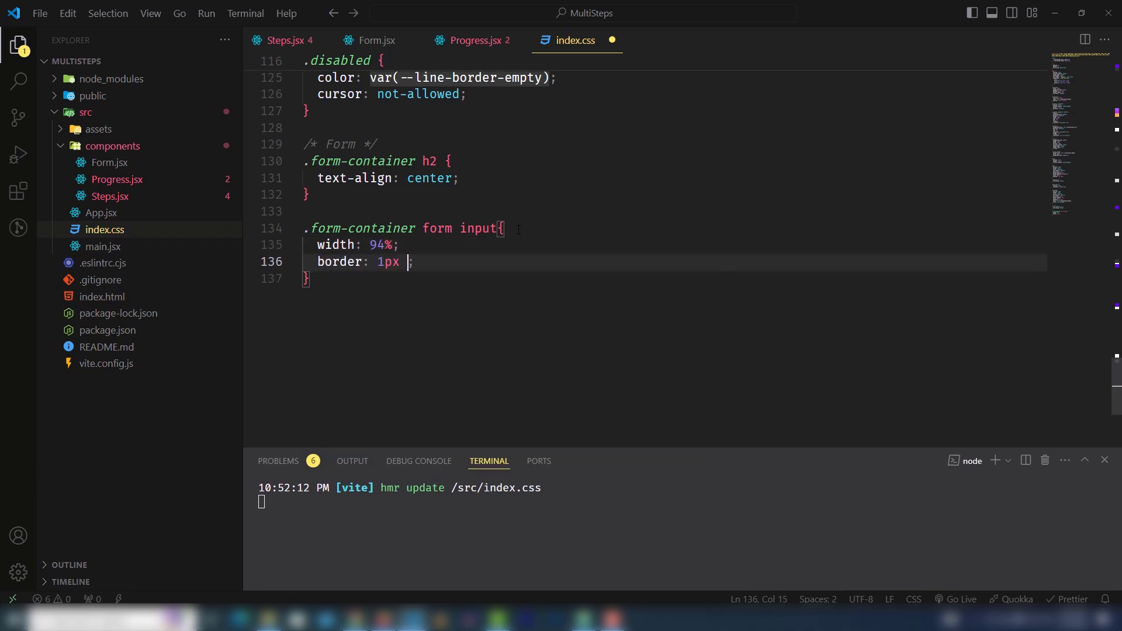
text(solid #ddd)
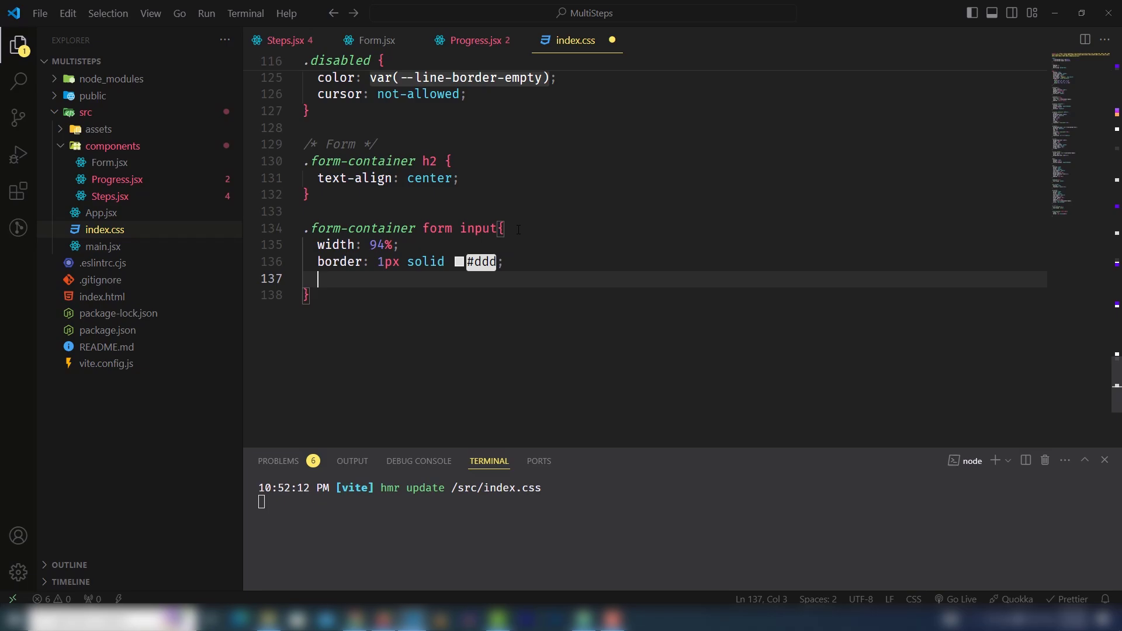
text(padding: 1;)
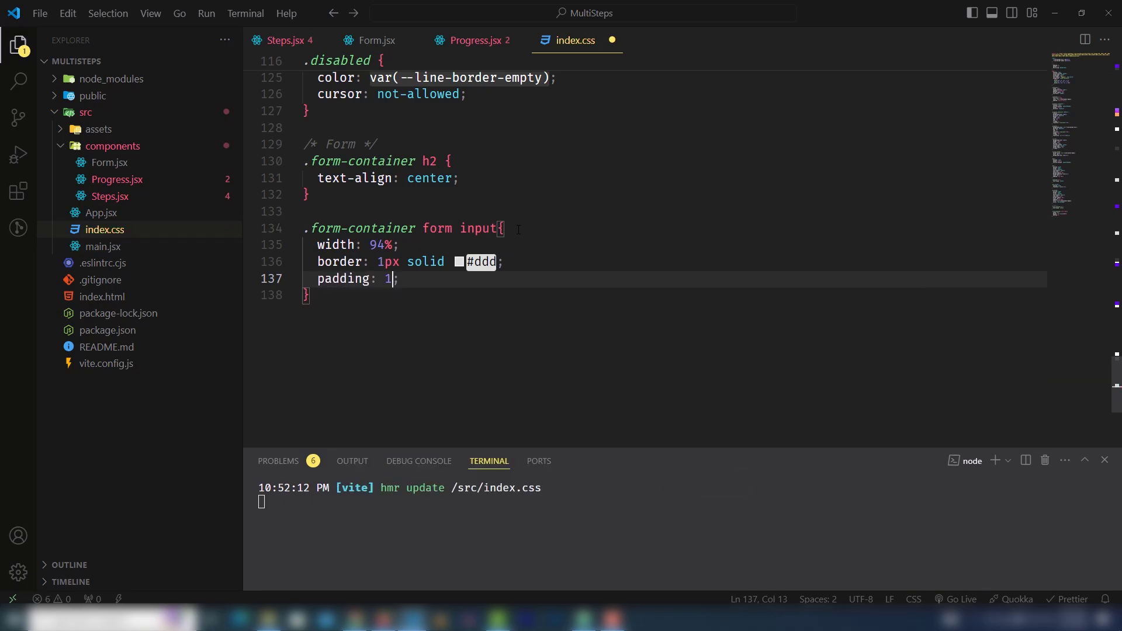
text(.75re)
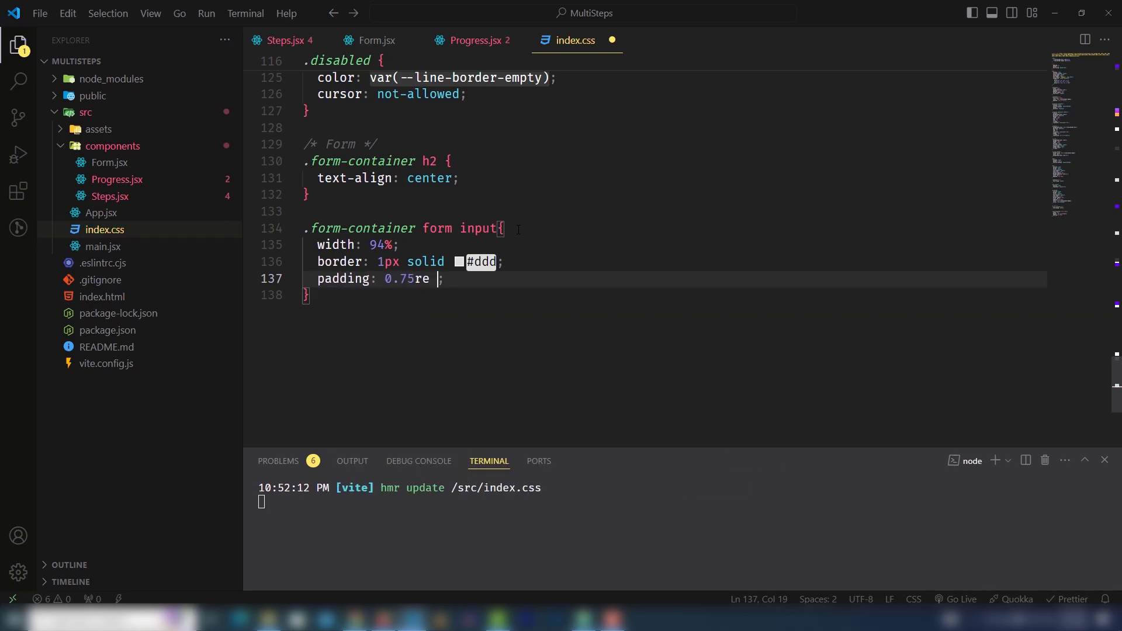
text(m 0.50)
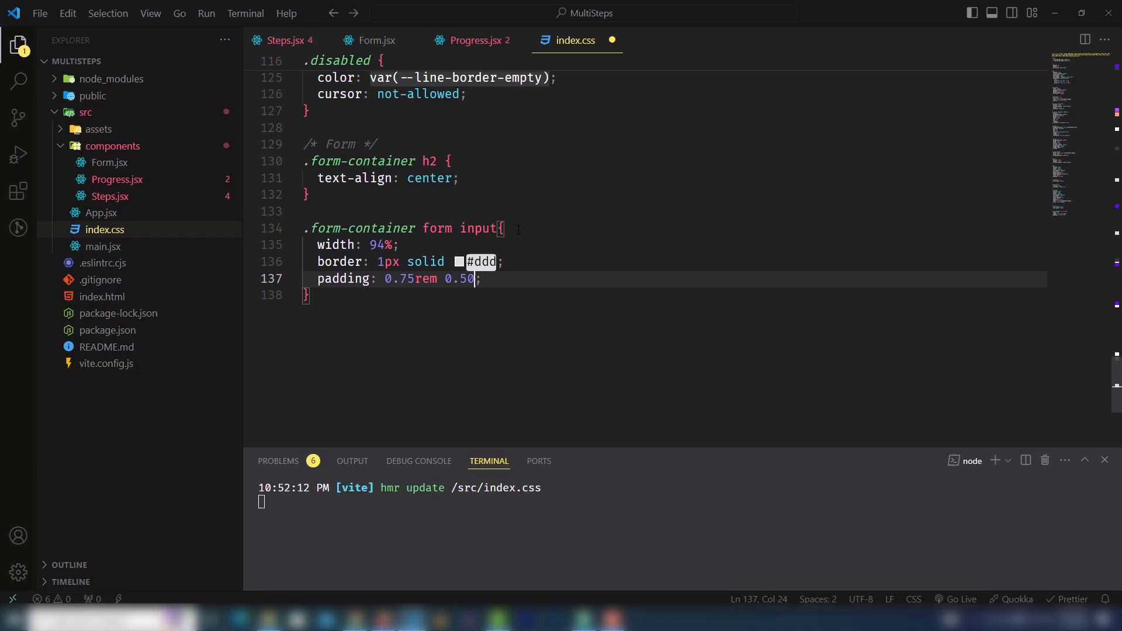
text(font-family: inherit;)
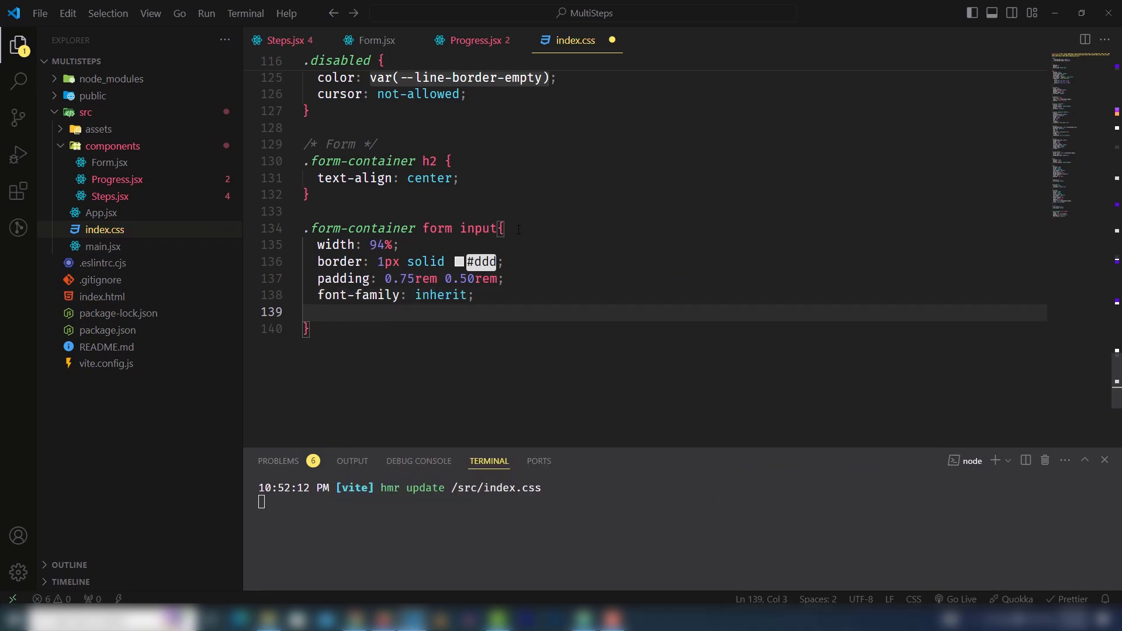
key(ctrl+s)
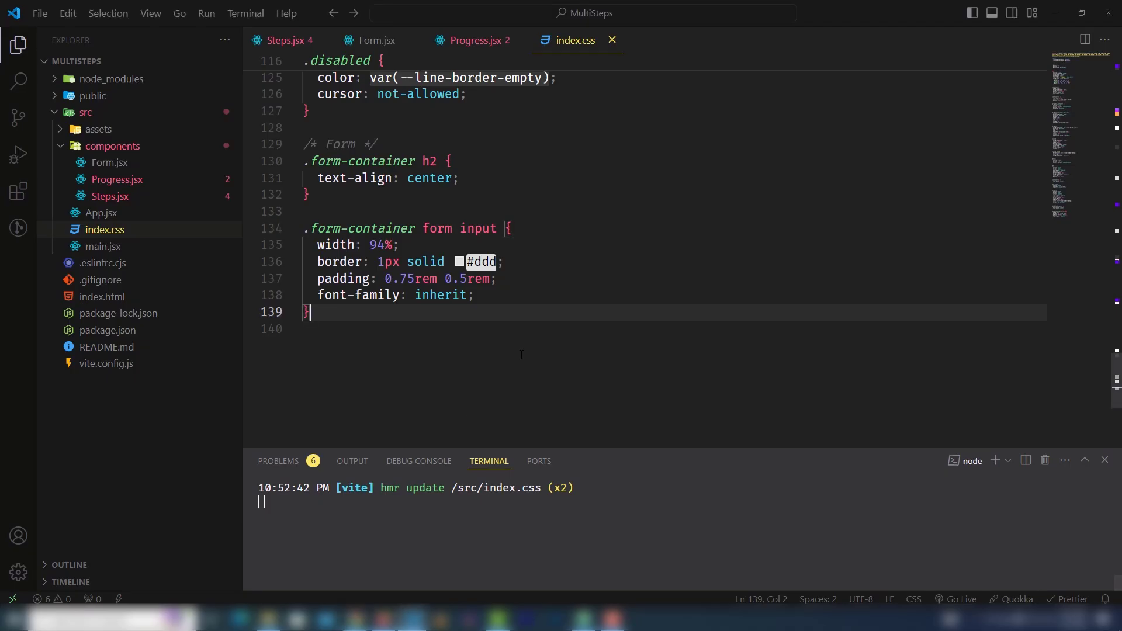
click(496, 278)
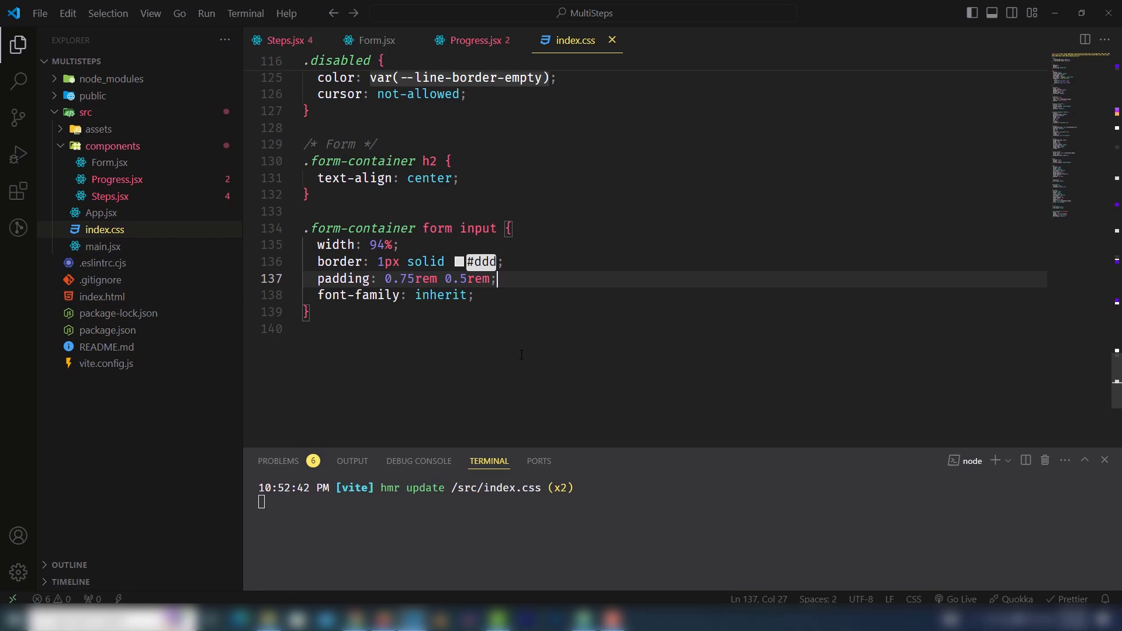
text(marg)
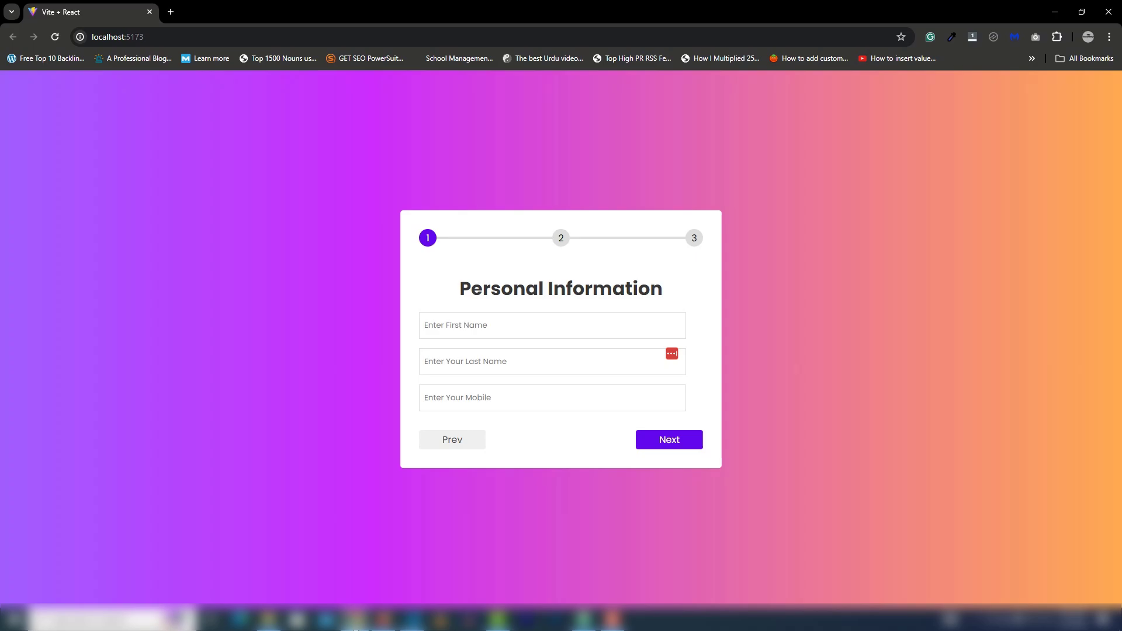
- View step 2 of the form in Chrome, then go back to Personal Information
click(667, 439)
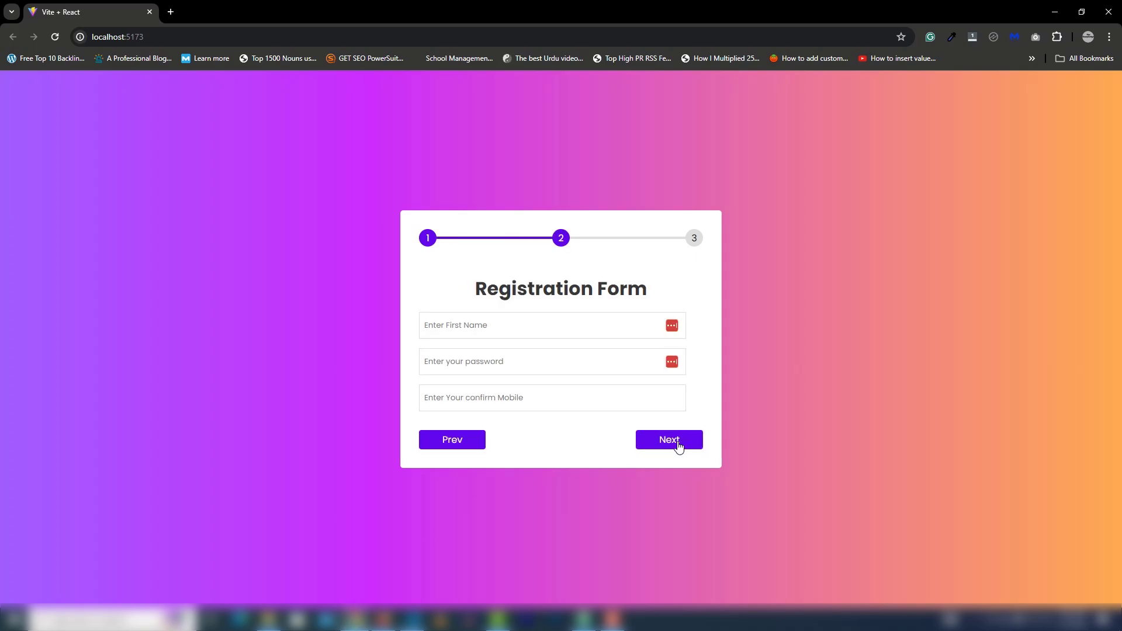
click(452, 440)
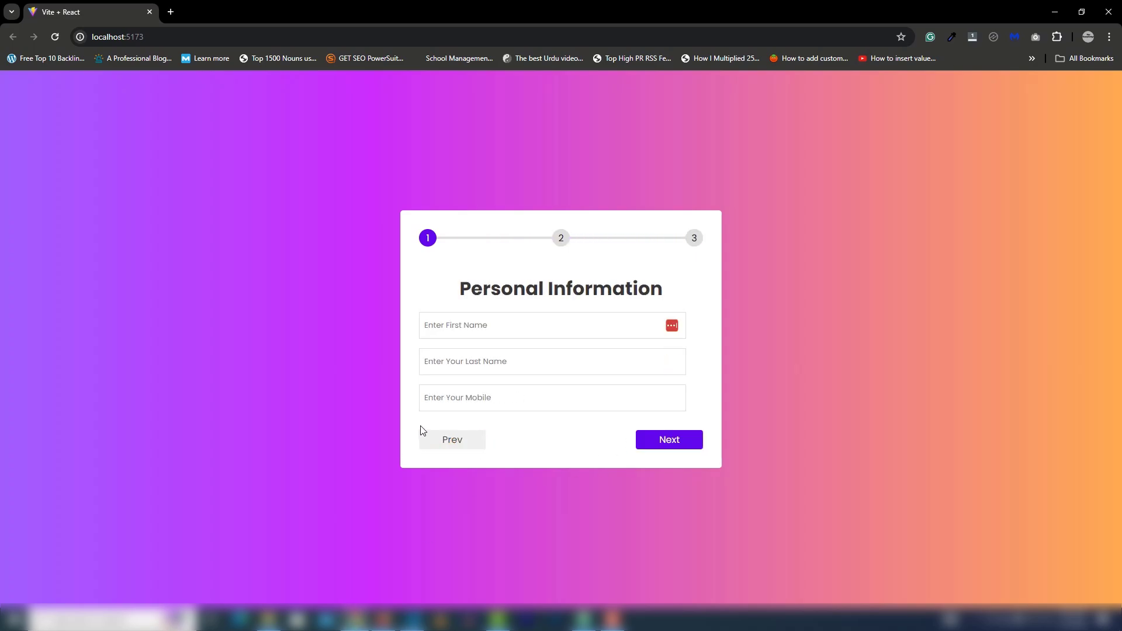
mouse_move(577, 520)
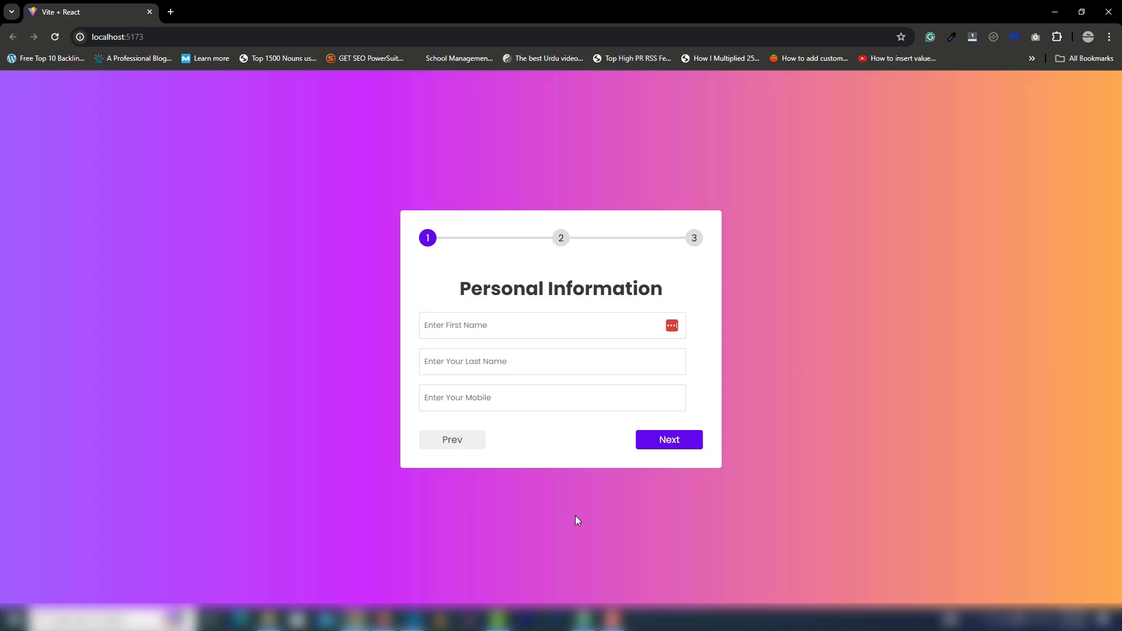
click(552, 398)
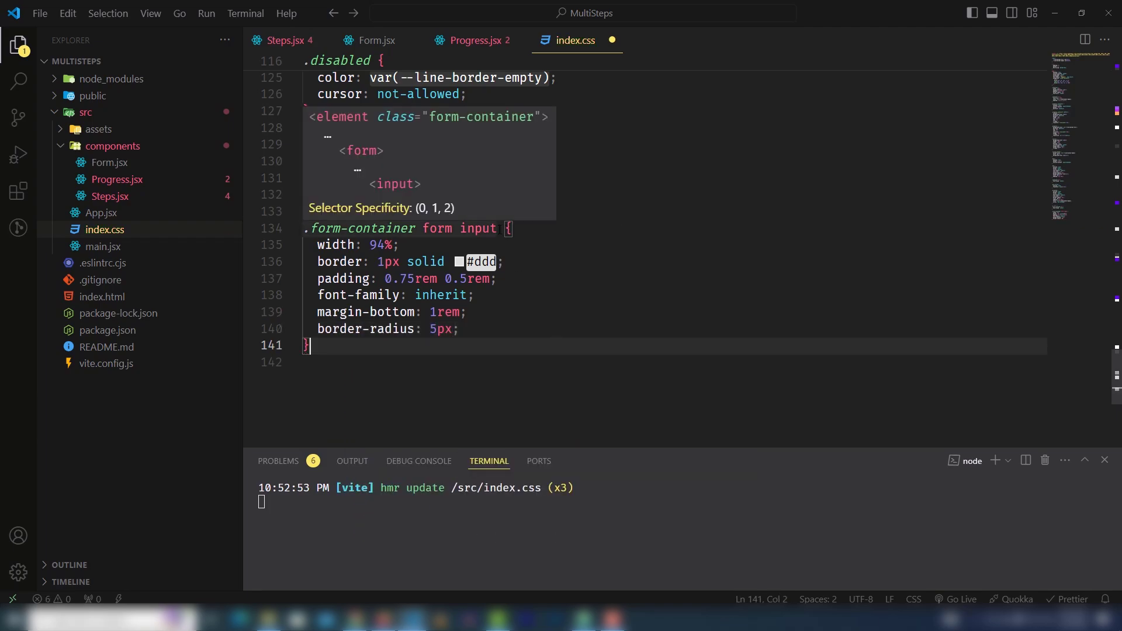
- Add a .form-container form input:focus rule setting border: none
text(.form-container form input)
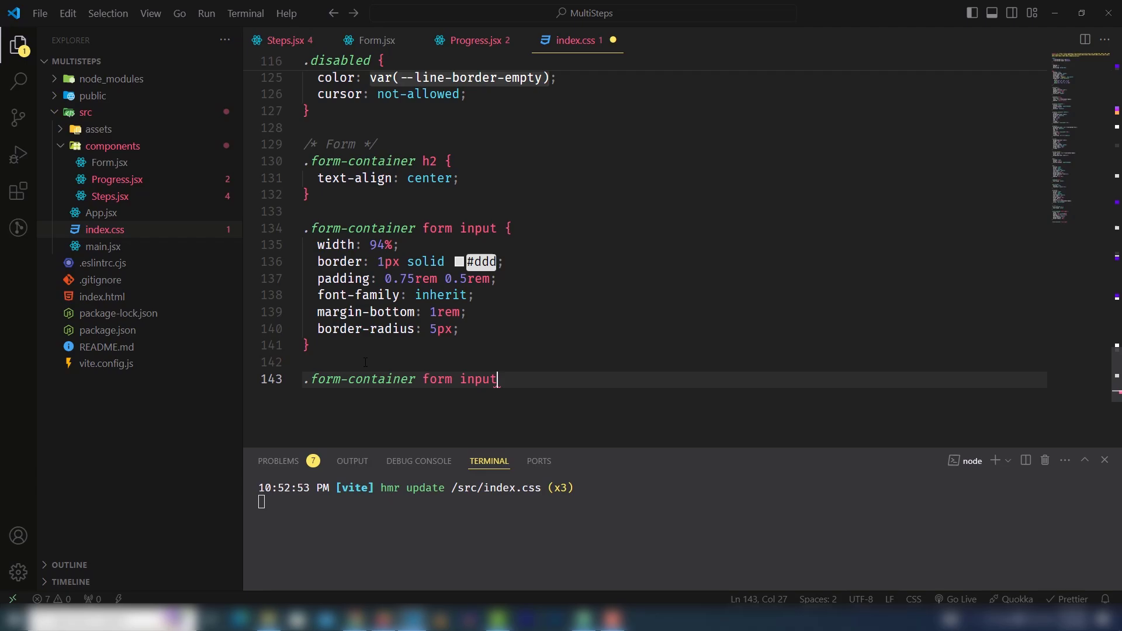
text(:active{)
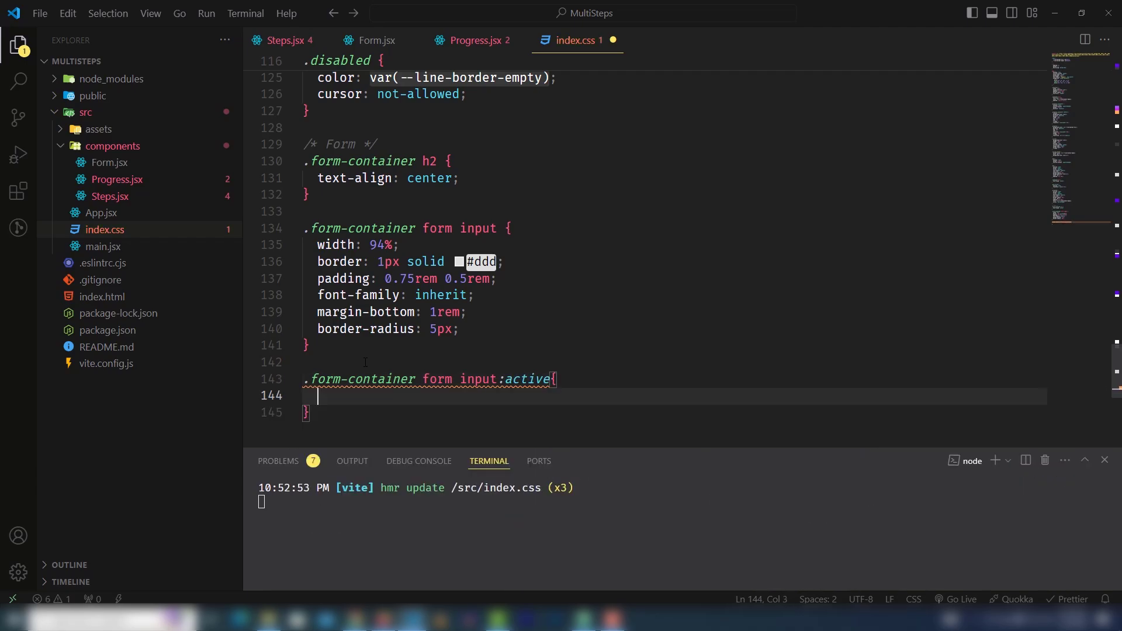
text(bor)
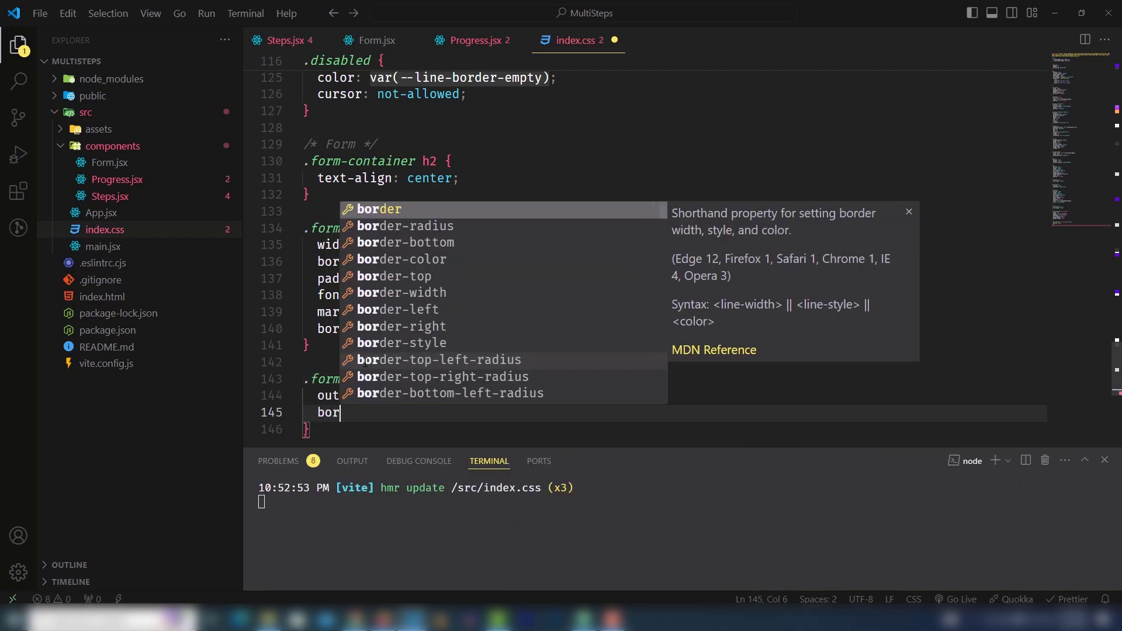
text(border: none;)
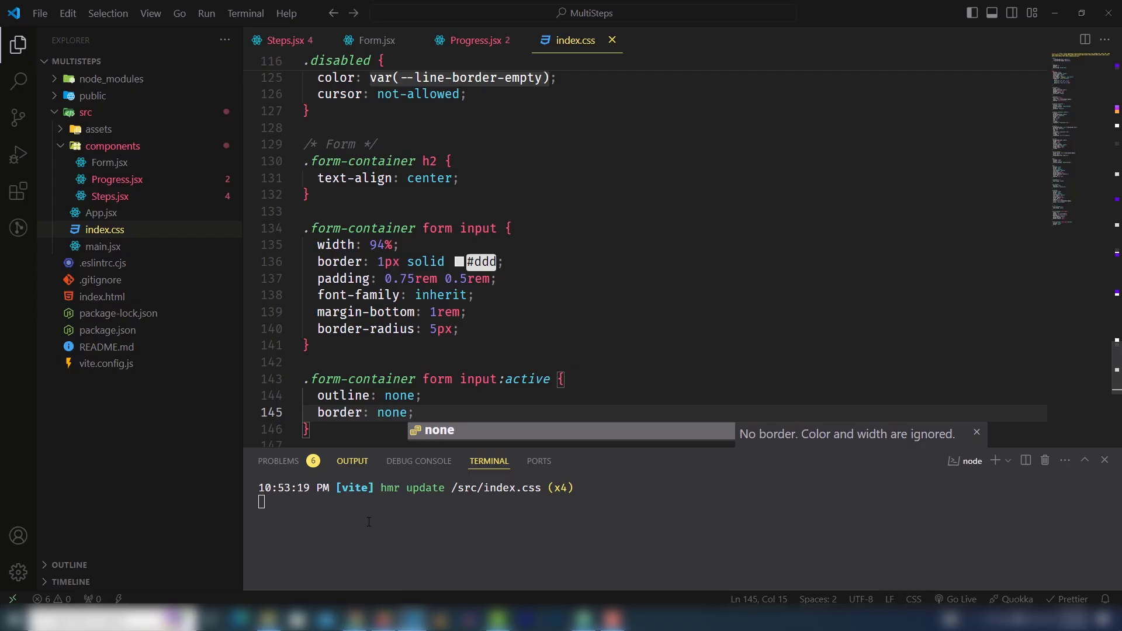
click(92, 619)
text(f)
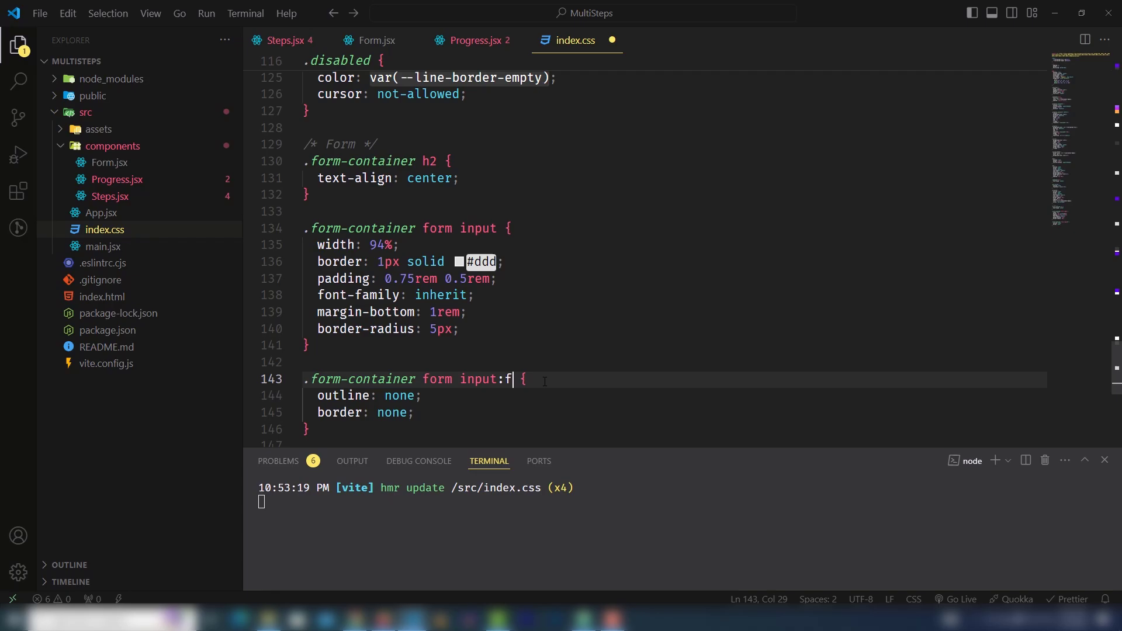
text(ocus)
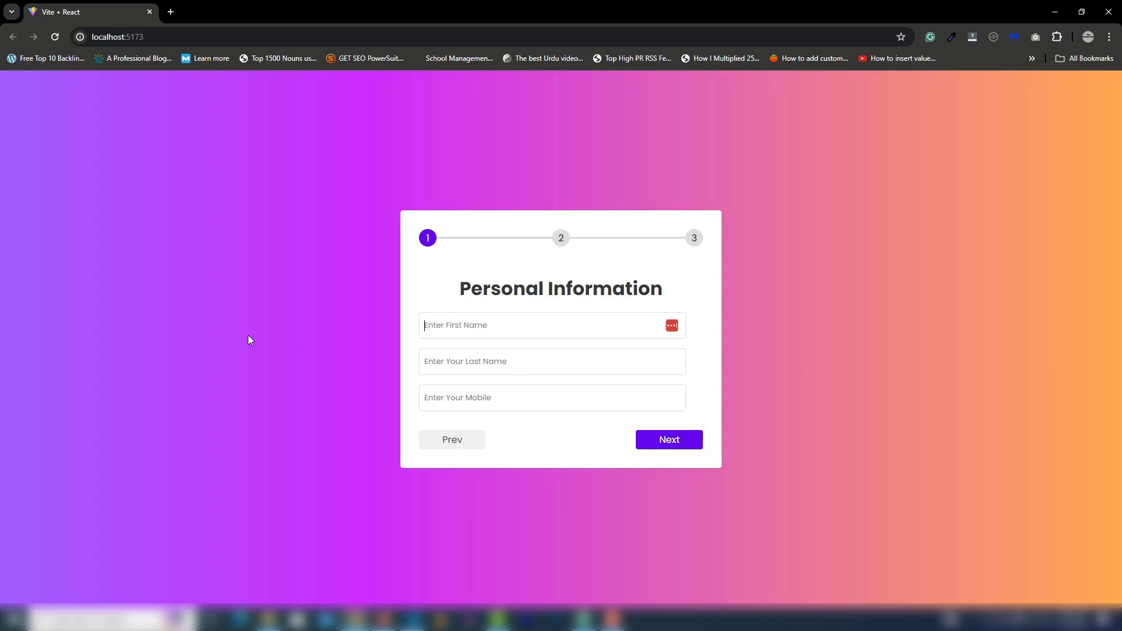
mouse_move(706, 436)
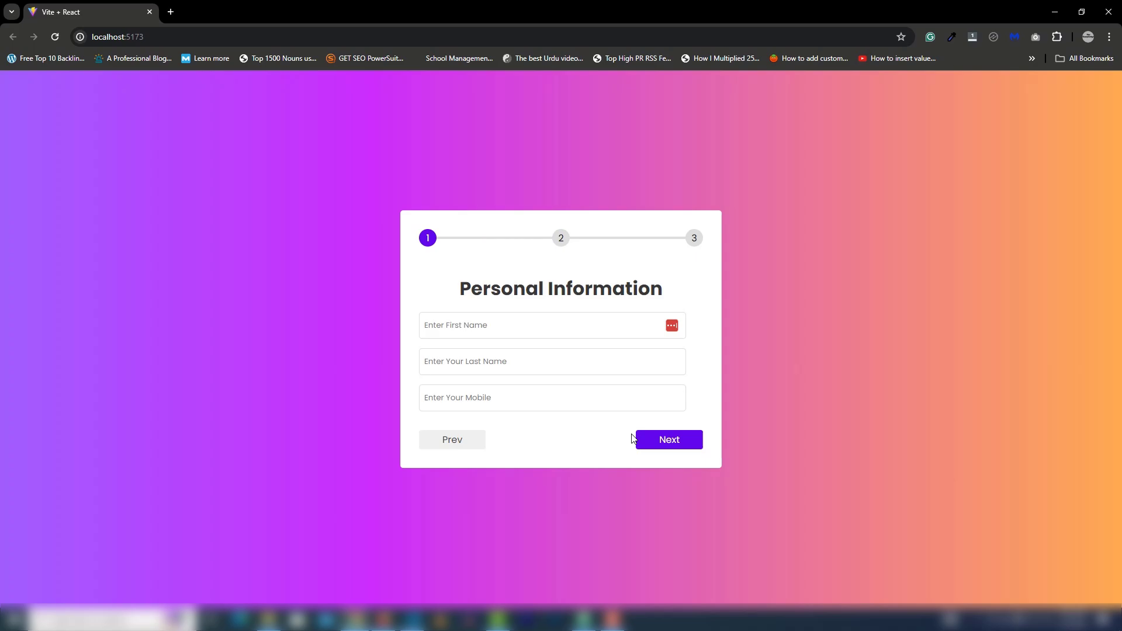
- Advance the Chrome form to Social links, showing Facebook, Twitter and Pinterest fields
click(668, 440)
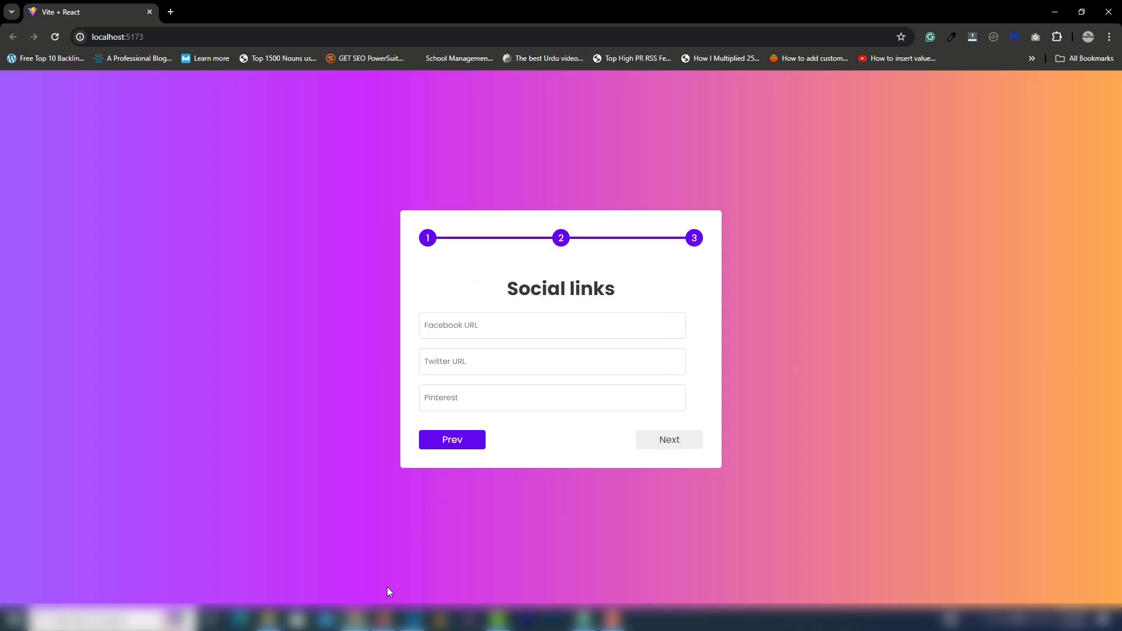